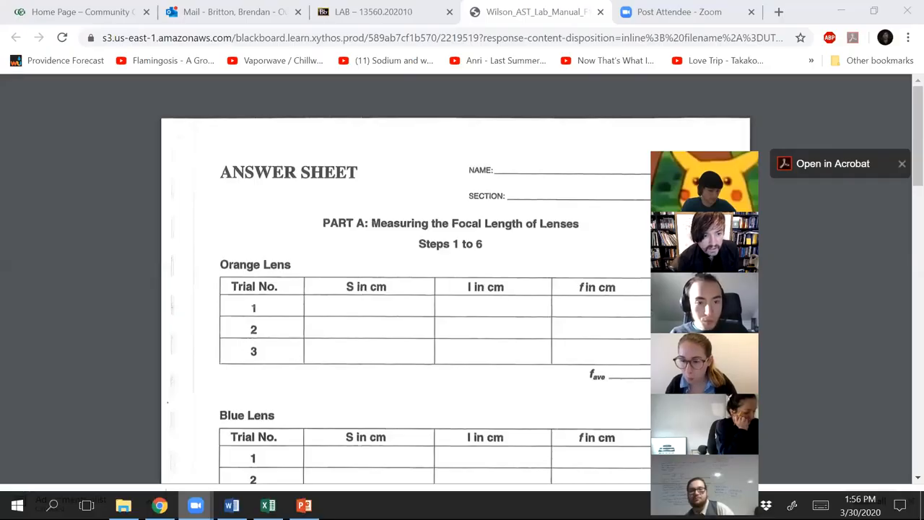
Bring PowerPoint forward and select slide 107, 1. Convex Lens
{"action": "left_click", "coordinate": [303, 505]}
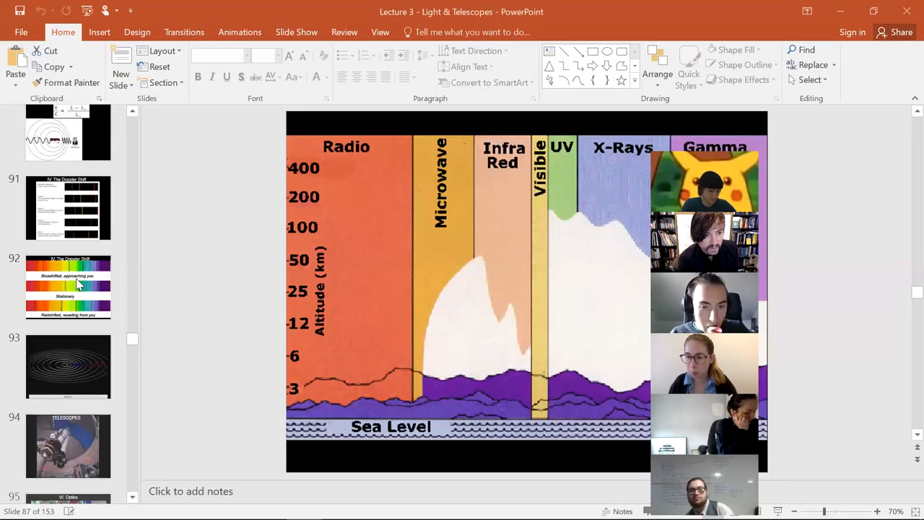
{"action": "scroll", "scroll_direction": "down", "scroll_amount": 3}
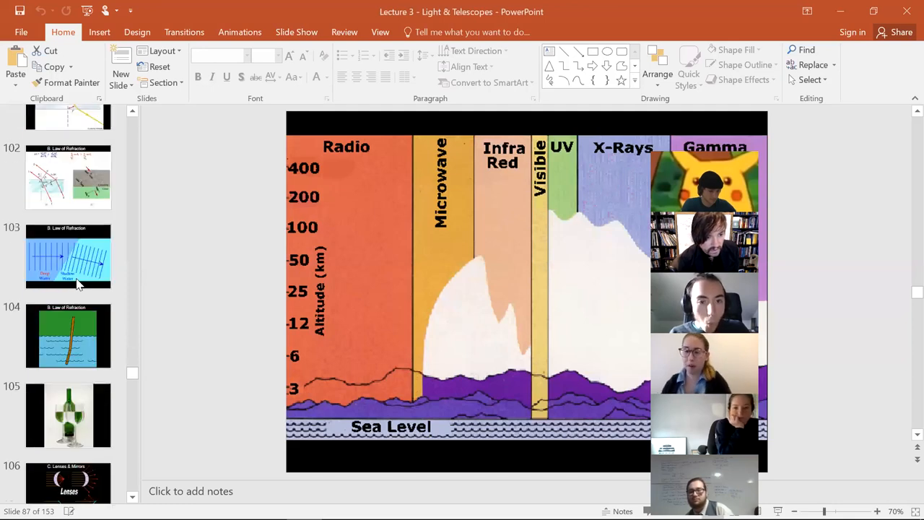
{"action": "left_click", "coordinate": [68, 323]}
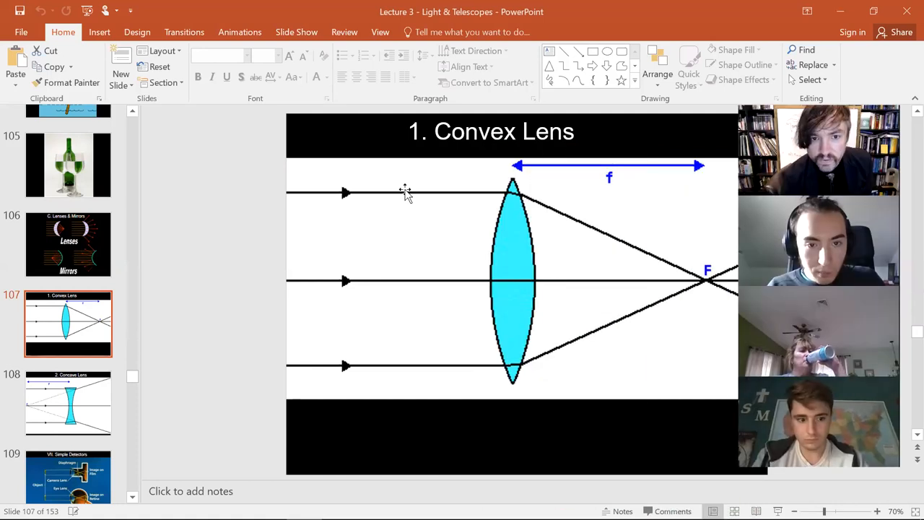
{"action": "mouse_move", "coordinate": [225, 214]}
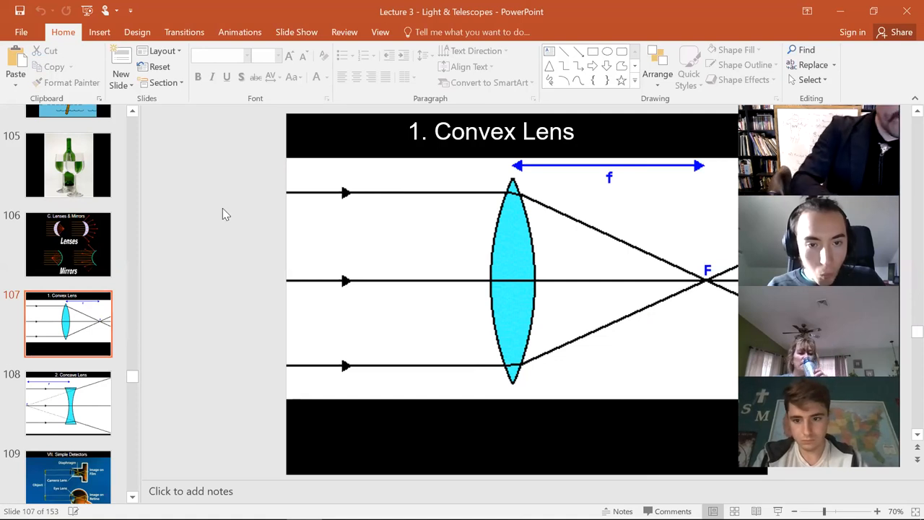
Start the full-screen slide show from the Convex Lens slide with F5
{"action": "key", "text": "F5"}
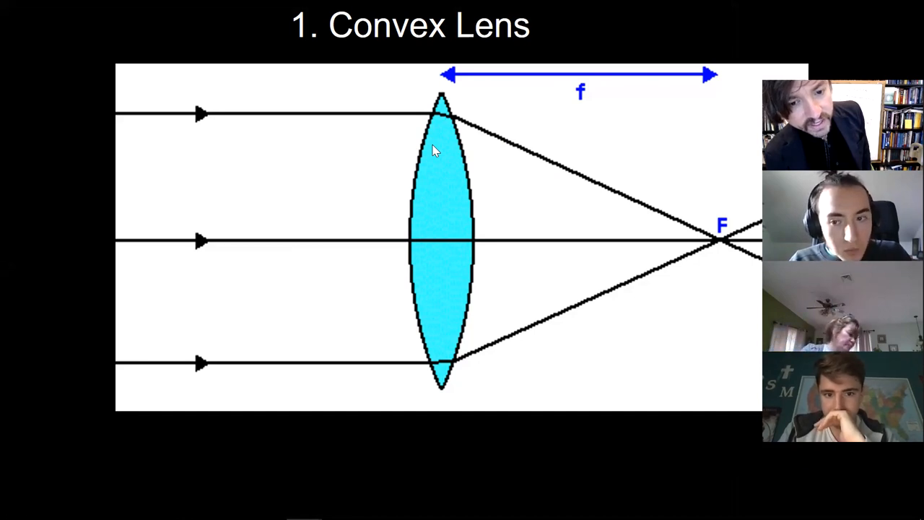
{"action": "mouse_move", "coordinate": [150, 215]}
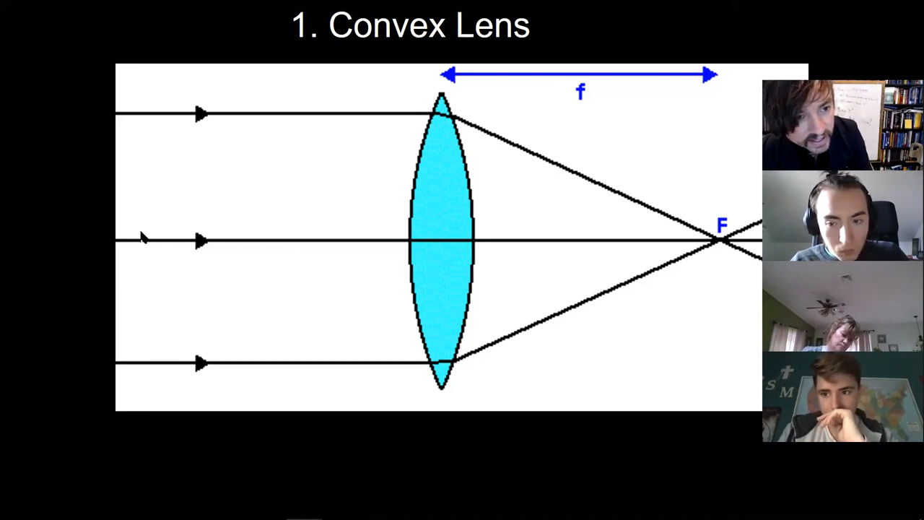
{"action": "mouse_move", "coordinate": [156, 119]}
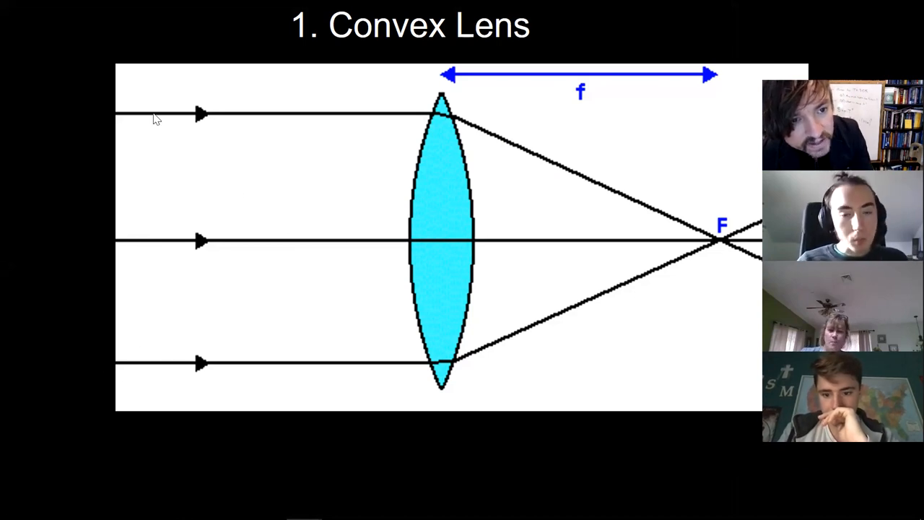
{"action": "mouse_move", "coordinate": [323, 137]}
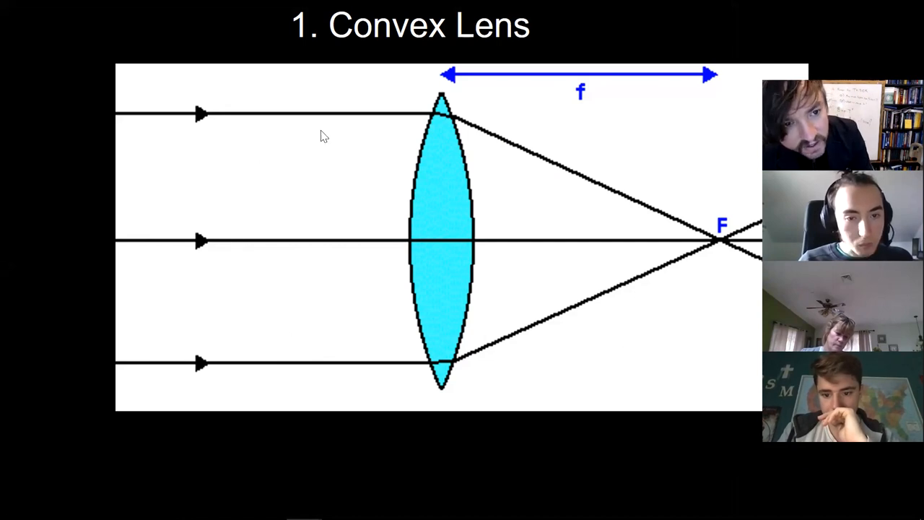
{"action": "mouse_move", "coordinate": [247, 304]}
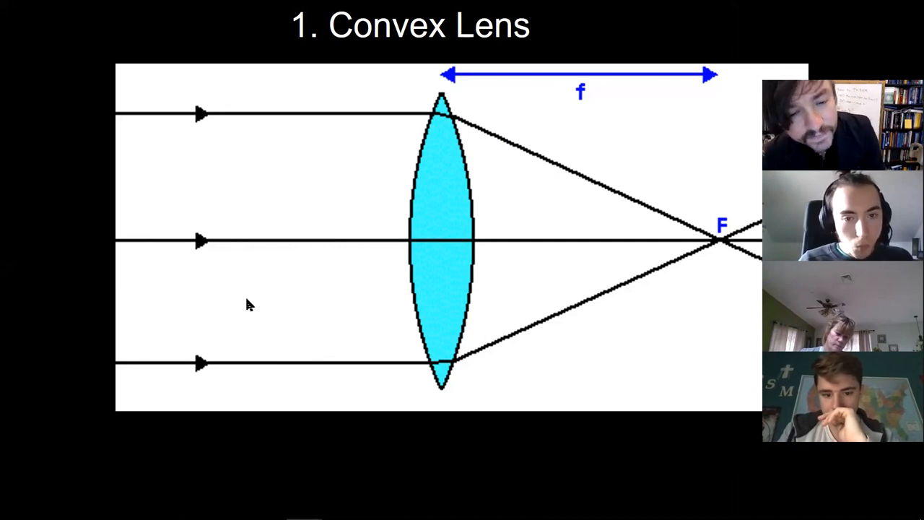
{"action": "mouse_move", "coordinate": [446, 262]}
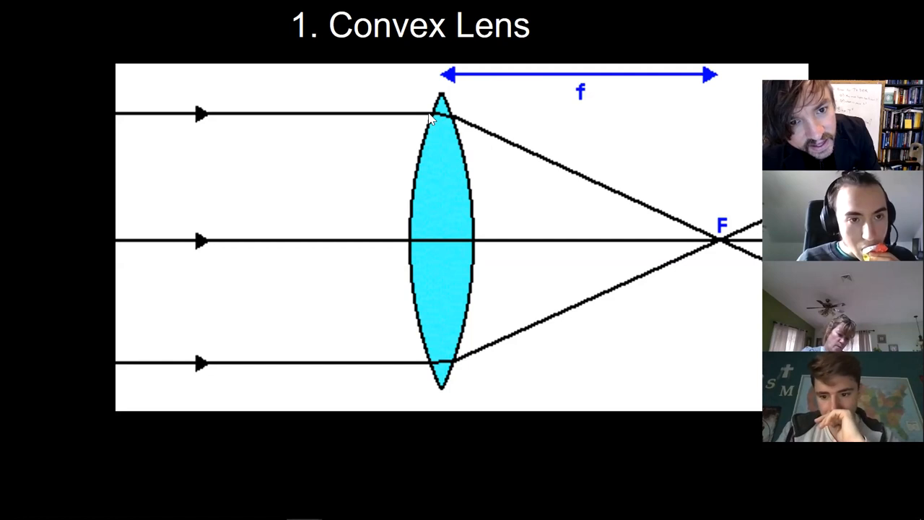
{"action": "mouse_move", "coordinate": [433, 368]}
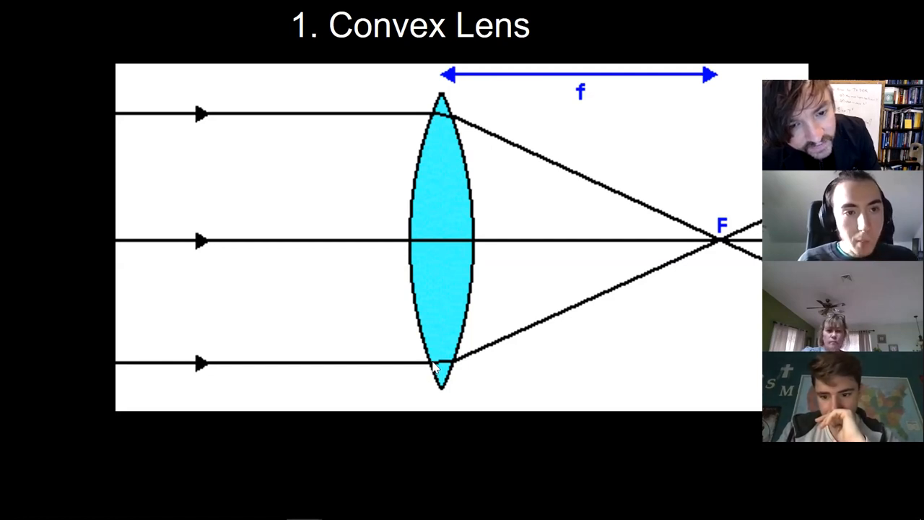
{"action": "mouse_move", "coordinate": [727, 233]}
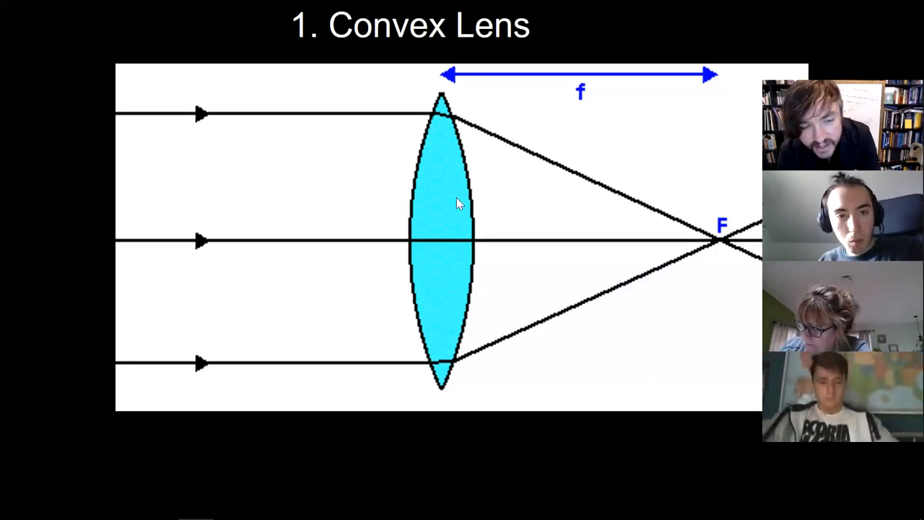
{"action": "mouse_move", "coordinate": [415, 205]}
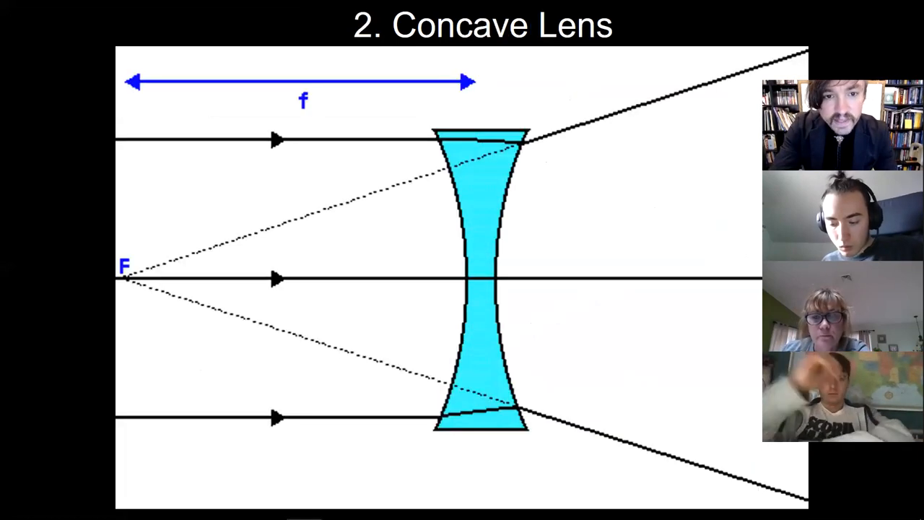
Advance the slideshow to the Internal Structures of the Eye diagram
{"action": "key", "text": "Right"}
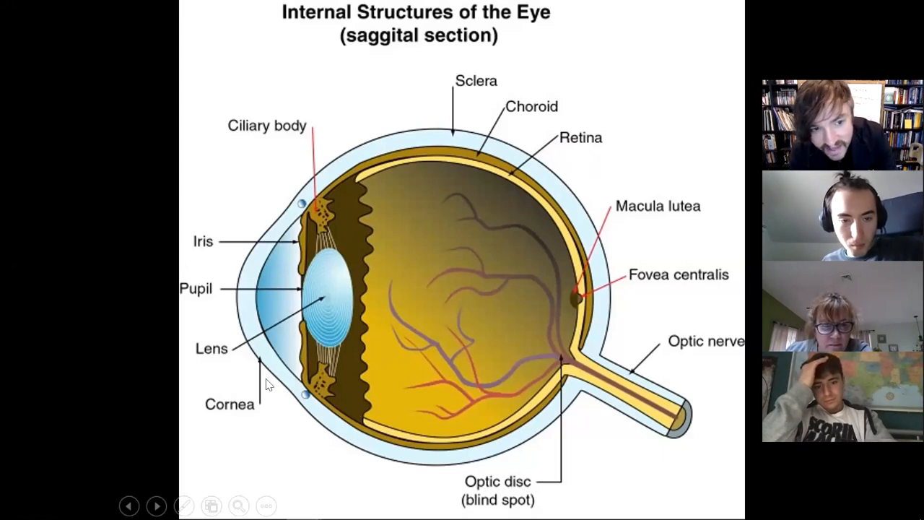
{"action": "mouse_move", "coordinate": [368, 286]}
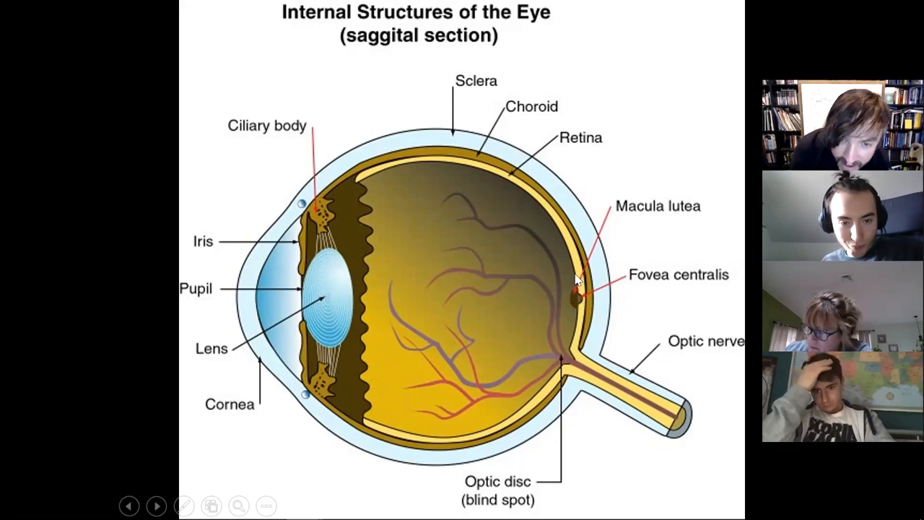
{"action": "mouse_move", "coordinate": [578, 148]}
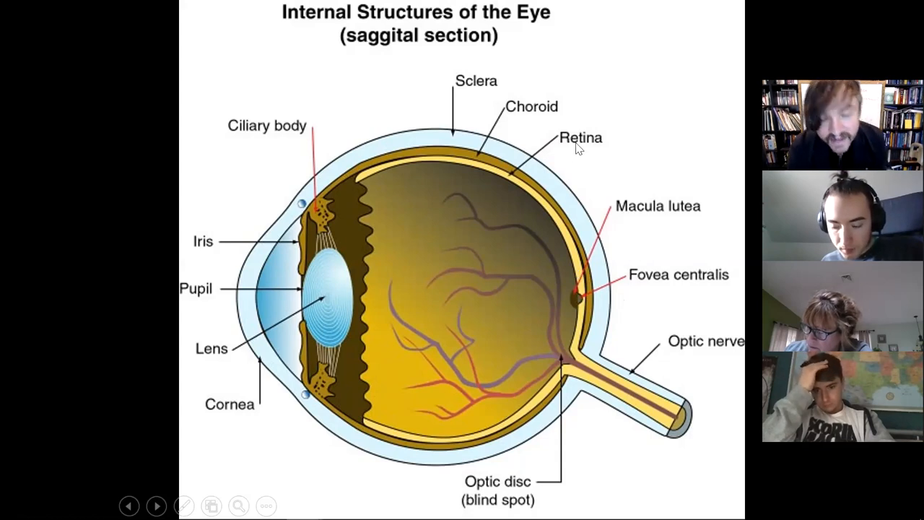
{"action": "mouse_move", "coordinate": [605, 279]}
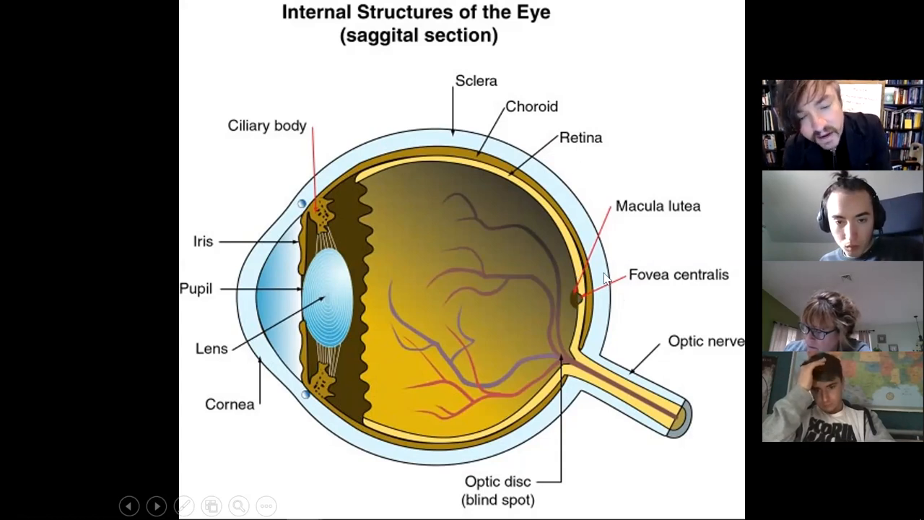
{"action": "mouse_move", "coordinate": [548, 352]}
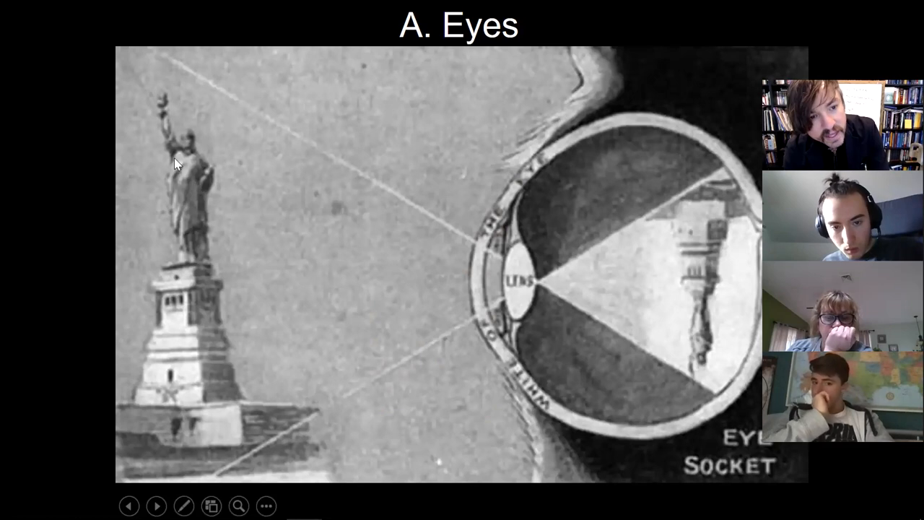
{"action": "mouse_move", "coordinate": [603, 209]}
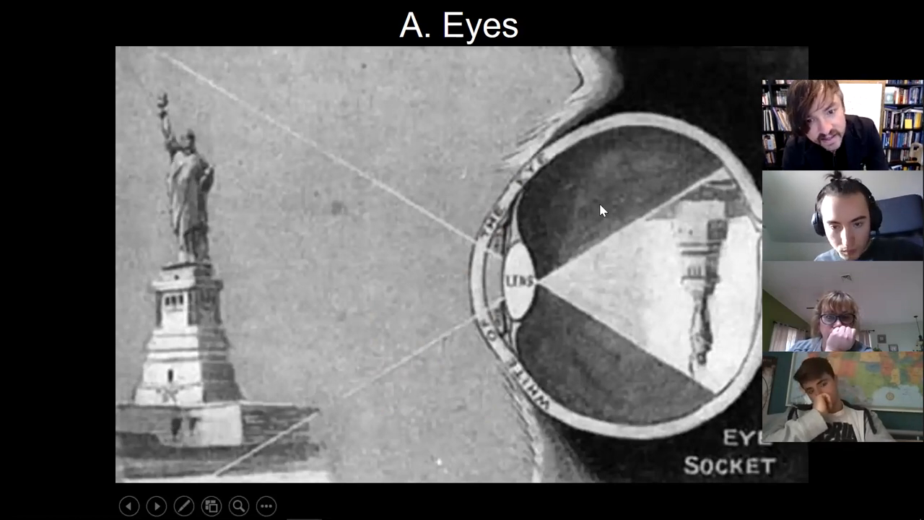
{"action": "mouse_move", "coordinate": [719, 326]}
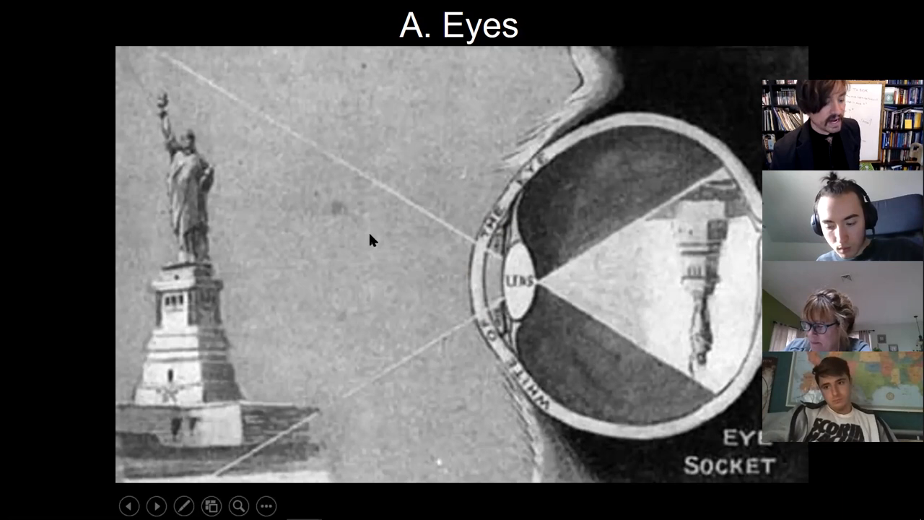
{"action": "mouse_move", "coordinate": [448, 157]}
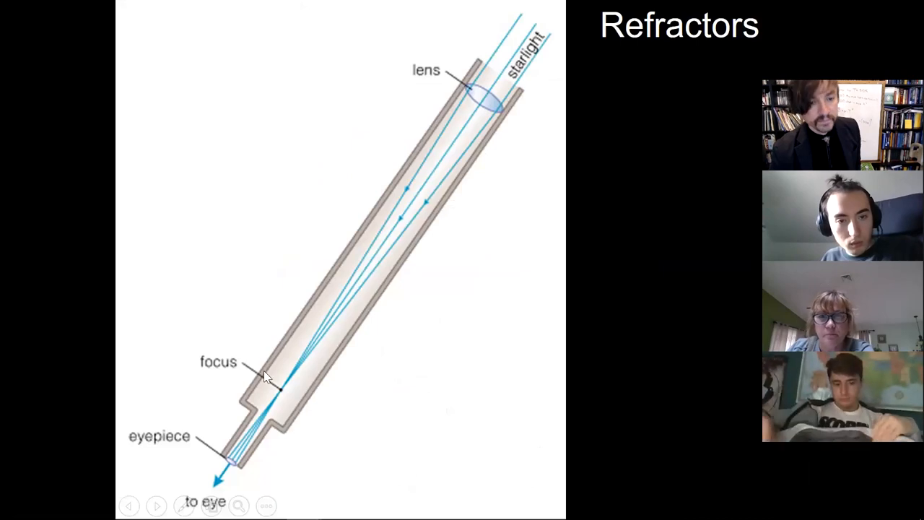
{"action": "mouse_move", "coordinate": [717, 173]}
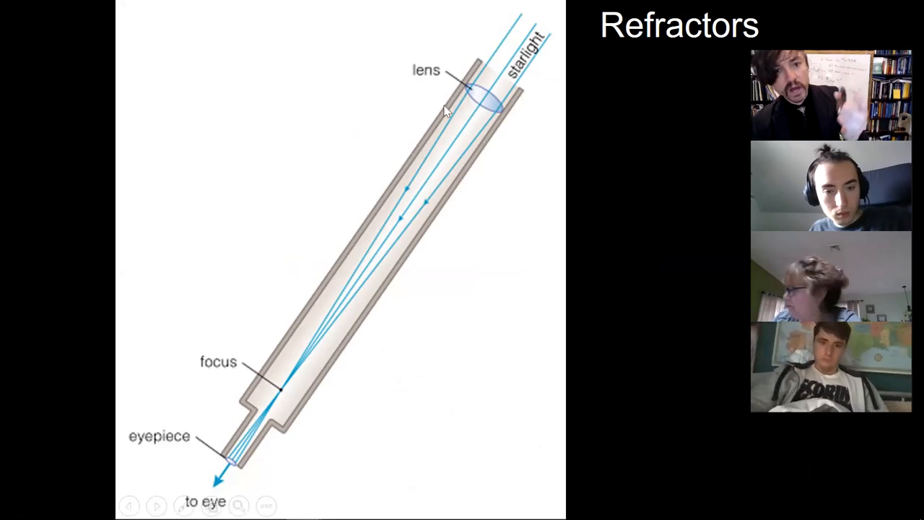
{"action": "mouse_move", "coordinate": [491, 108]}
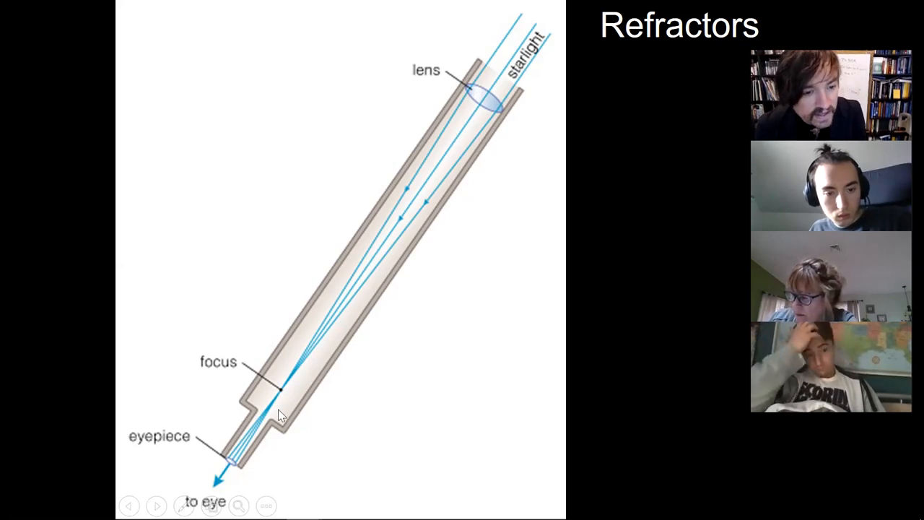
Advance the slideshow to the Refracting Telescope slide showing f_o and f_e
{"action": "left_click", "coordinate": [157, 505]}
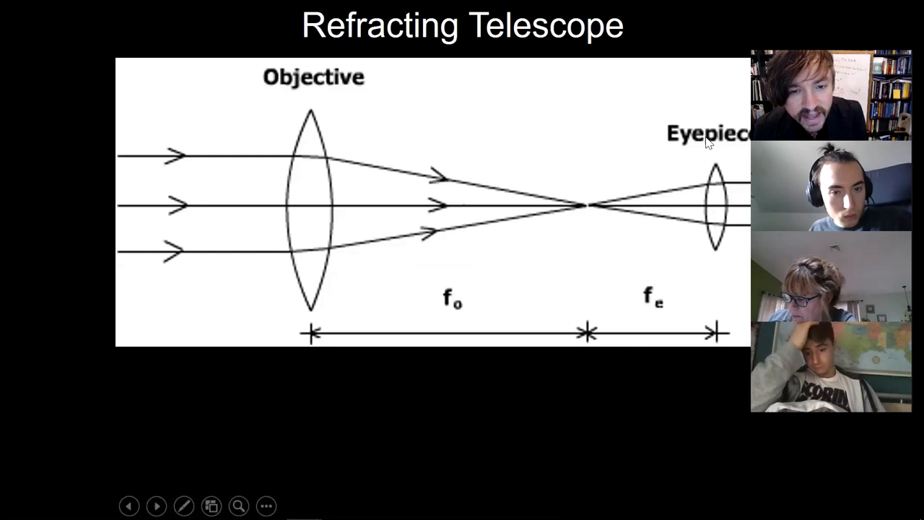
{"action": "mouse_move", "coordinate": [524, 388]}
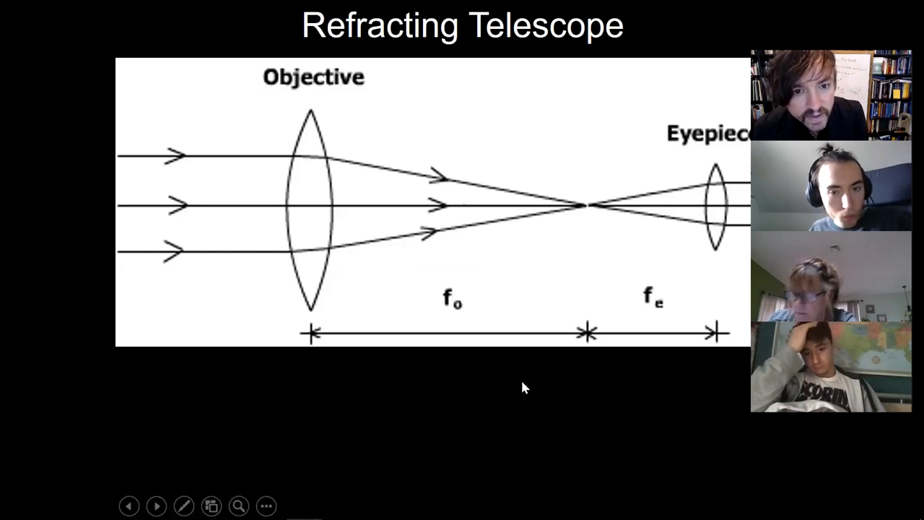
{"action": "mouse_move", "coordinate": [383, 342]}
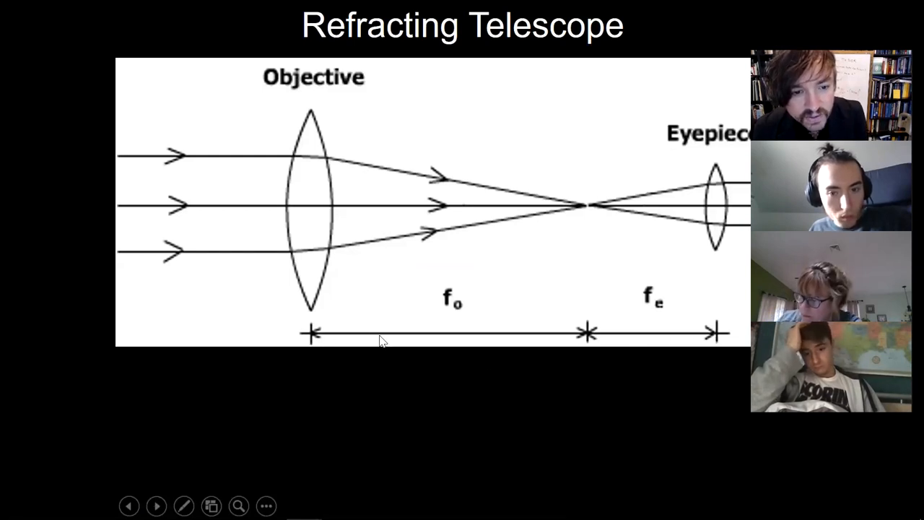
{"action": "mouse_move", "coordinate": [400, 332]}
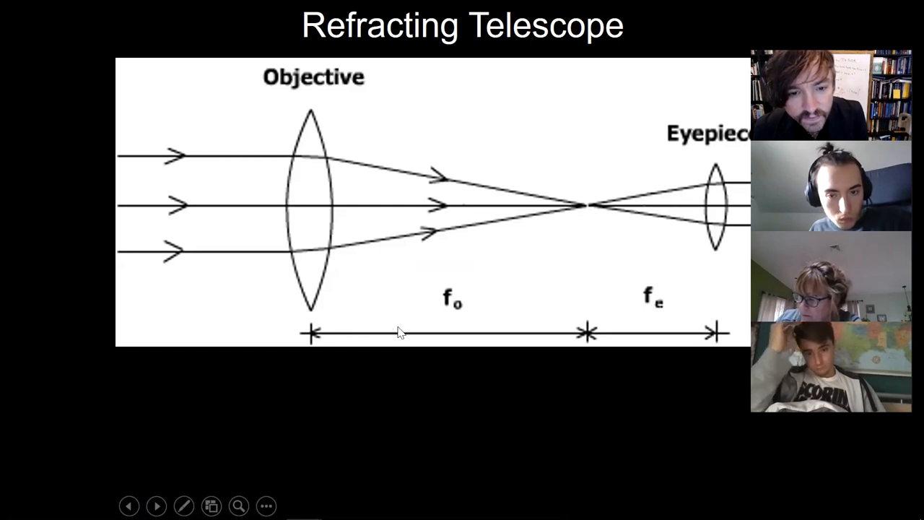
{"action": "left_click", "coordinate": [156, 506]}
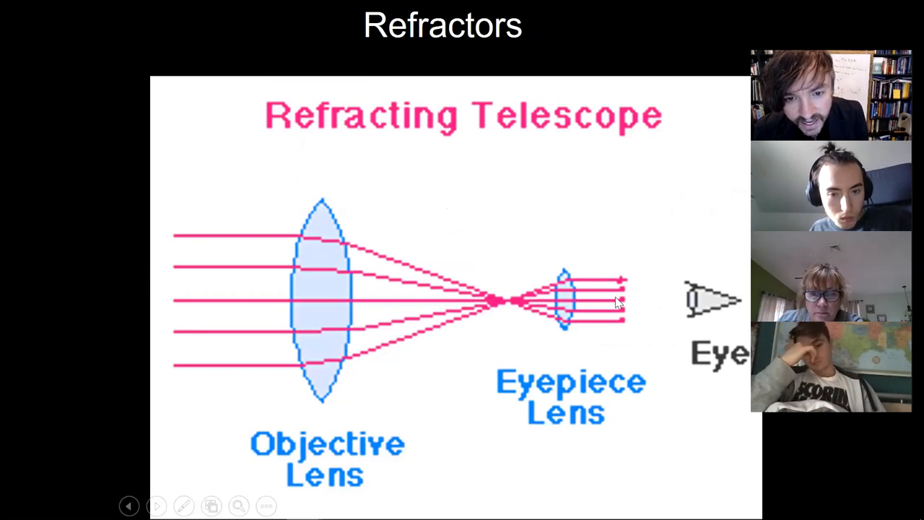
{"action": "mouse_move", "coordinate": [623, 339]}
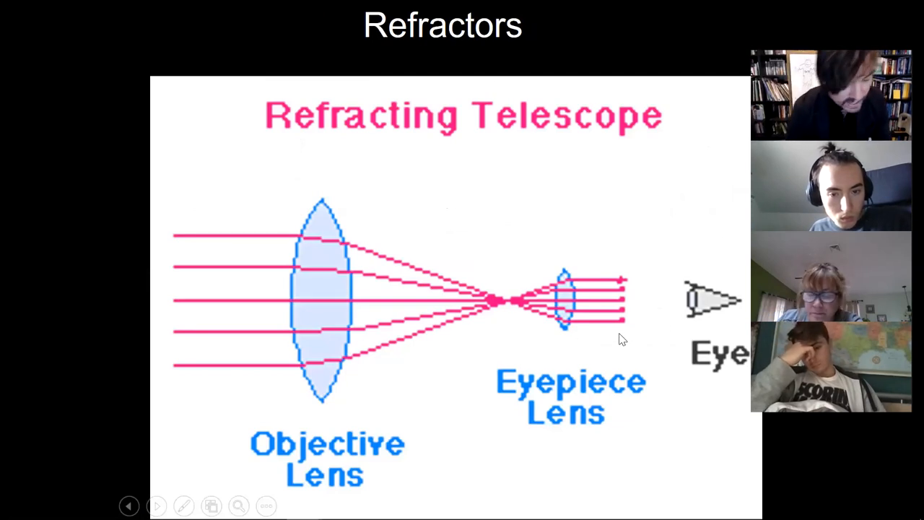
{"action": "mouse_move", "coordinate": [742, 184]}
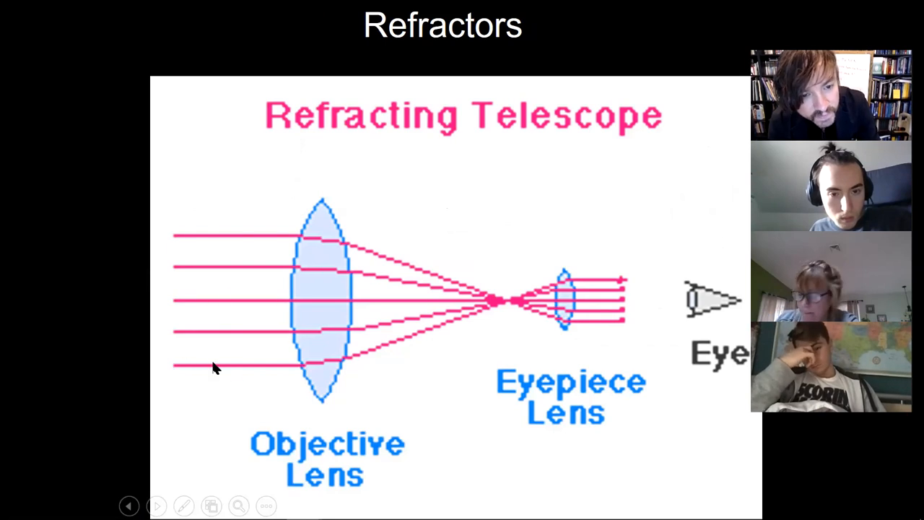
{"action": "mouse_move", "coordinate": [509, 307]}
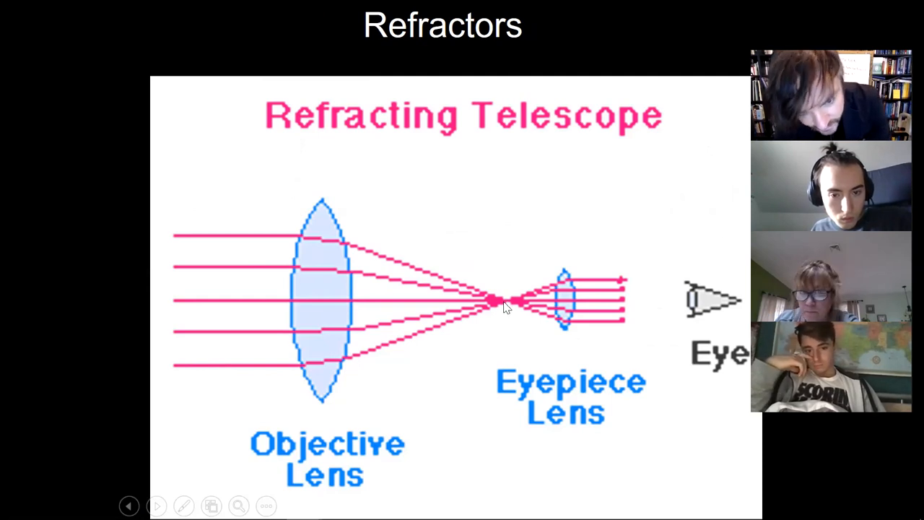
{"action": "mouse_move", "coordinate": [571, 340]}
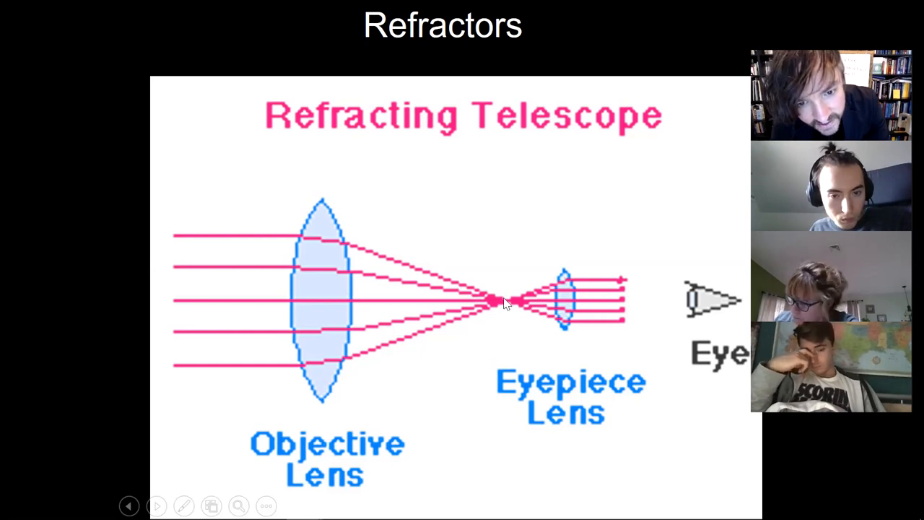
{"action": "mouse_move", "coordinate": [509, 281]}
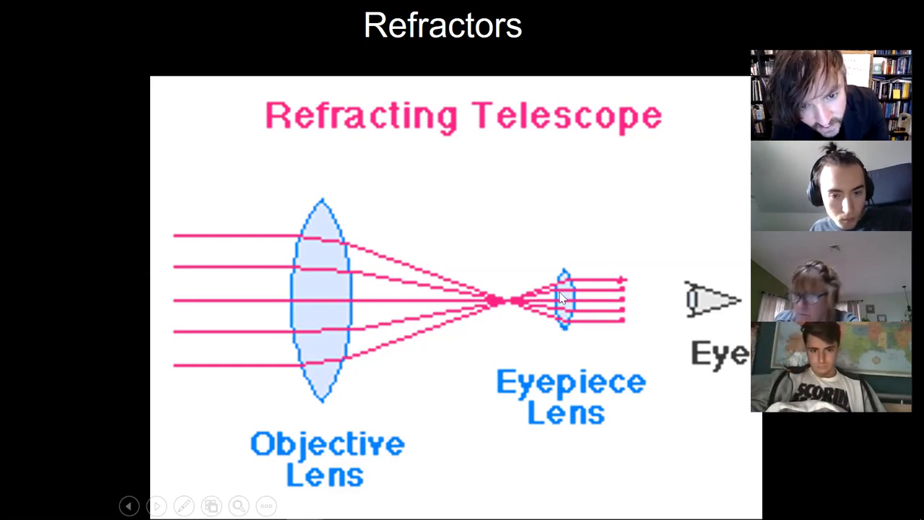
{"action": "mouse_move", "coordinate": [525, 257]}
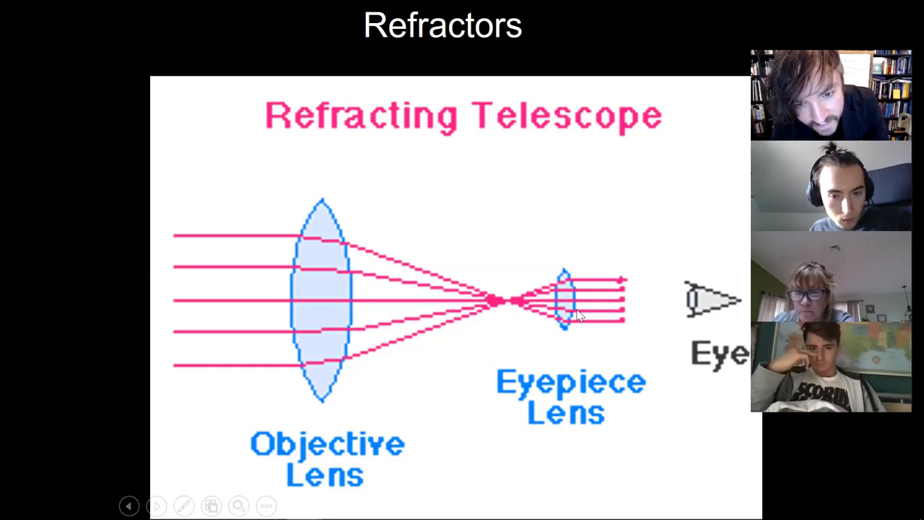
{"action": "mouse_move", "coordinate": [139, 257]}
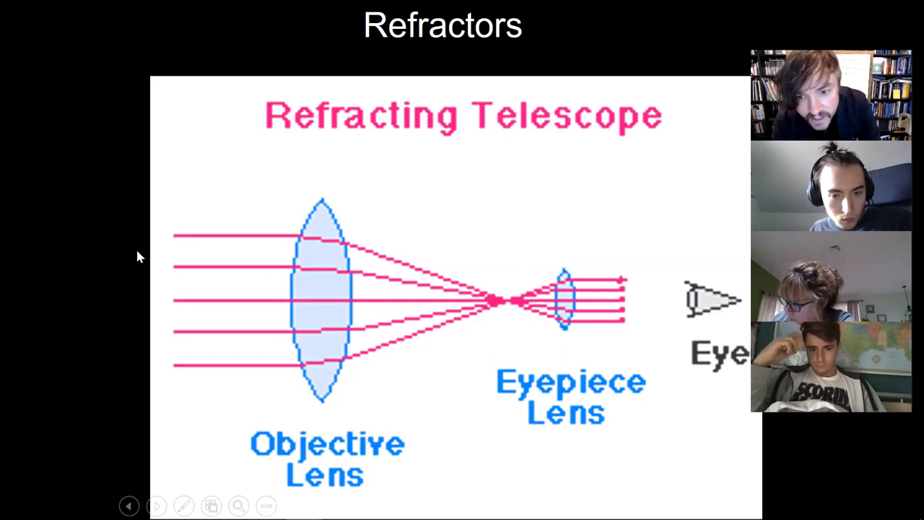
{"action": "mouse_move", "coordinate": [185, 356]}
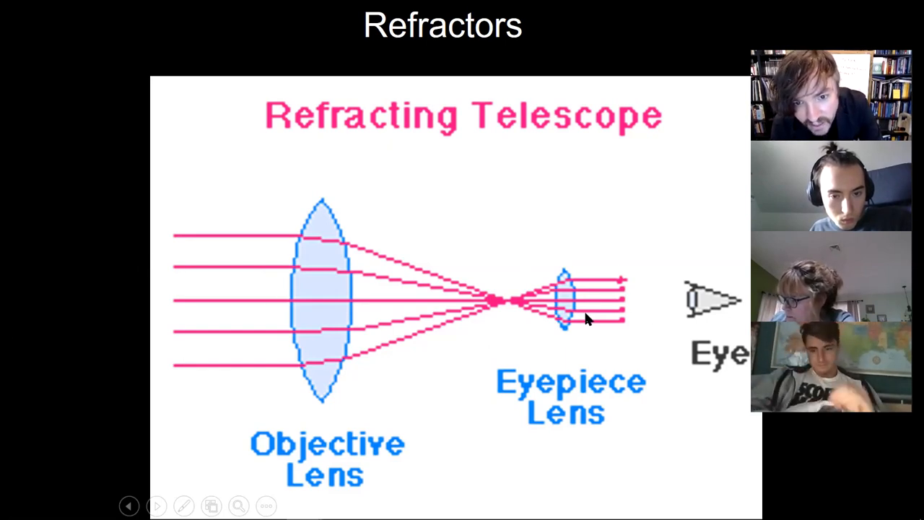
{"action": "mouse_move", "coordinate": [659, 351]}
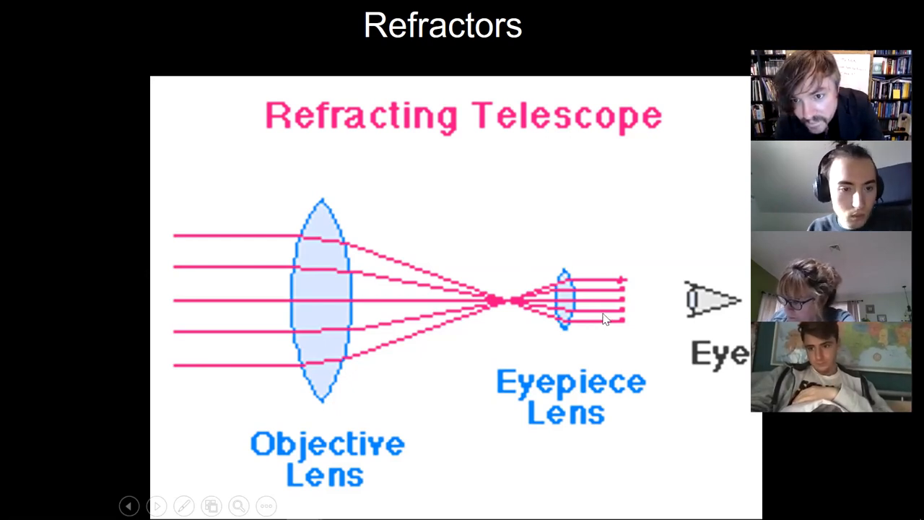
{"action": "mouse_move", "coordinate": [556, 390]}
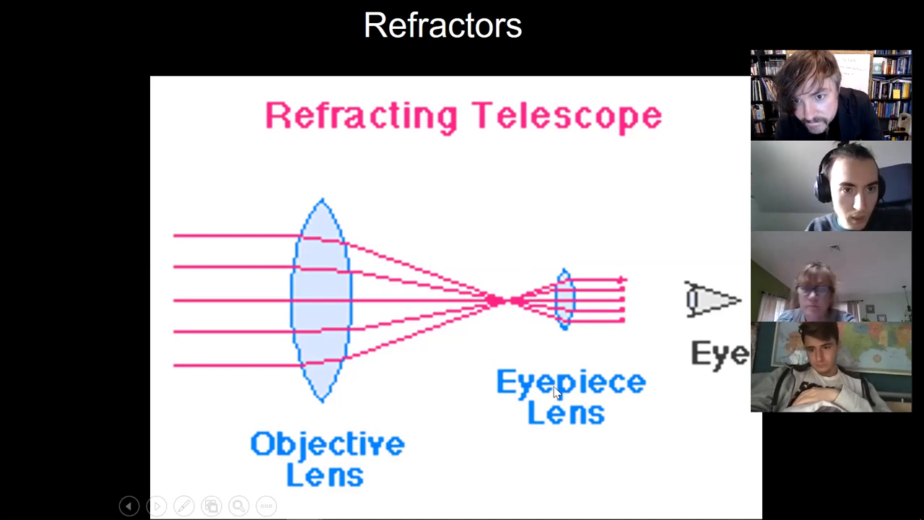
{"action": "mouse_move", "coordinate": [625, 353]}
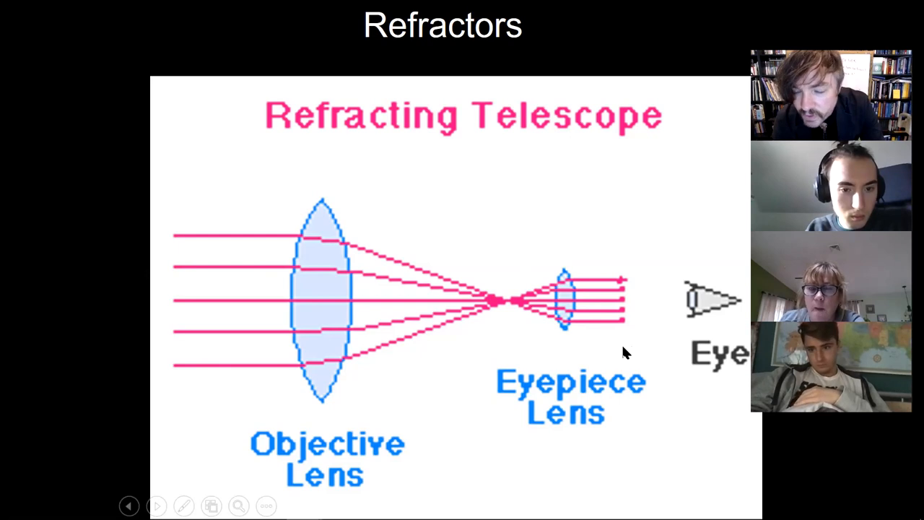
{"action": "mouse_move", "coordinate": [615, 361]}
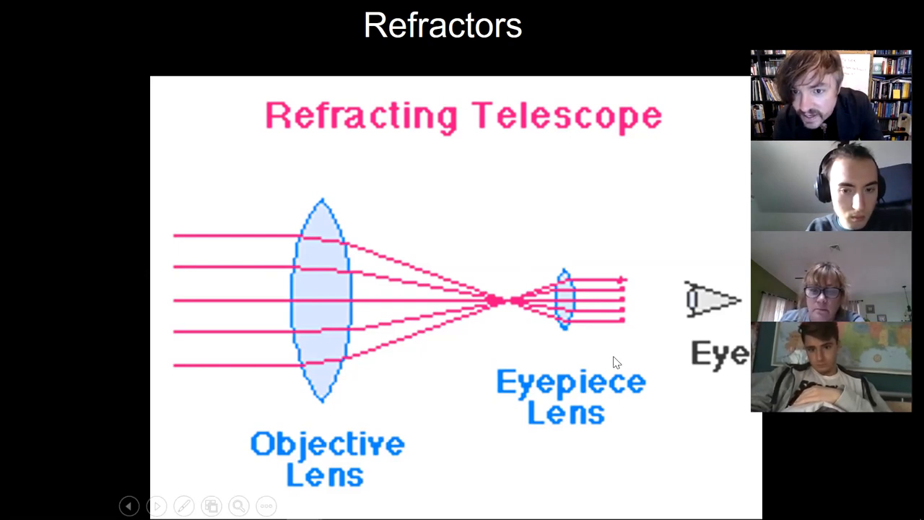
{"action": "mouse_move", "coordinate": [609, 339]}
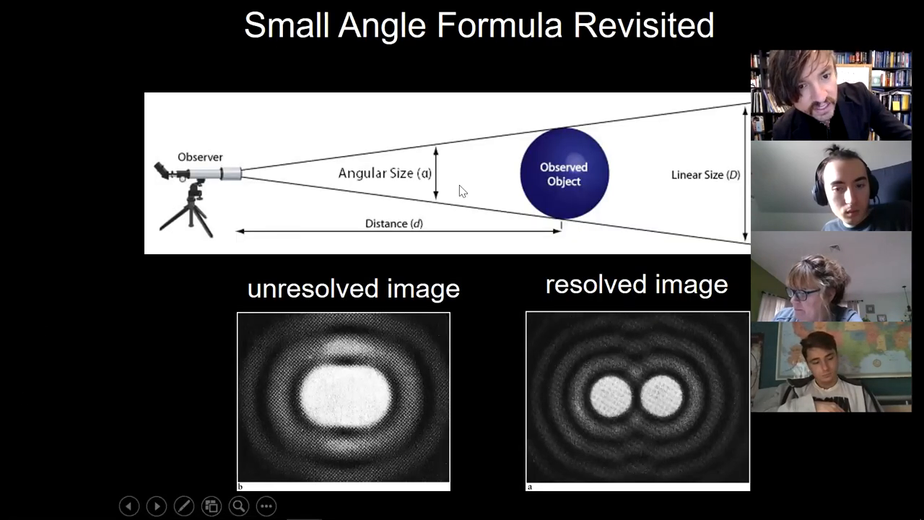
Search Google Images in a new tab for telescope magnification and right-click the schoolphysics diagram
{"action": "key", "text": "Escape"}
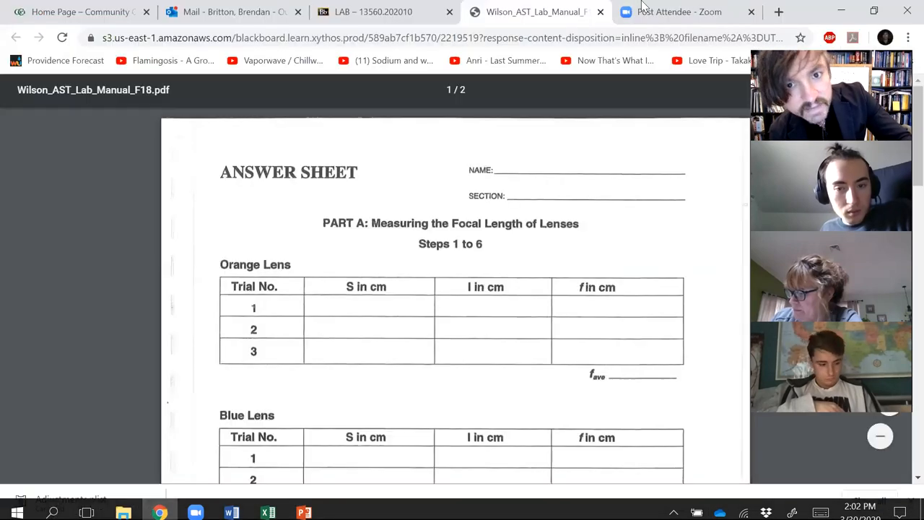
{"action": "left_click", "coordinate": [778, 12]}
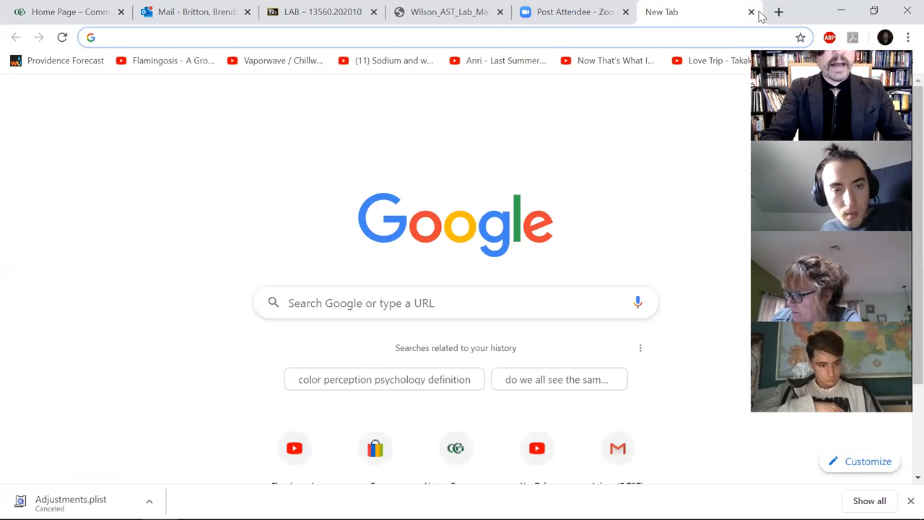
{"action": "type", "text": "magnification"}
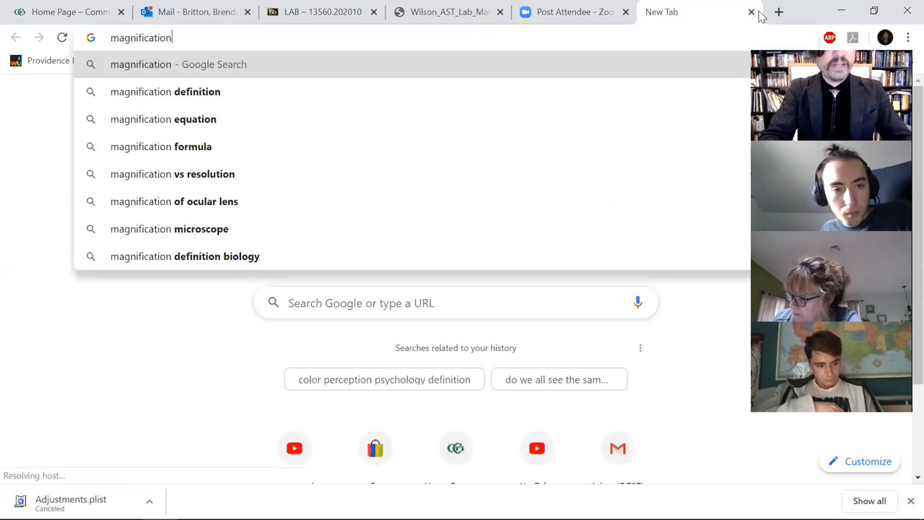
{"action": "type", "text": "refraction"}
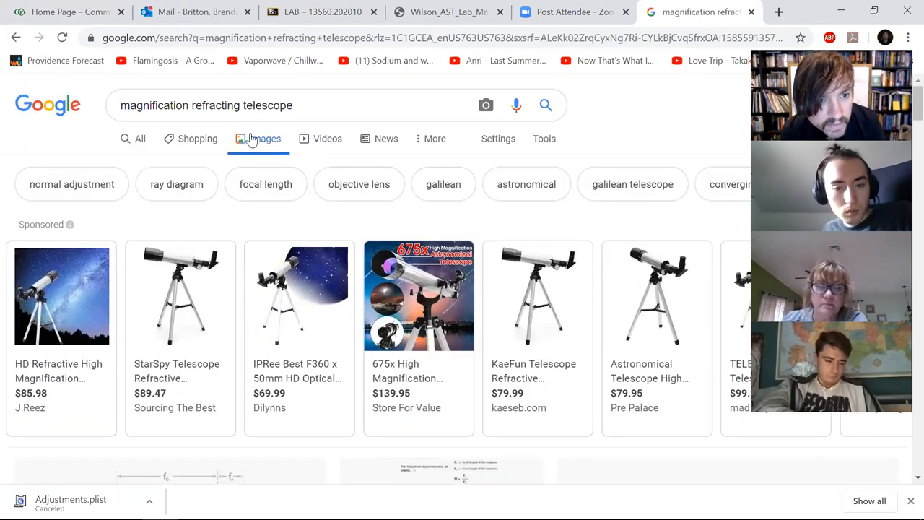
{"action": "scroll", "scroll_direction": "down", "scroll_amount": 3}
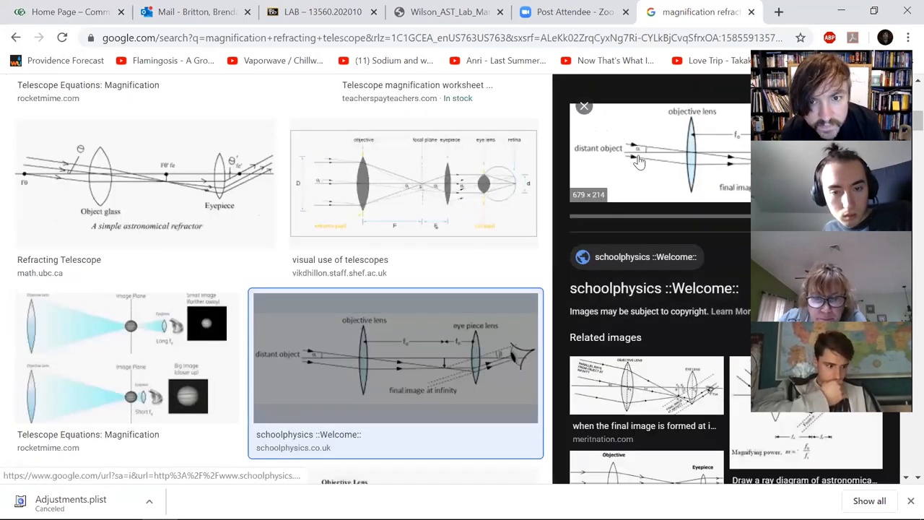
{"action": "right_click", "coordinate": [639, 160]}
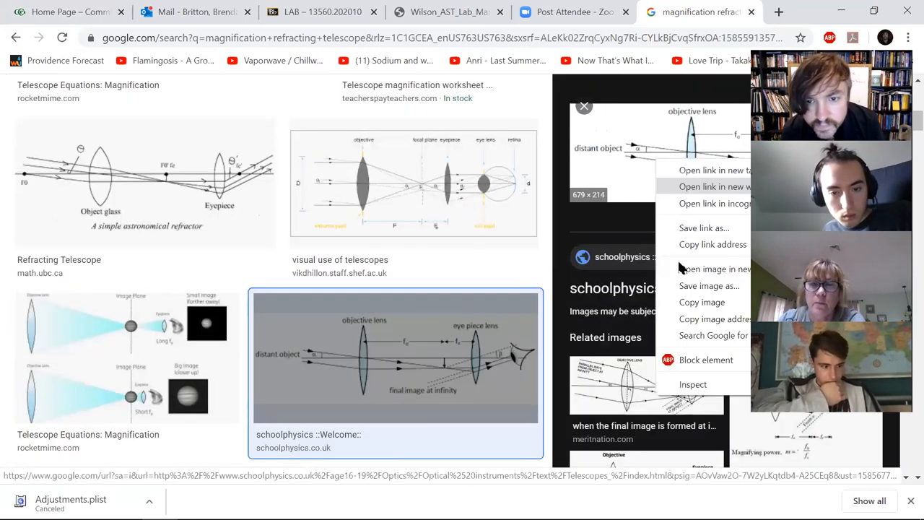
{"action": "left_click", "coordinate": [713, 269]}
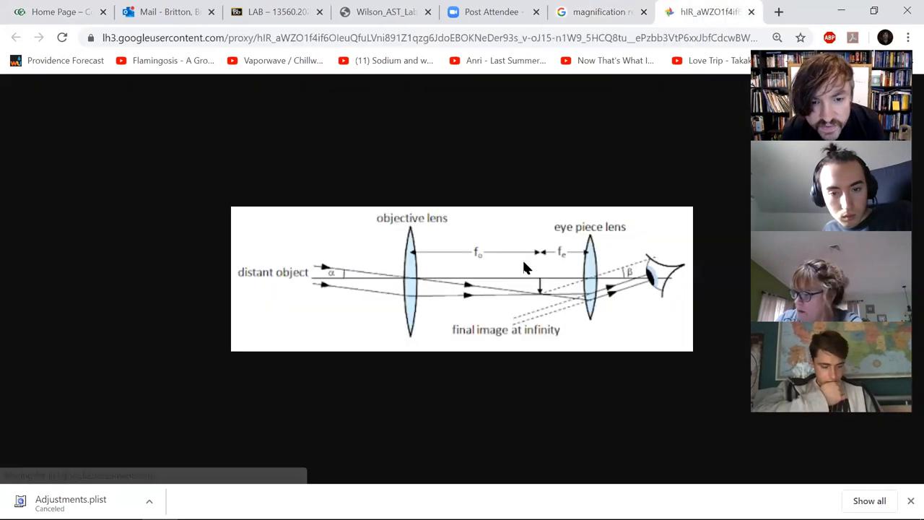
{"action": "mouse_move", "coordinate": [522, 224]}
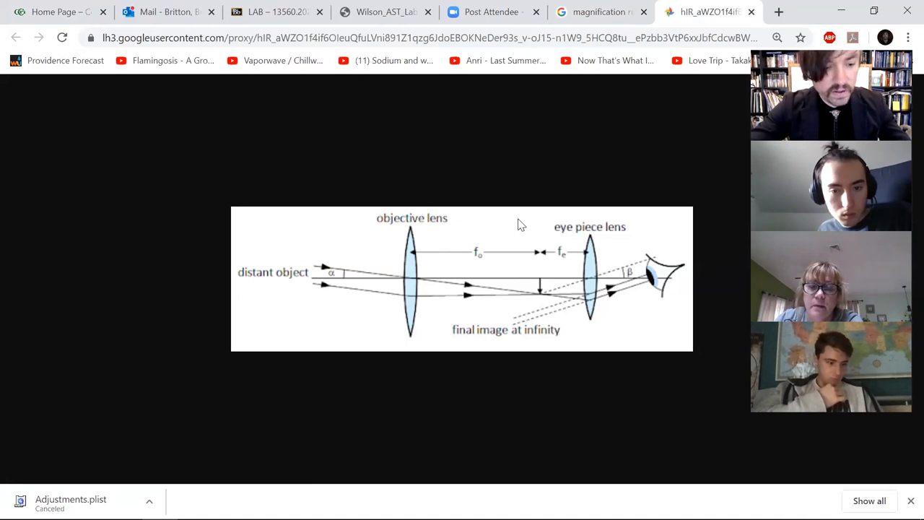
{"action": "mouse_move", "coordinate": [470, 149]}
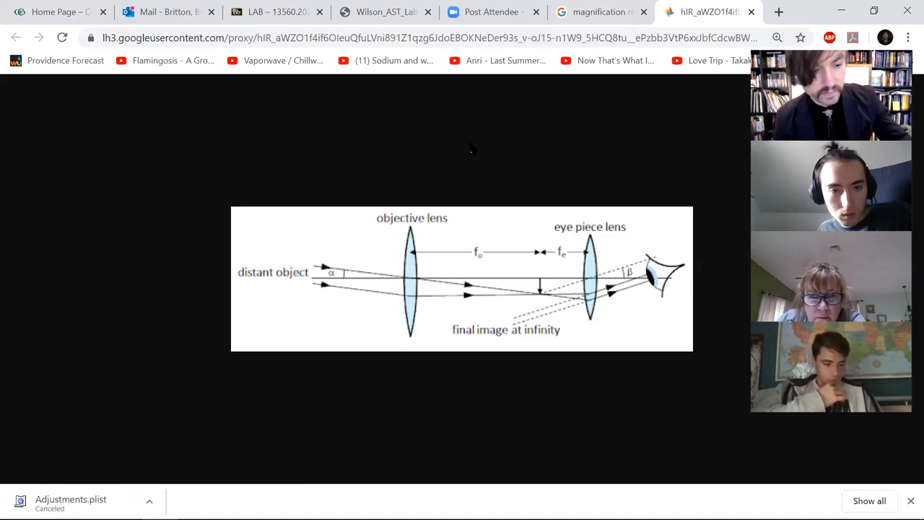
{"action": "mouse_move", "coordinate": [354, 227]}
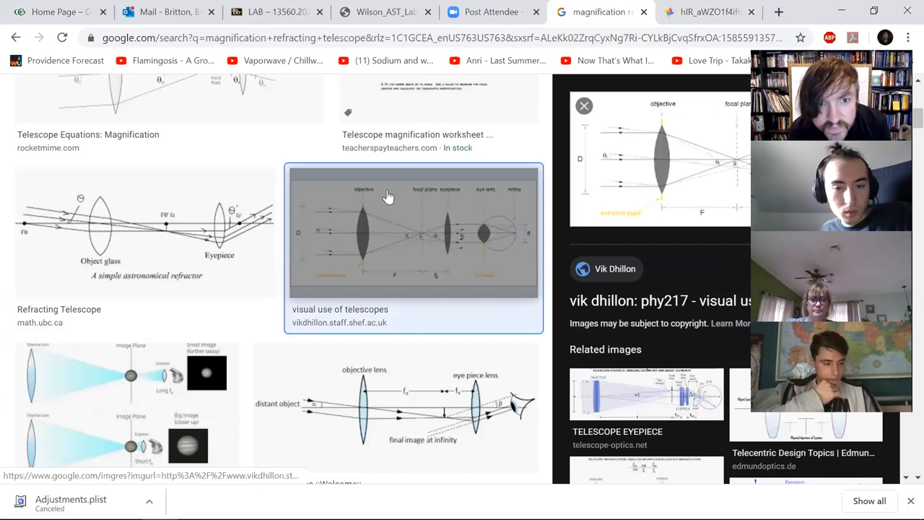
Open the Telescope Equations: Magnification diagram in a new tab, then return to the results
{"action": "left_click", "coordinate": [170, 145]}
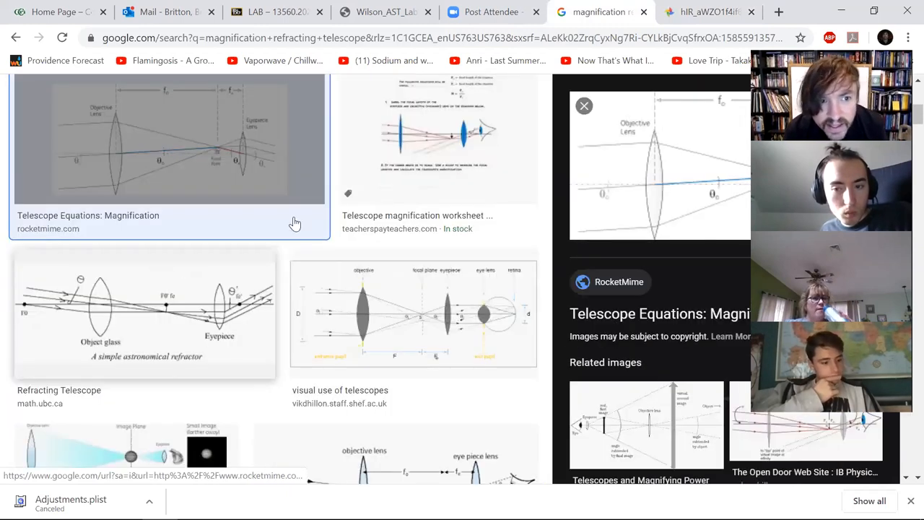
{"action": "right_click", "coordinate": [657, 173]}
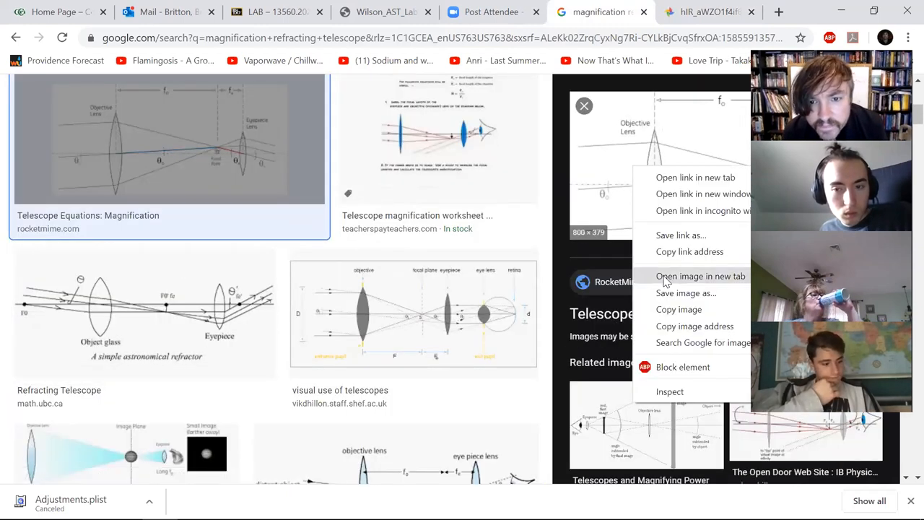
{"action": "left_click", "coordinate": [700, 276]}
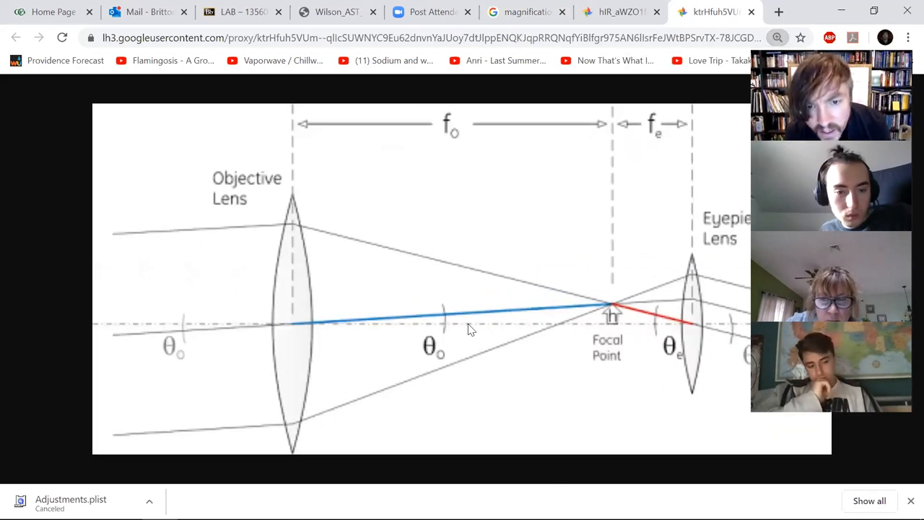
{"action": "mouse_move", "coordinate": [364, 156]}
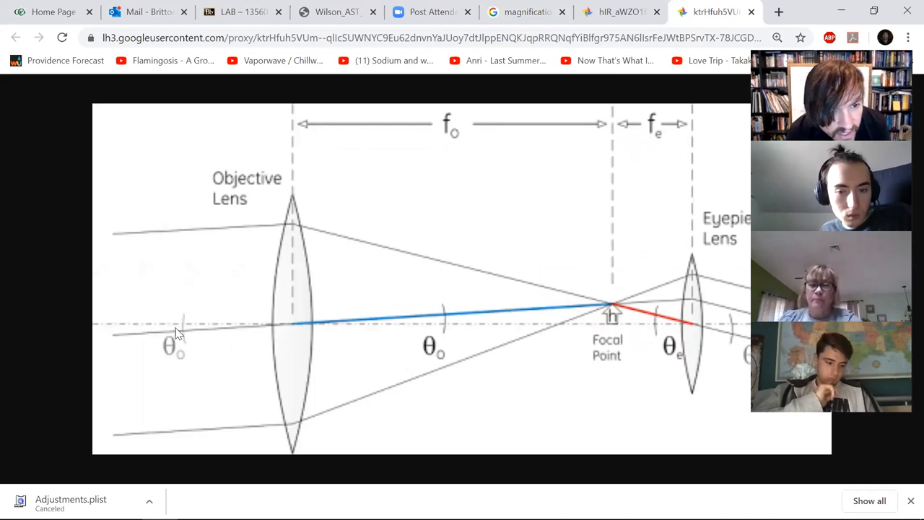
{"action": "left_click", "coordinate": [617, 12]}
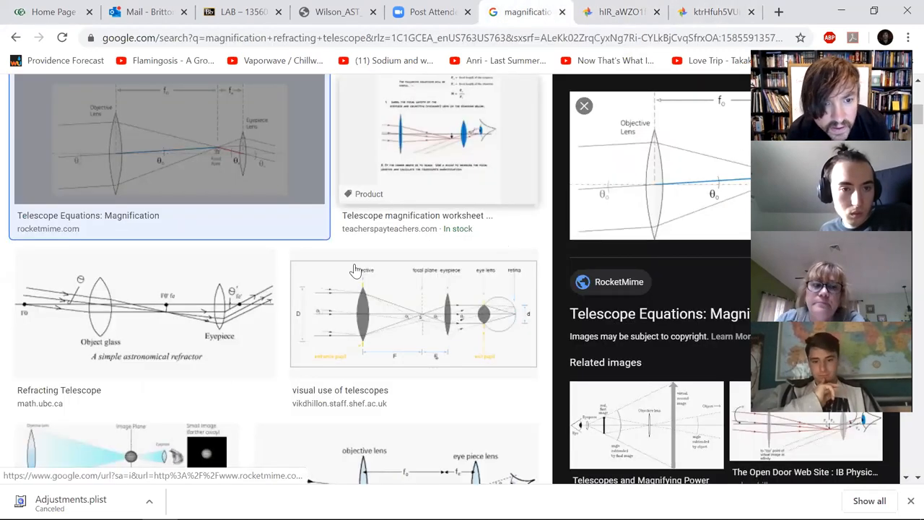
{"action": "scroll", "scroll_direction": "down", "scroll_amount": 3}
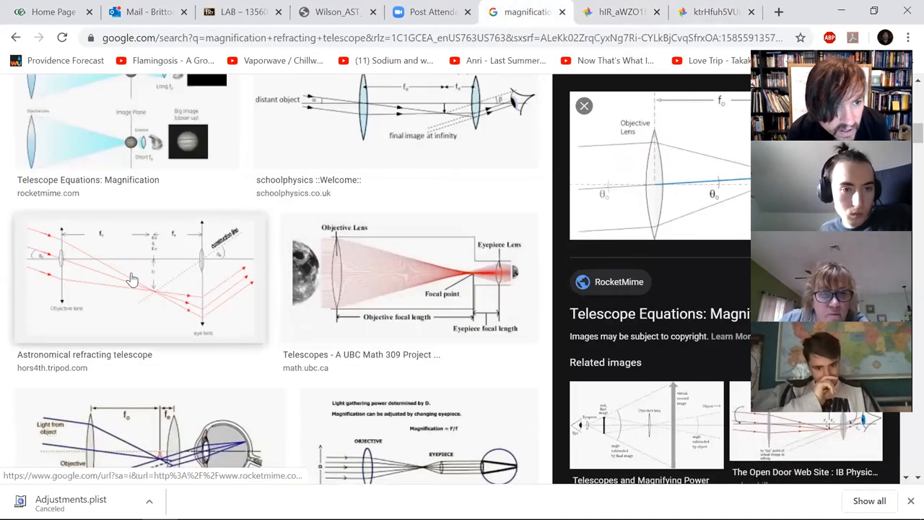
{"action": "scroll", "scroll_direction": "down", "scroll_amount": 3}
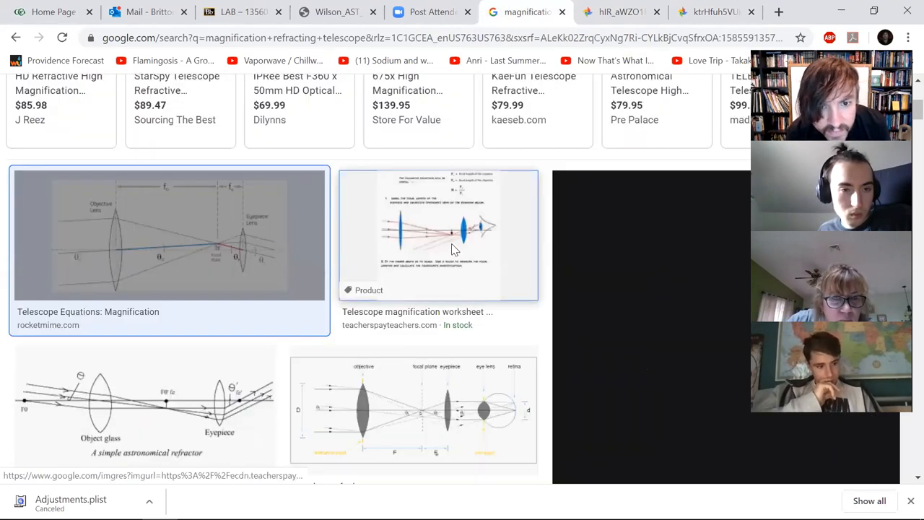
{"action": "scroll", "scroll_direction": "up", "scroll_amount": 3}
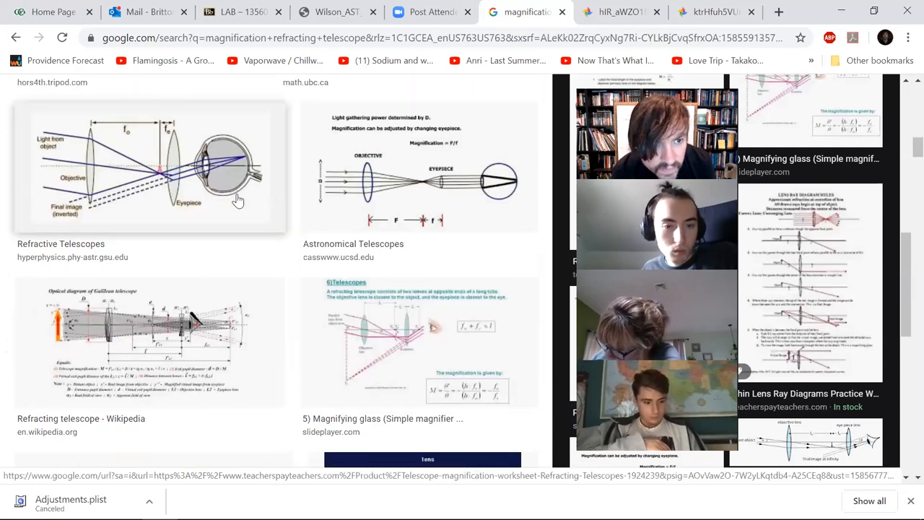
{"action": "scroll", "scroll_direction": "down", "scroll_amount": 3}
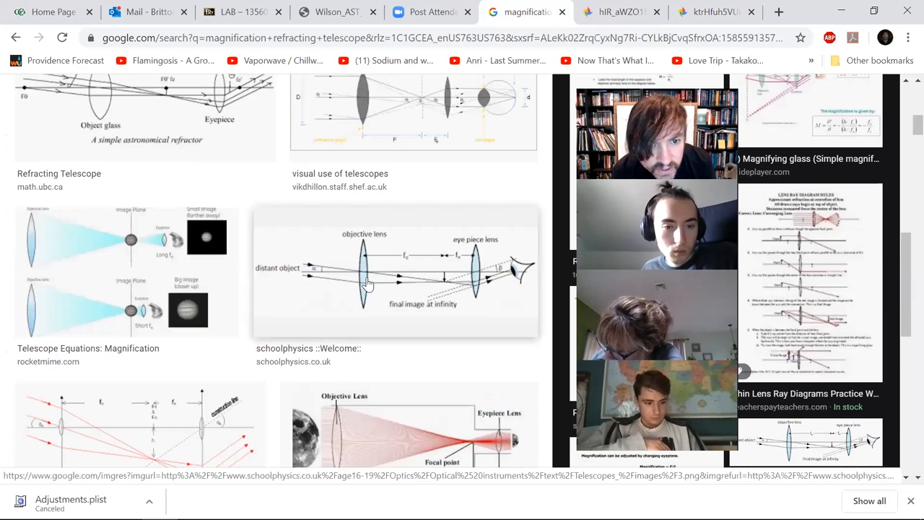
{"action": "left_click", "coordinate": [395, 271]}
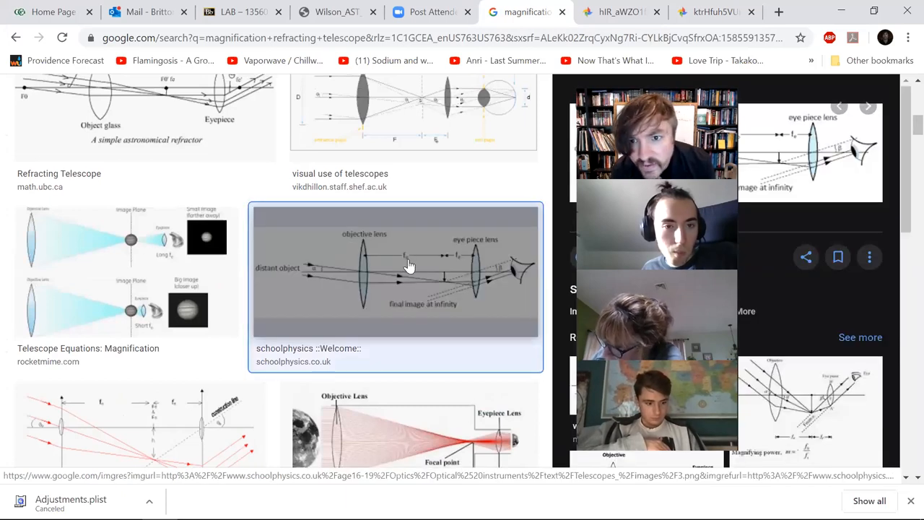
{"action": "right_click", "coordinate": [809, 144]}
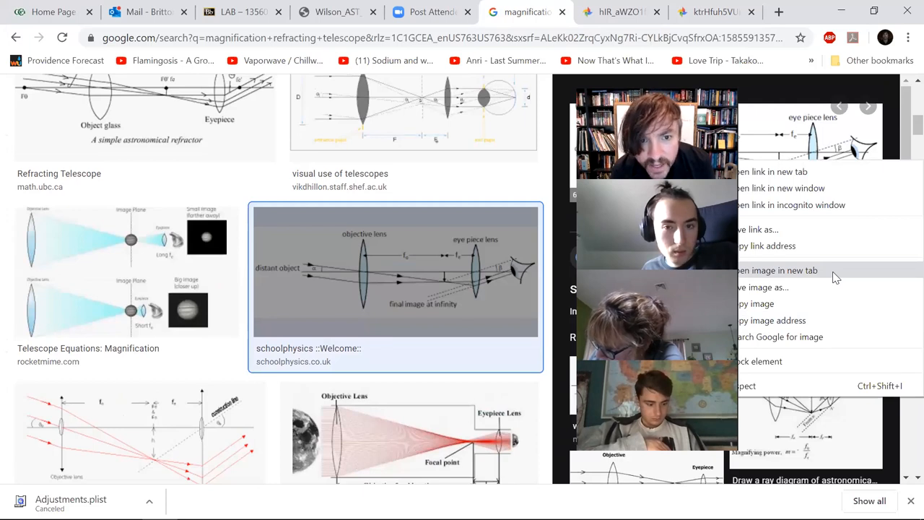
{"action": "left_click", "coordinate": [776, 270]}
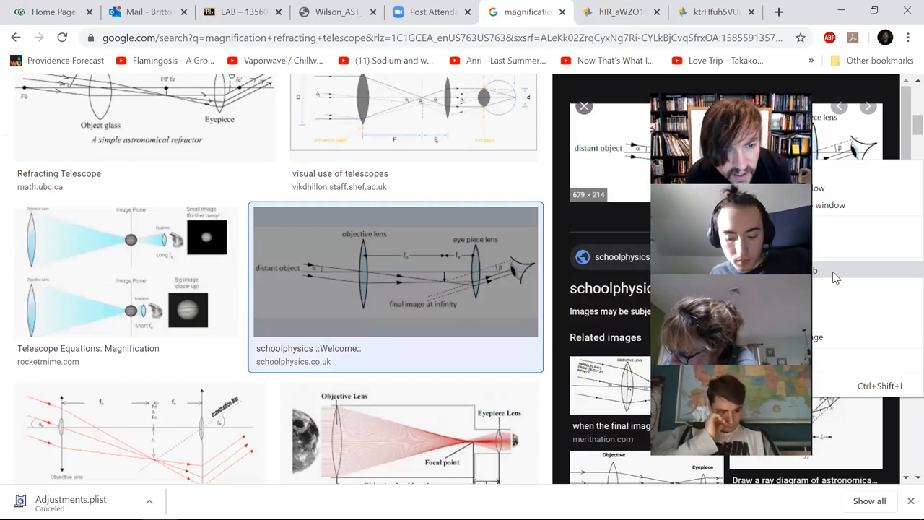
{"action": "left_click", "coordinate": [395, 270]}
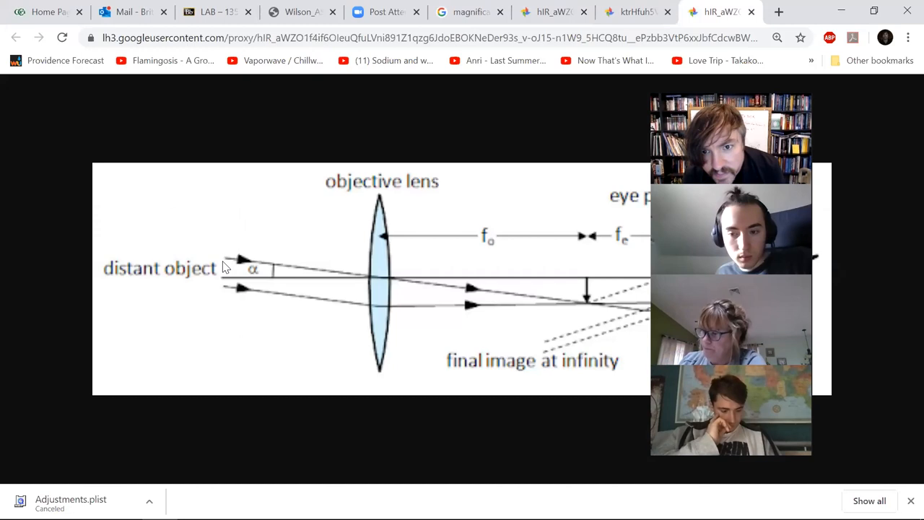
{"action": "mouse_move", "coordinate": [239, 285]}
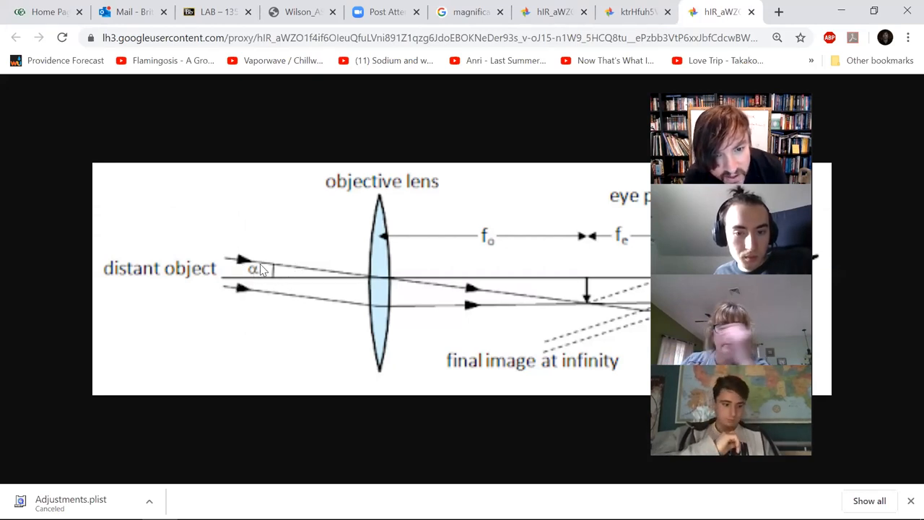
{"action": "mouse_move", "coordinate": [617, 162]}
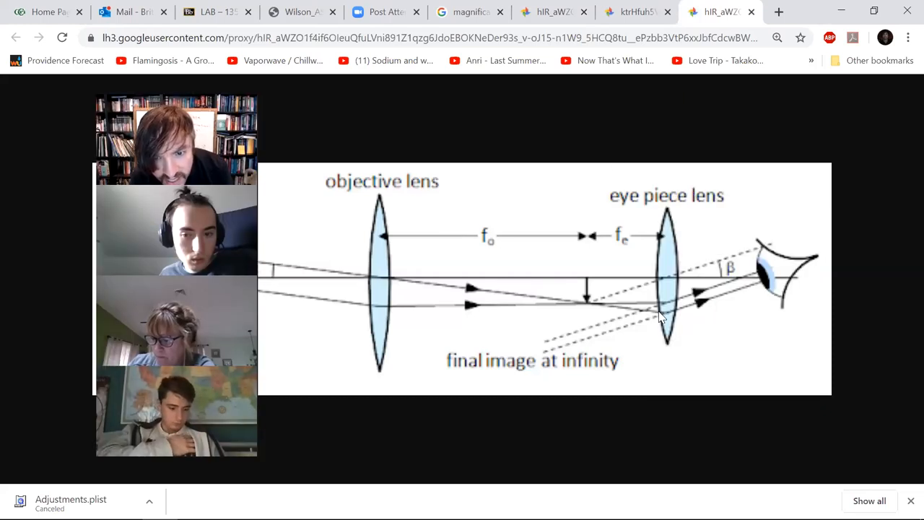
{"action": "mouse_move", "coordinate": [635, 276]}
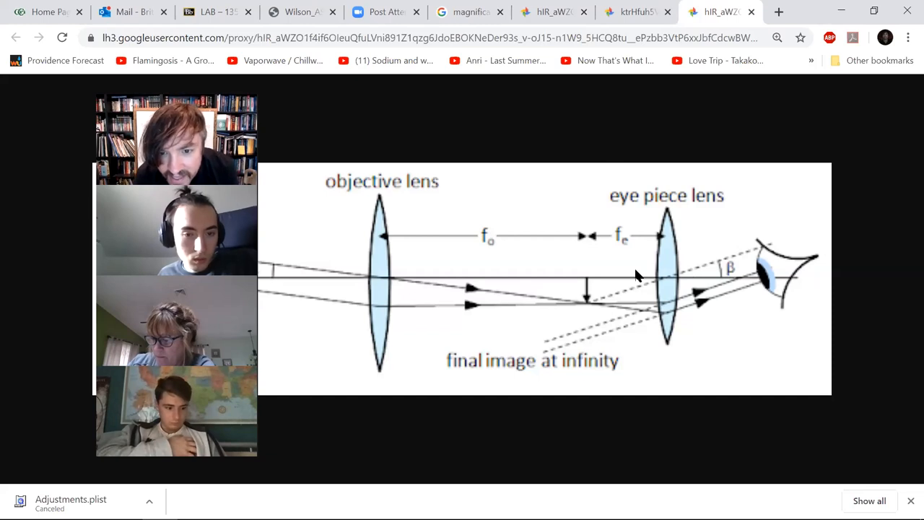
{"action": "mouse_move", "coordinate": [726, 284]}
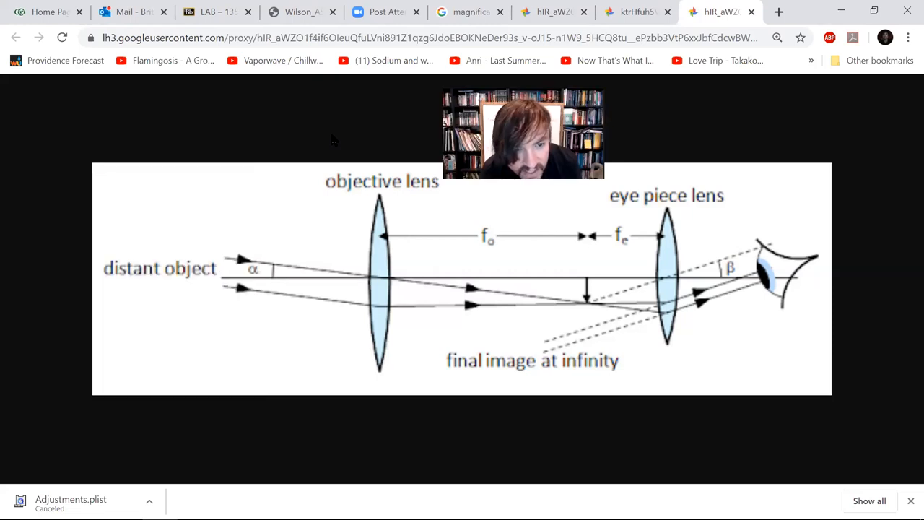
{"action": "mouse_move", "coordinate": [726, 278]}
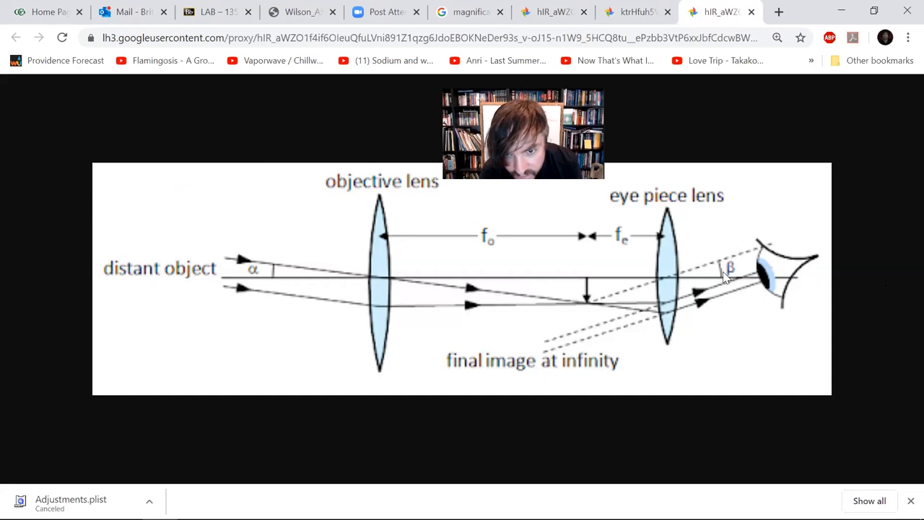
{"action": "mouse_move", "coordinate": [280, 273]}
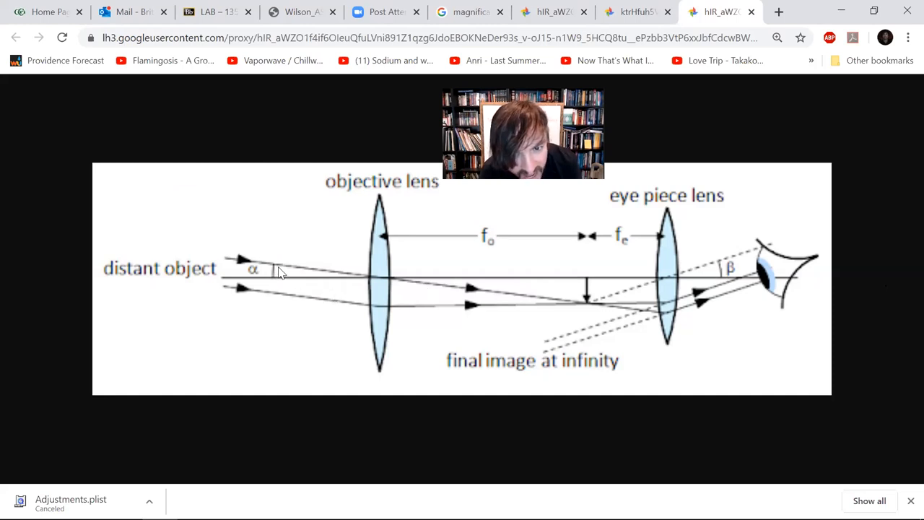
{"action": "mouse_move", "coordinate": [532, 254]}
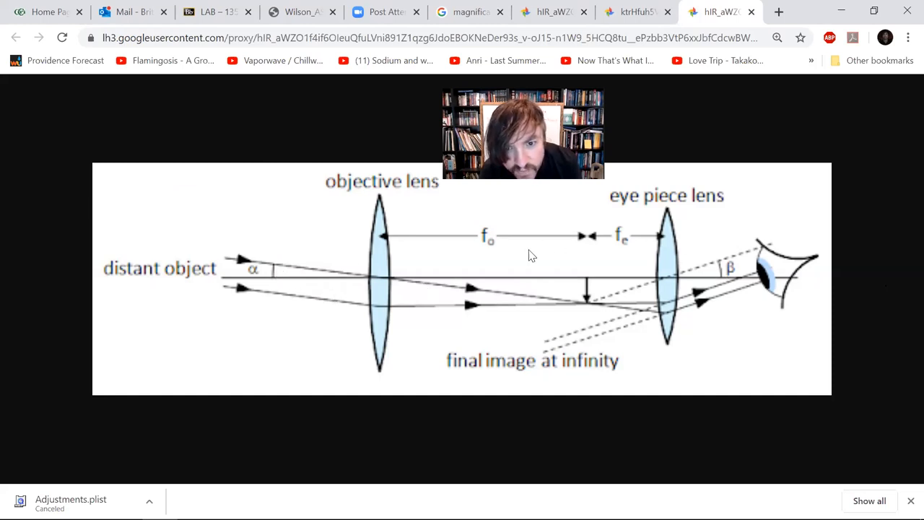
{"action": "mouse_move", "coordinate": [585, 230]}
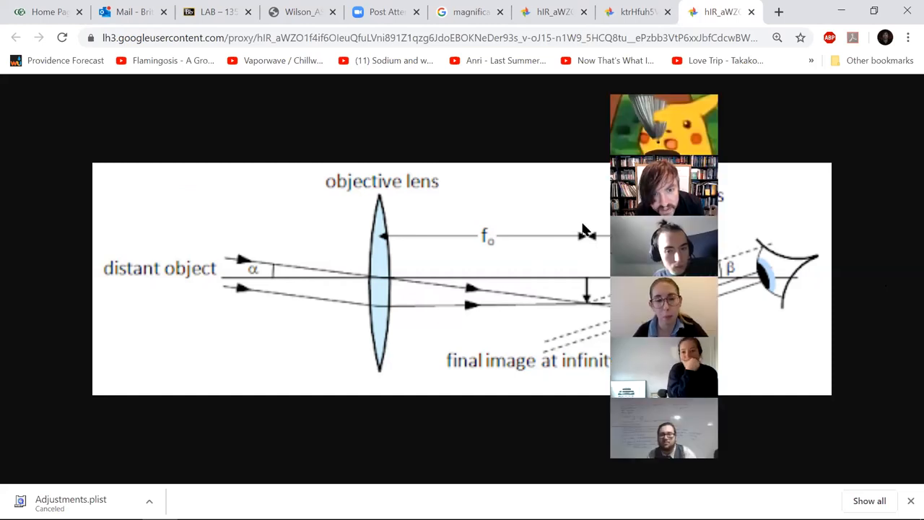
{"action": "mouse_move", "coordinate": [485, 424]}
{"action": "type", "text": "an"}
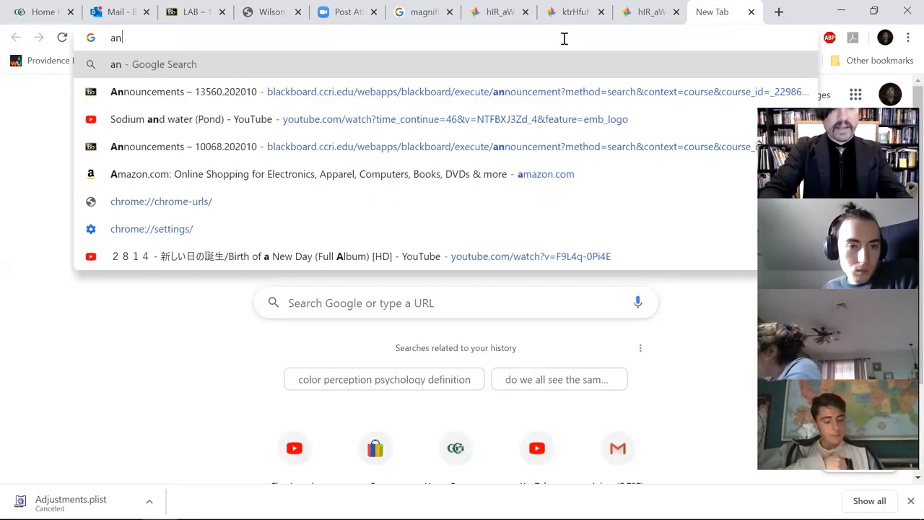
Search images for andromeda galaxy and open the Messier Objects photo in a new tab
{"action": "type", "text": "dromeda galaxy"}
{"action": "key", "text": "Return"}
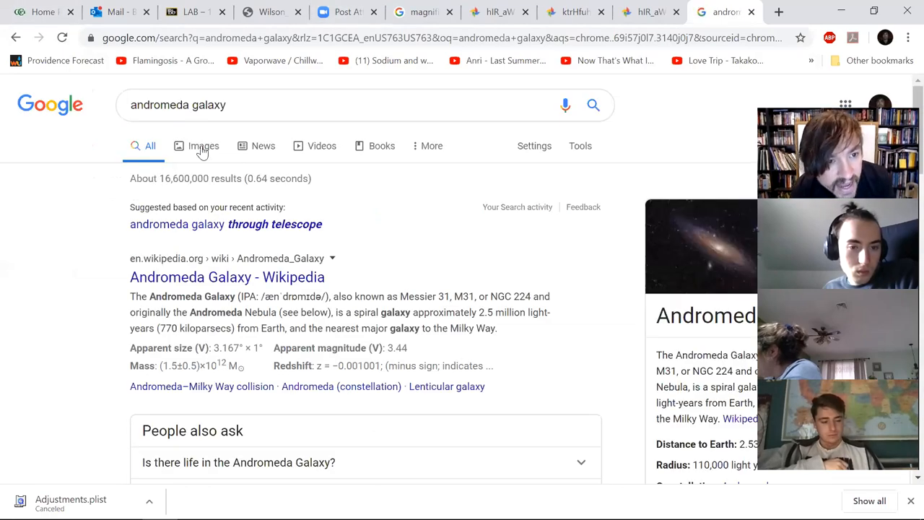
{"action": "left_click", "coordinate": [204, 145]}
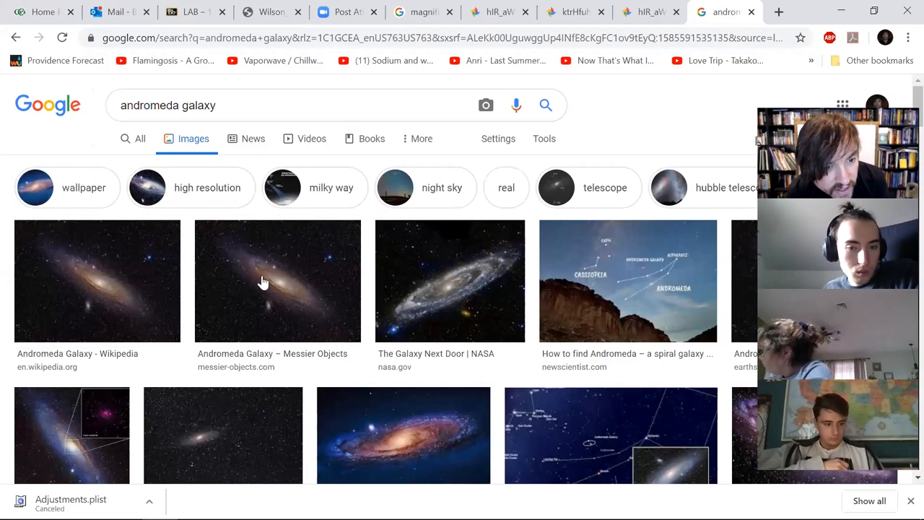
{"action": "left_click", "coordinate": [277, 281]}
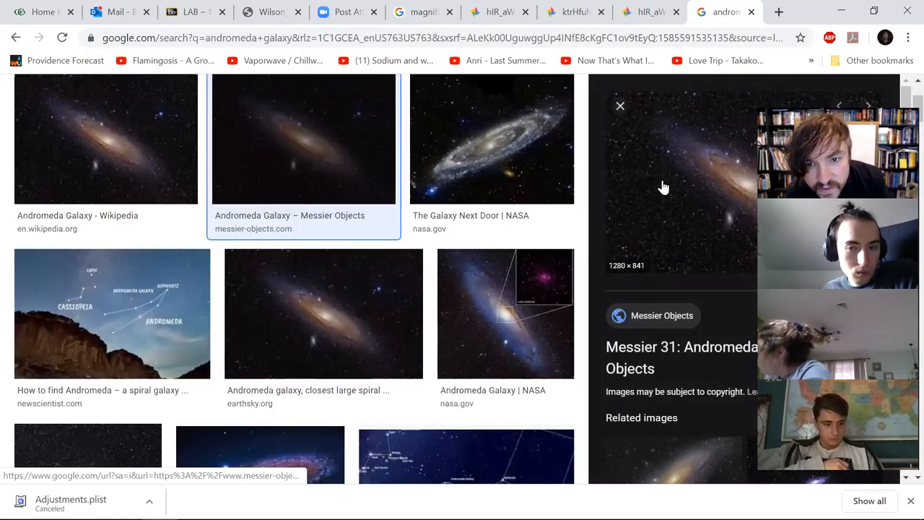
{"action": "right_click", "coordinate": [663, 188]}
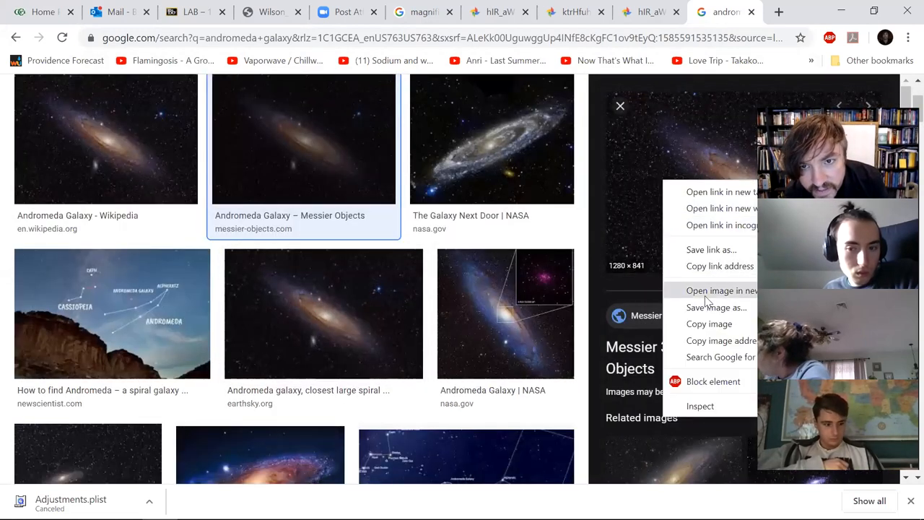
{"action": "left_click", "coordinate": [720, 290]}
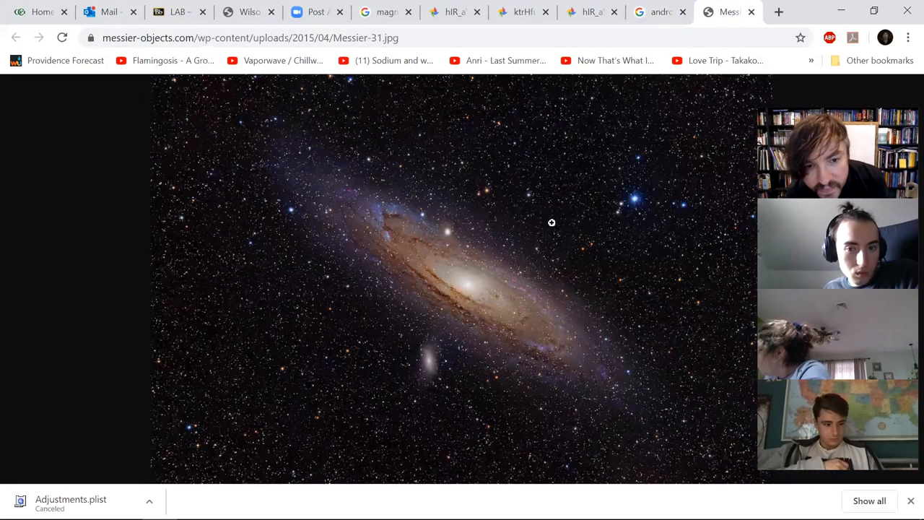
{"action": "mouse_move", "coordinate": [605, 377]}
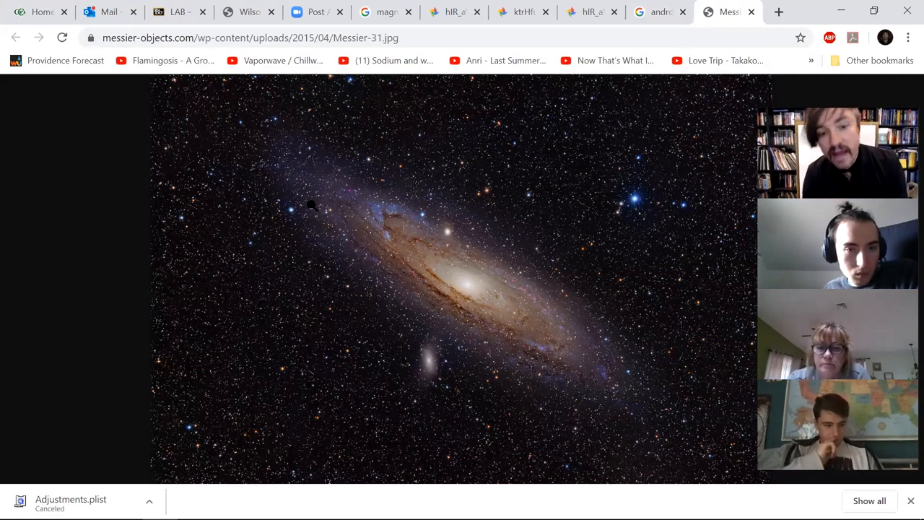
{"action": "mouse_move", "coordinate": [383, 231]}
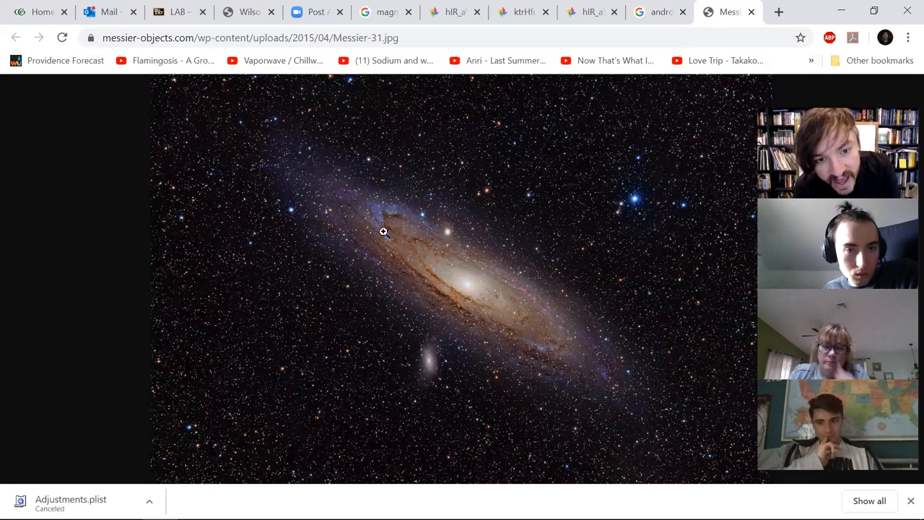
{"action": "mouse_move", "coordinate": [531, 331]}
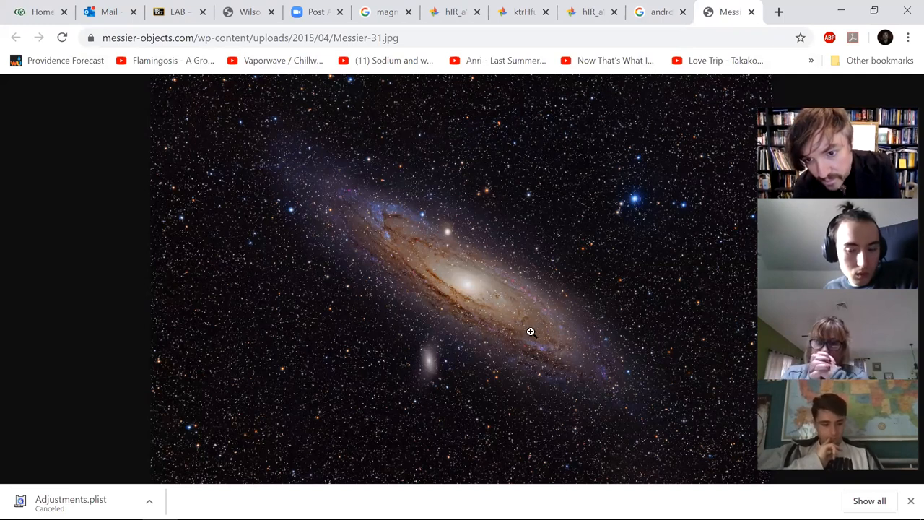
{"action": "mouse_move", "coordinate": [518, 327]}
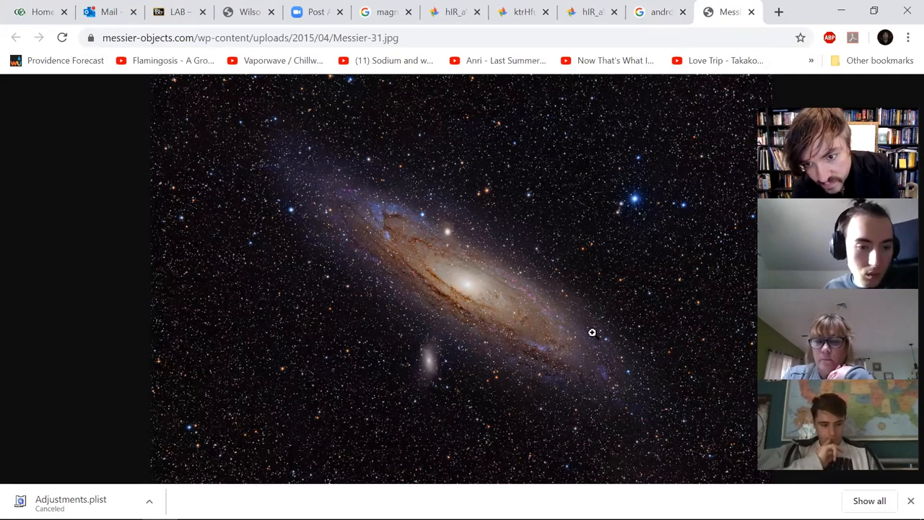
{"action": "mouse_move", "coordinate": [645, 267]}
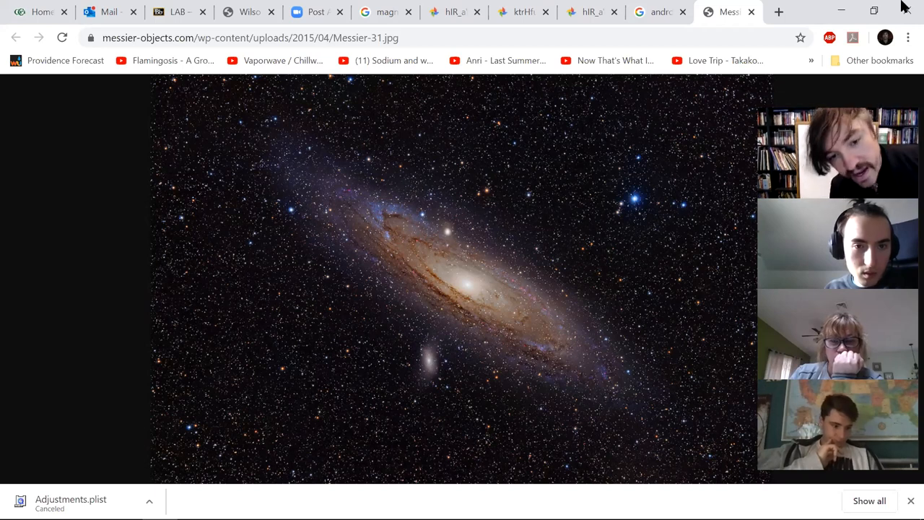
{"action": "mouse_move", "coordinate": [326, 190]}
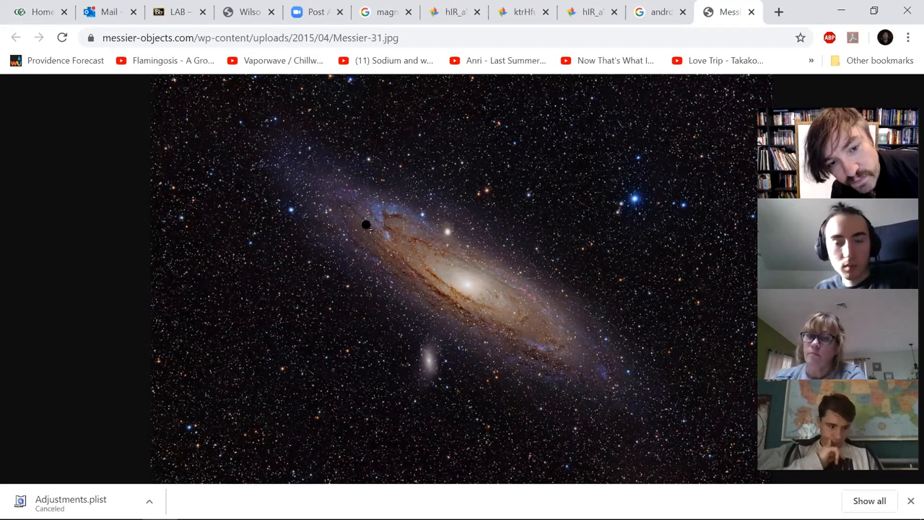
{"action": "mouse_move", "coordinate": [205, 206]}
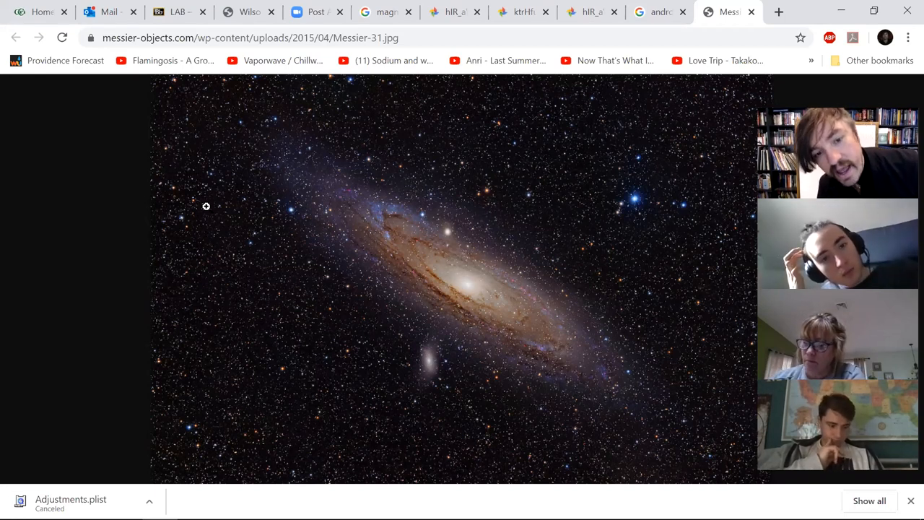
{"action": "mouse_move", "coordinate": [630, 376]}
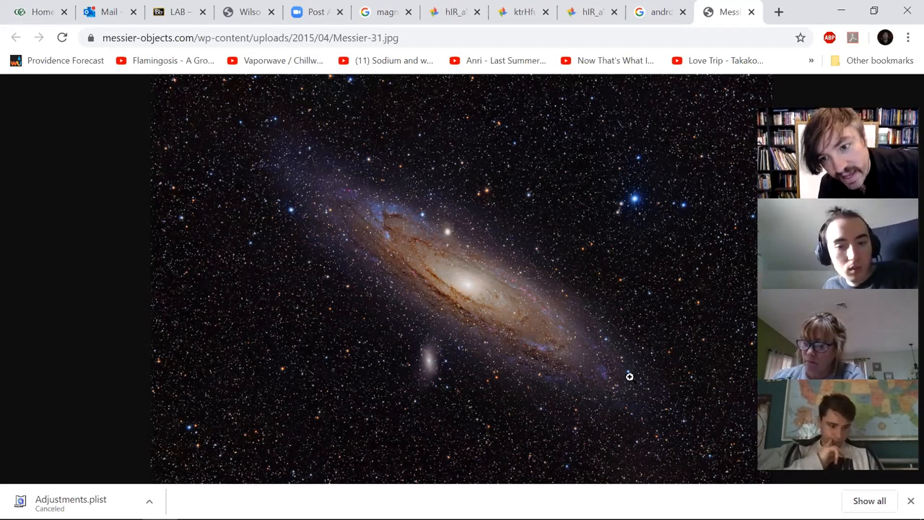
{"action": "mouse_move", "coordinate": [360, 228]}
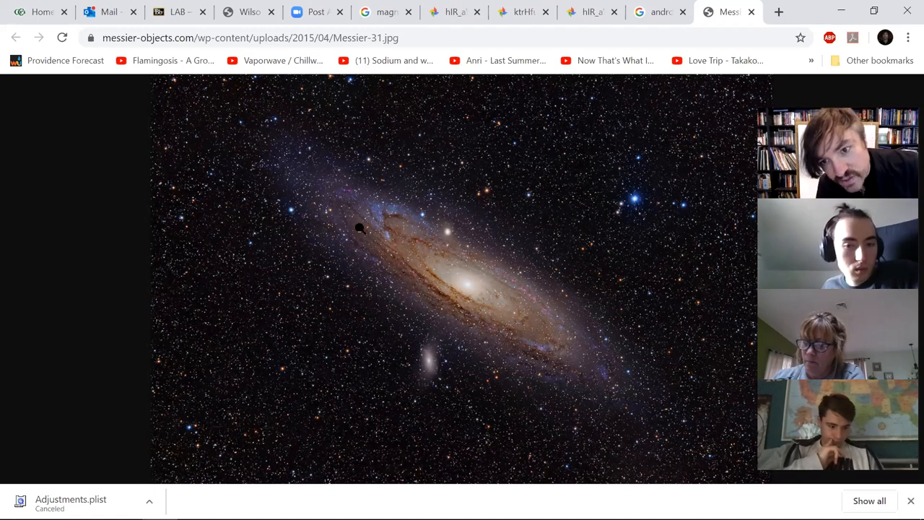
{"action": "mouse_move", "coordinate": [321, 251]}
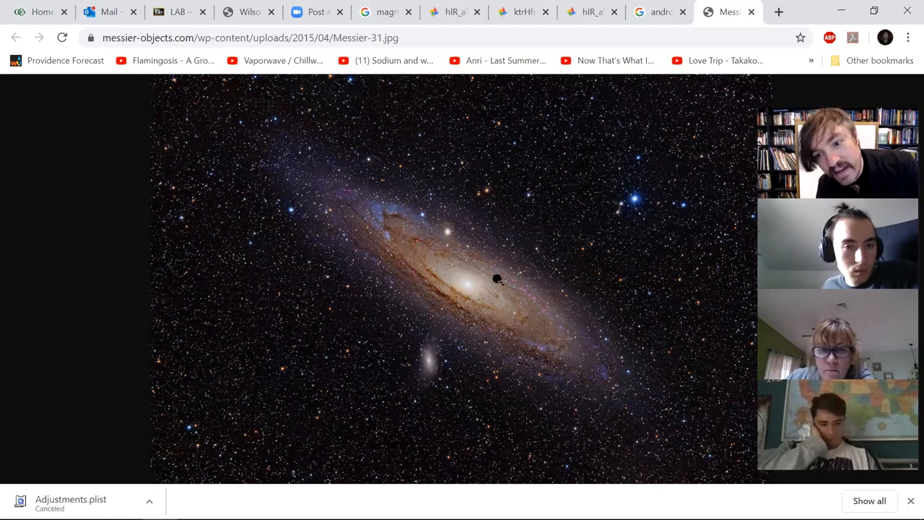
{"action": "mouse_move", "coordinate": [341, 282]}
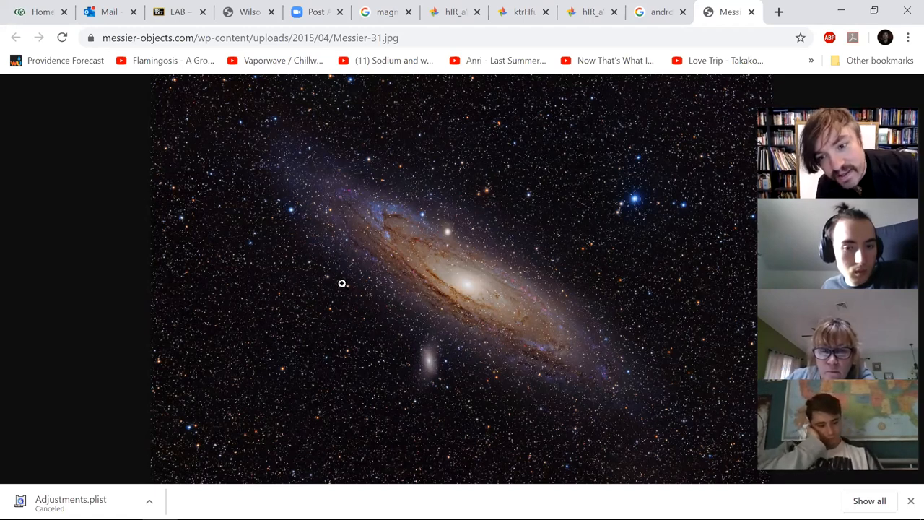
{"action": "mouse_move", "coordinate": [574, 331]}
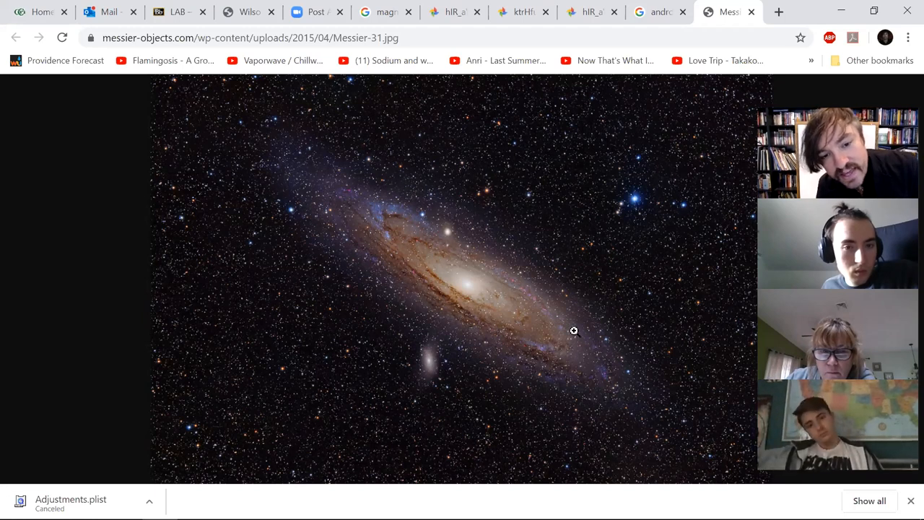
{"action": "mouse_move", "coordinate": [313, 230]}
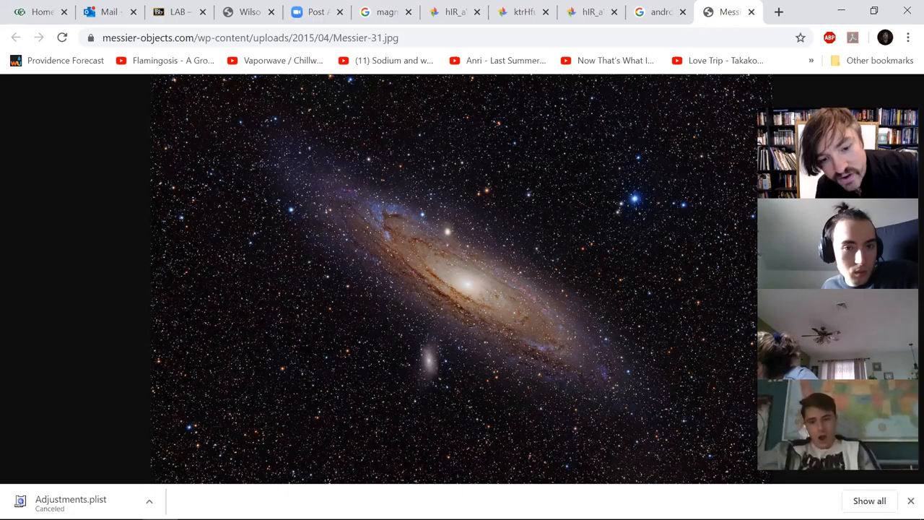
Return to the PowerPoint slideshow on the Refractors diagram slide
{"action": "left_click", "coordinate": [303, 512]}
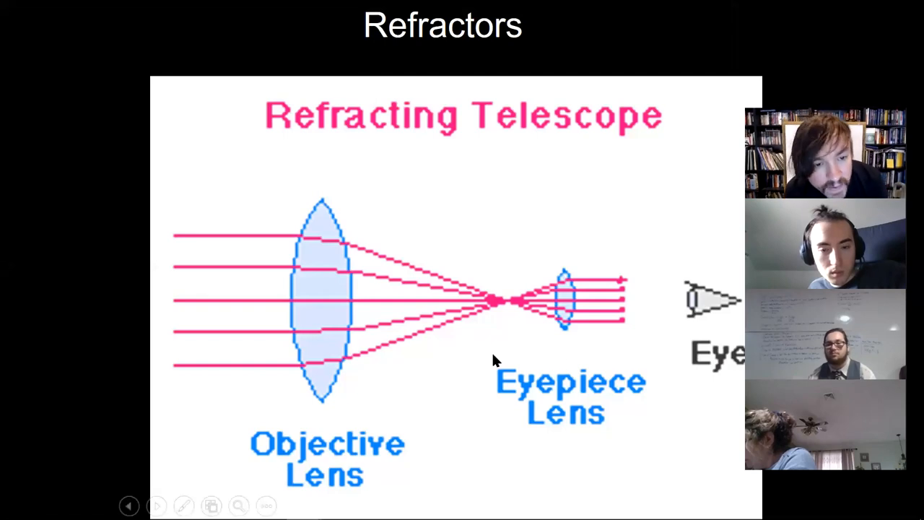
{"action": "mouse_move", "coordinate": [614, 286]}
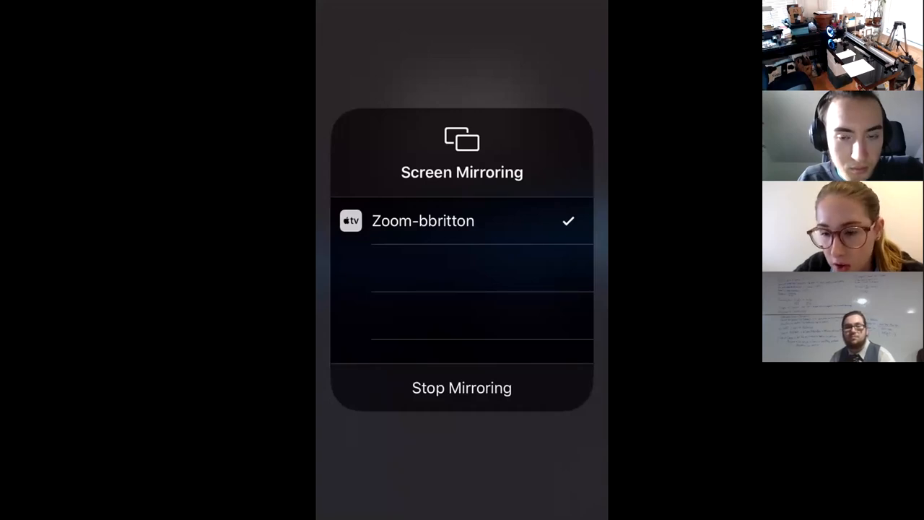
Dismiss the Screen Mirroring panel back to Control Center, keeping the Zoom mirroring active
{"action": "left_click", "coordinate": [461, 388]}
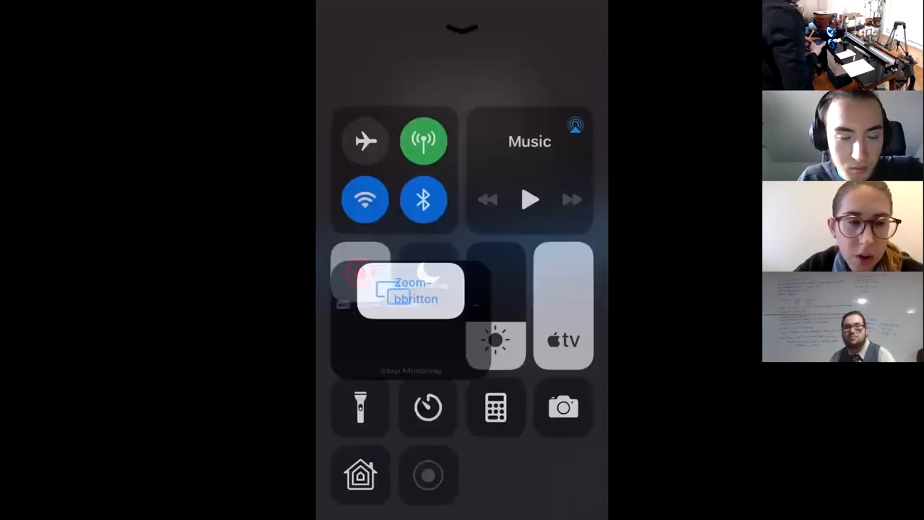
{"action": "left_click", "coordinate": [564, 407]}
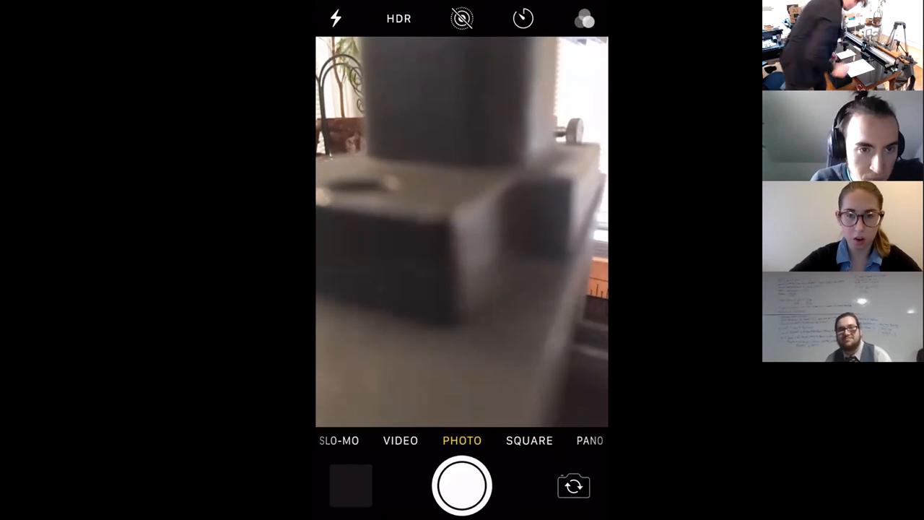
Tap the iPhone camera view of the optical bench scale near the 59–60 marks
{"action": "left_click", "coordinate": [463, 232]}
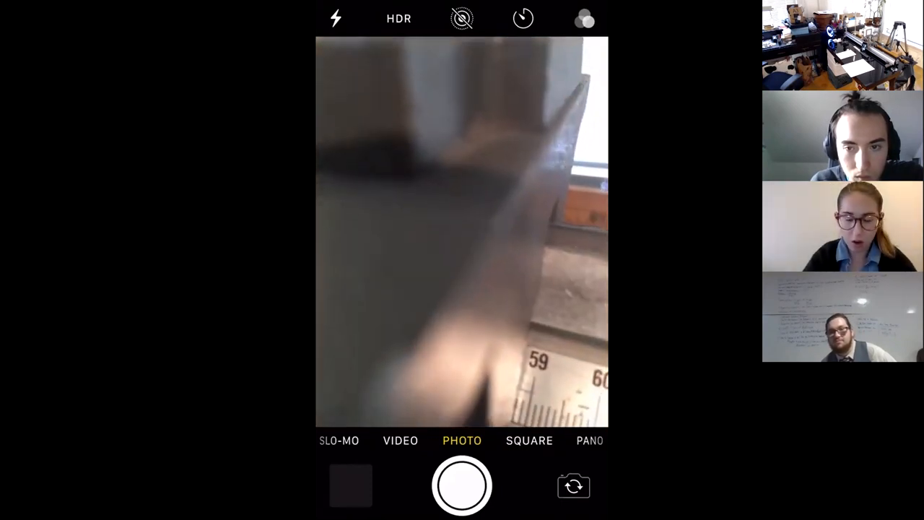
{"action": "left_click", "coordinate": [462, 231]}
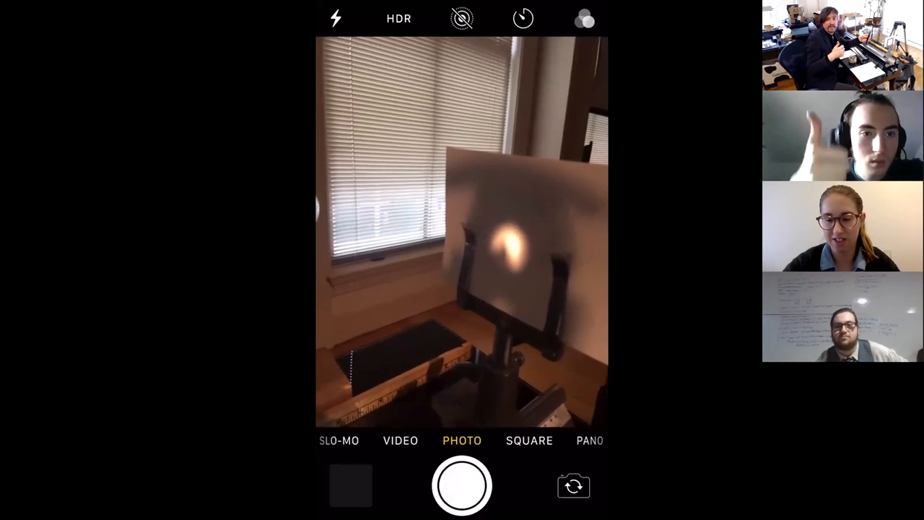
Bring the phone camera close to the screen to show the small, sharp projected image
{"action": "left_click", "coordinate": [477, 209]}
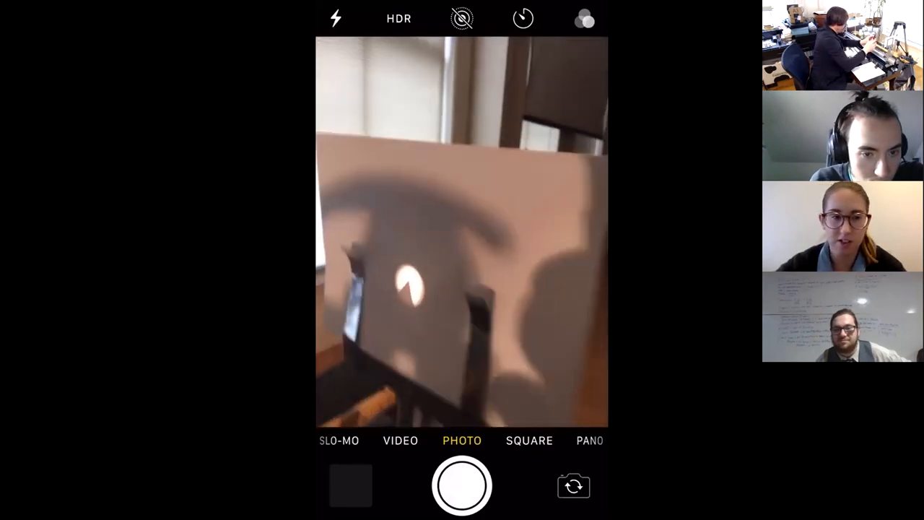
{"action": "left_click", "coordinate": [477, 208]}
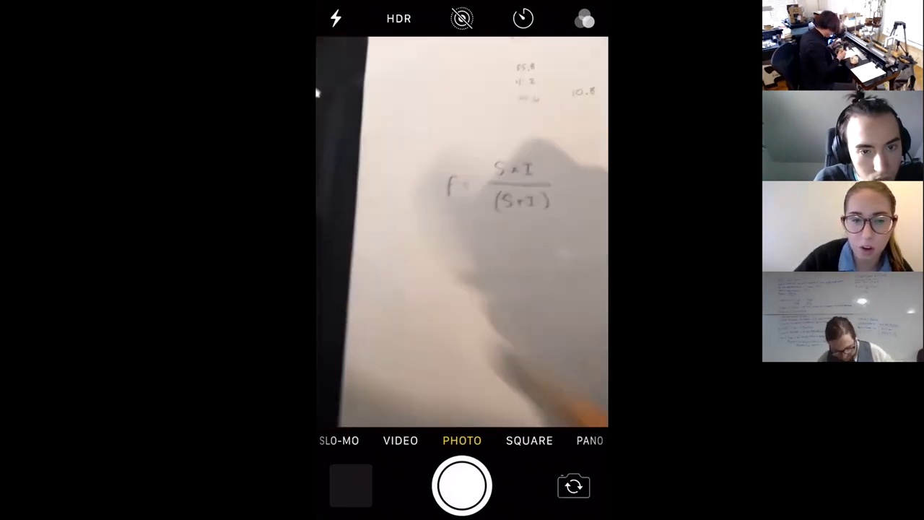
Show the handwritten f = S×I/(S+I) formula and measurements, then capture a photo
{"action": "left_click", "coordinate": [462, 231]}
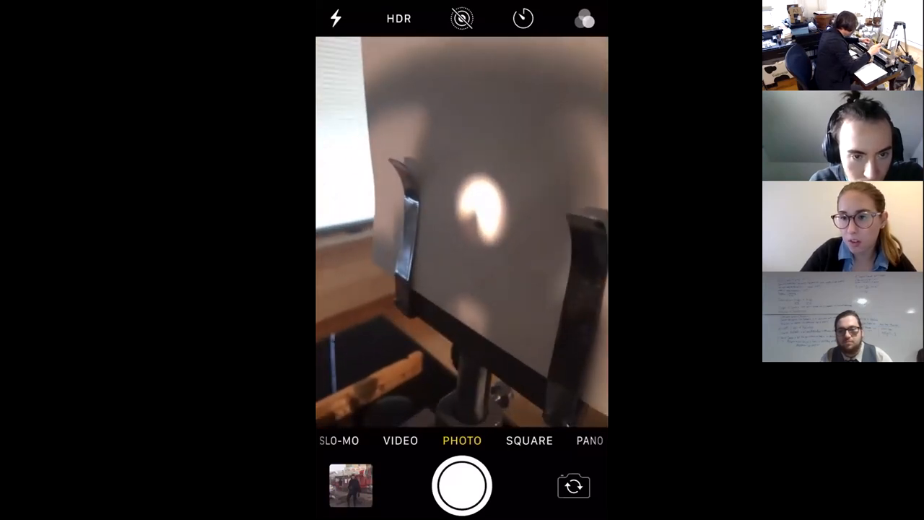
{"action": "left_click", "coordinate": [518, 212]}
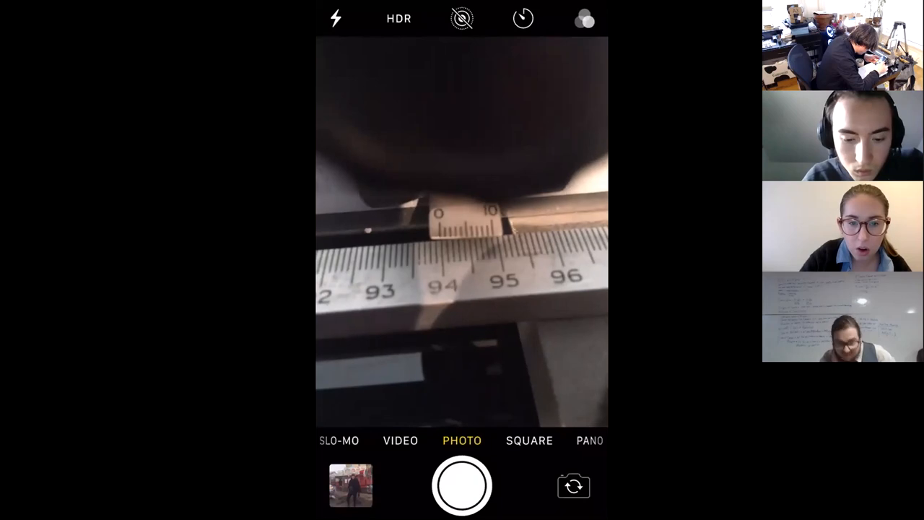
Point the shared camera at the telescope's vernier scale near the 94 mark
{"action": "left_click", "coordinate": [462, 230]}
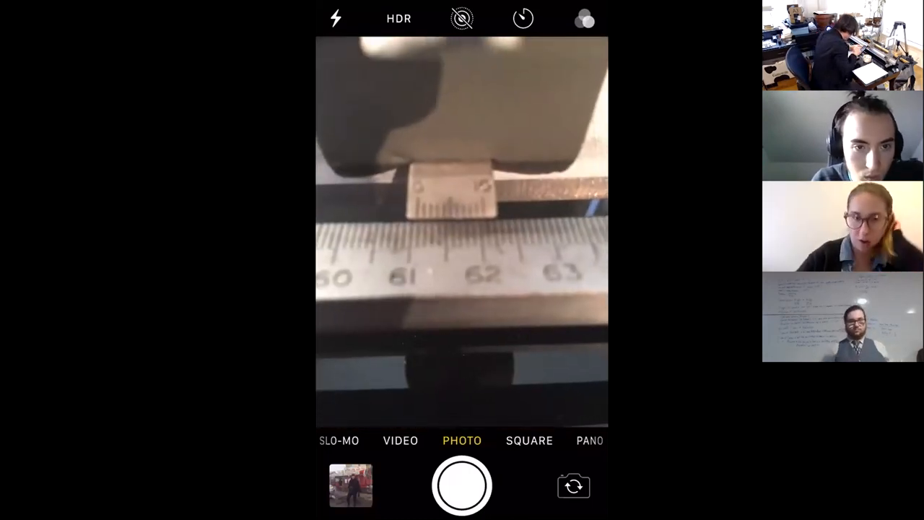
Slide the marker through the low 60s and show the scale reading near 91
{"action": "left_click", "coordinate": [455, 228]}
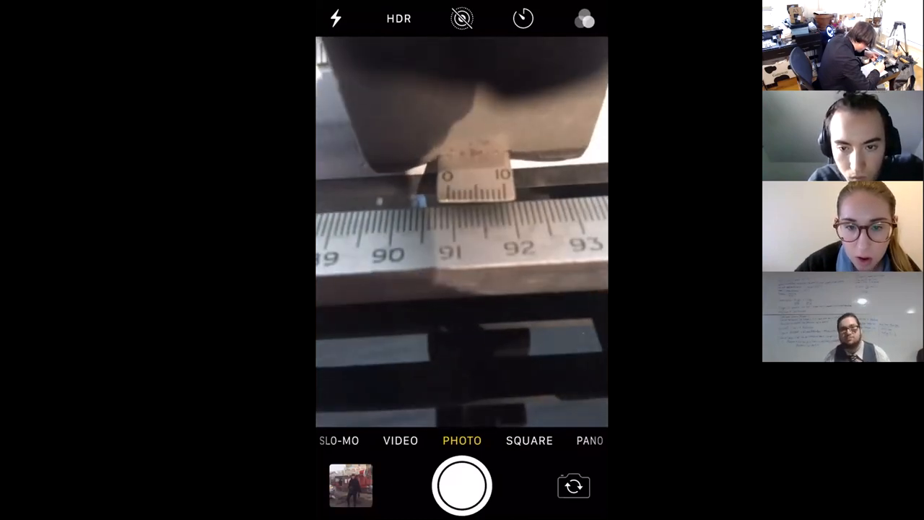
{"action": "left_click", "coordinate": [462, 232]}
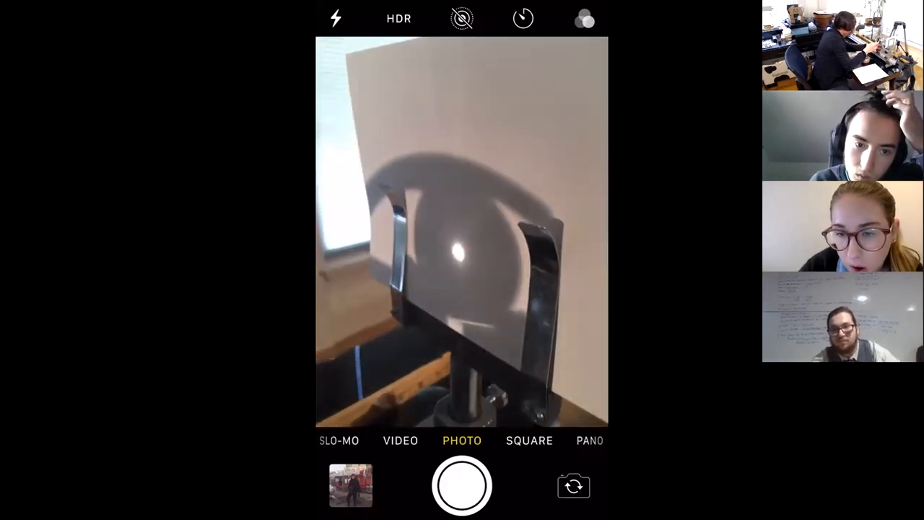
Show the small bright sun spot on the projection screen, then return to the bench scale
{"action": "left_click", "coordinate": [484, 271]}
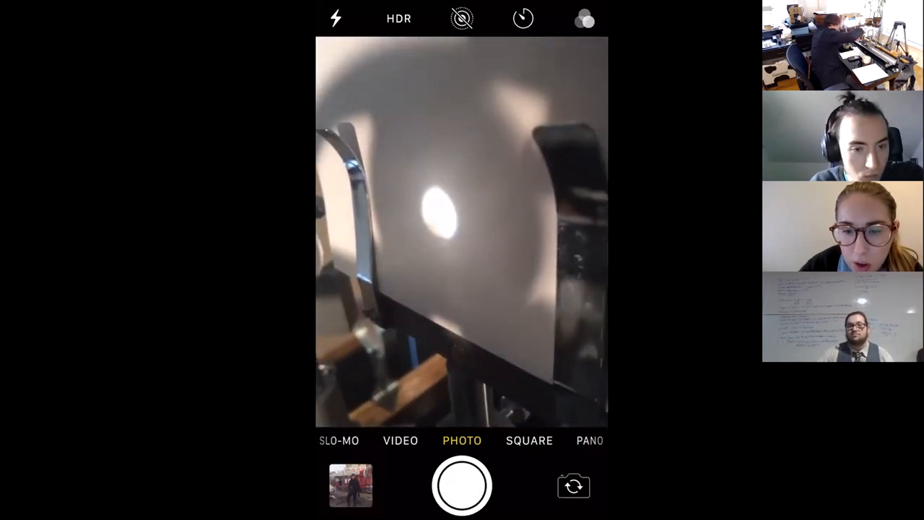
{"action": "left_click", "coordinate": [452, 199]}
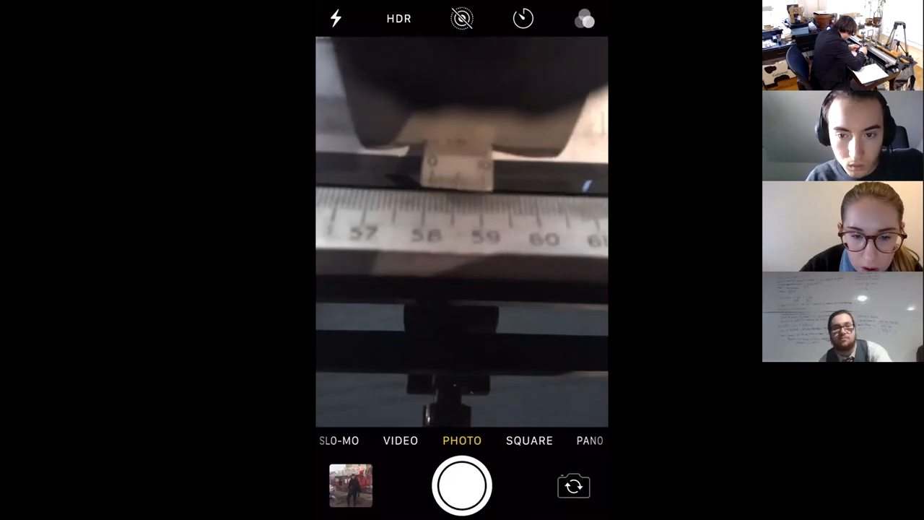
Show the vernier scale reading around 58 cm in the shared camera view
{"action": "left_click", "coordinate": [461, 233]}
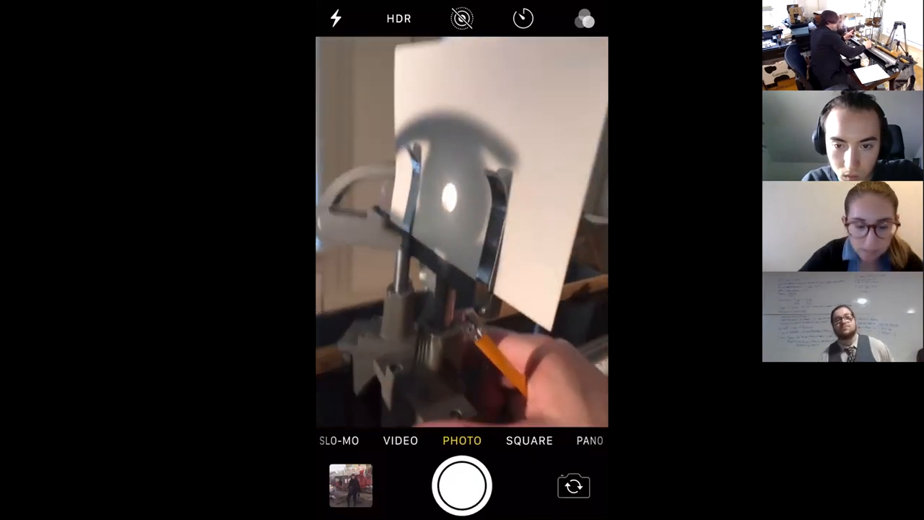
Move the camera from the bright spot on the white card to the lens holder and bench scale
{"action": "left_click", "coordinate": [462, 203]}
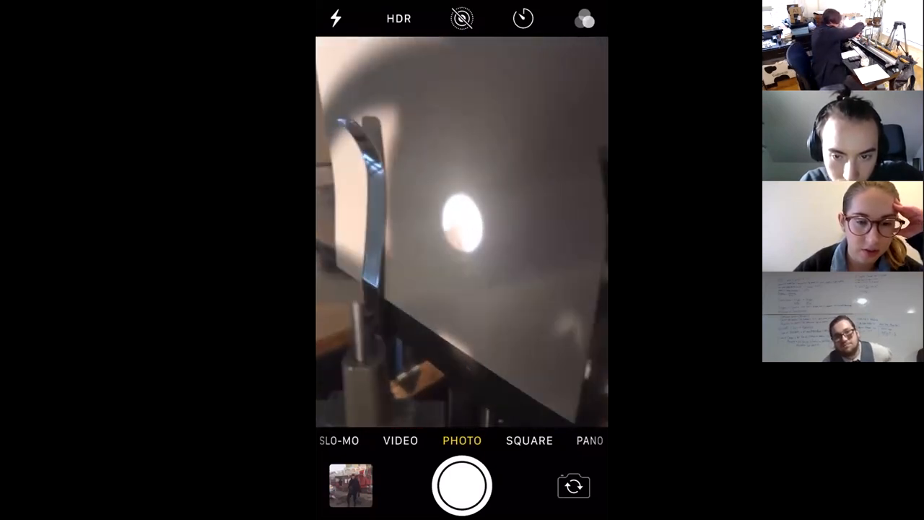
{"action": "left_click", "coordinate": [462, 253]}
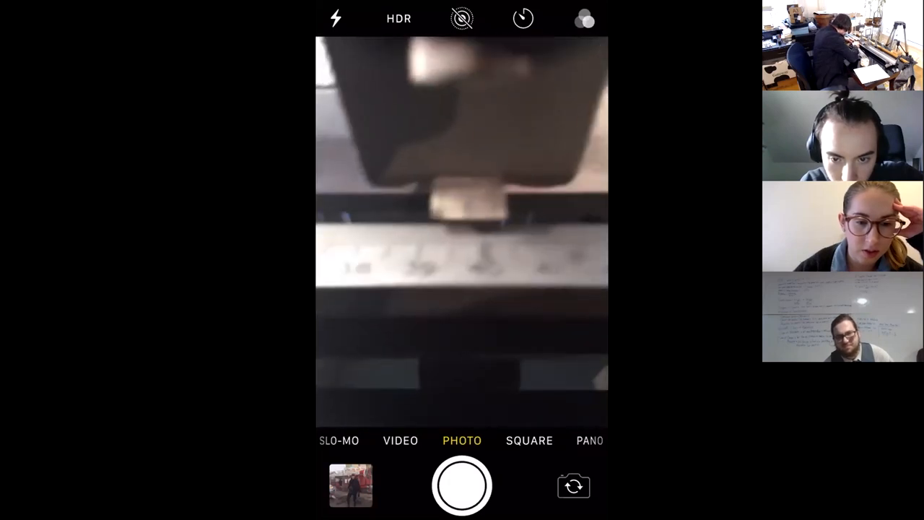
{"action": "left_click", "coordinate": [455, 224]}
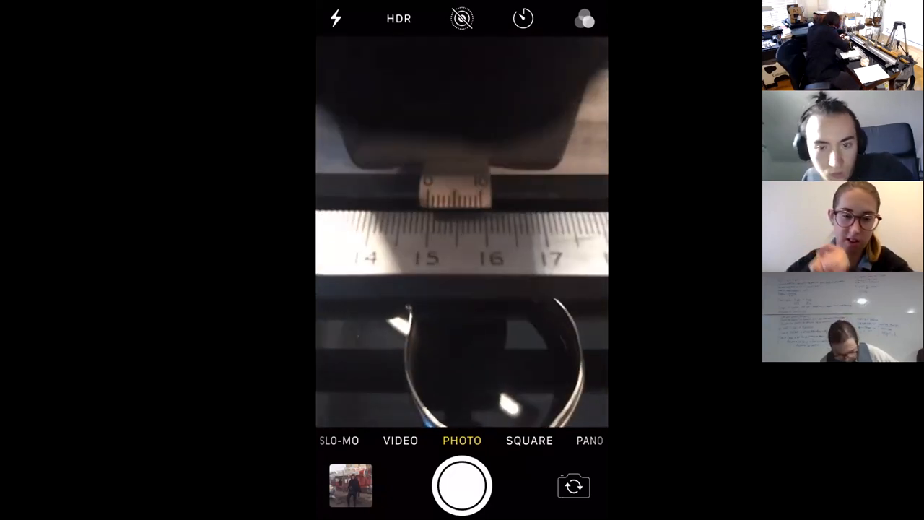
Focus the shared camera on the bench ruler marked 14–17, its vernier, and the lens
{"action": "left_click", "coordinate": [462, 231]}
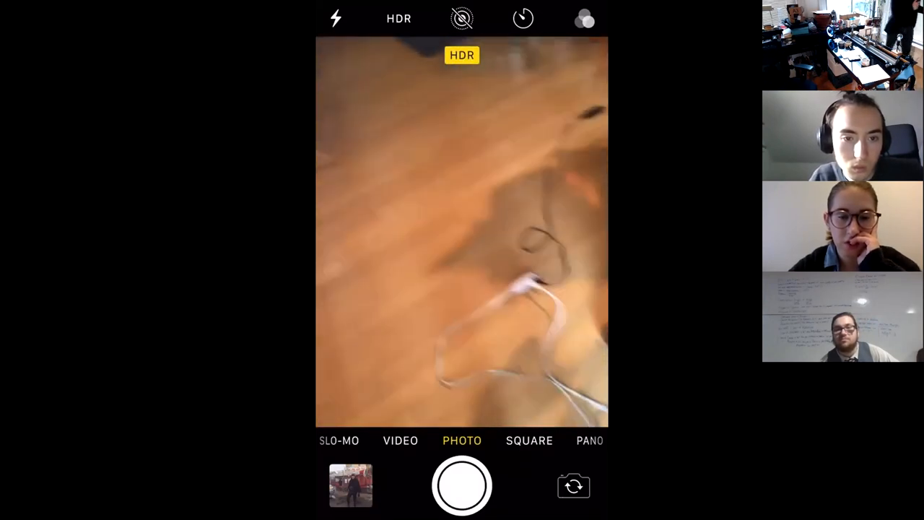
Lower the phone away from the telescope toward the wooden floor and white cable
{"action": "left_click", "coordinate": [462, 231]}
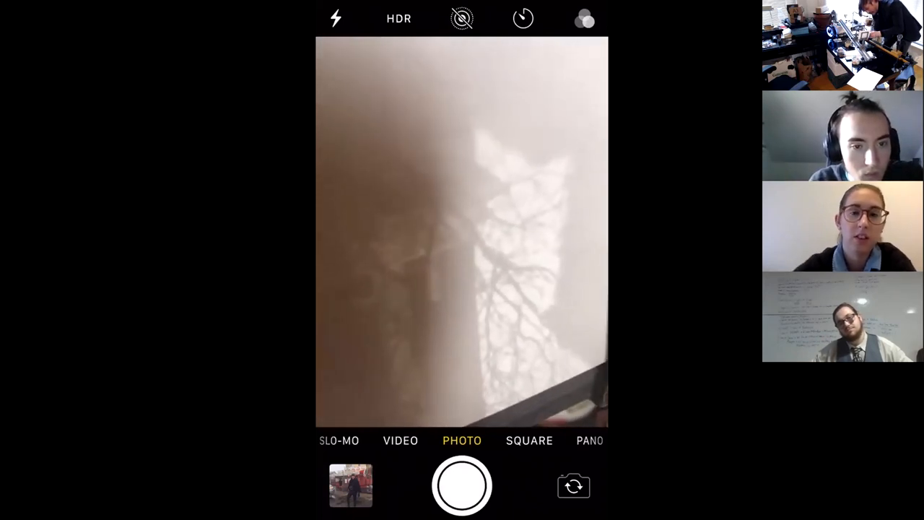
Show the tree's branching shadow projected onto the sheet of paper
{"action": "left_click", "coordinate": [462, 231]}
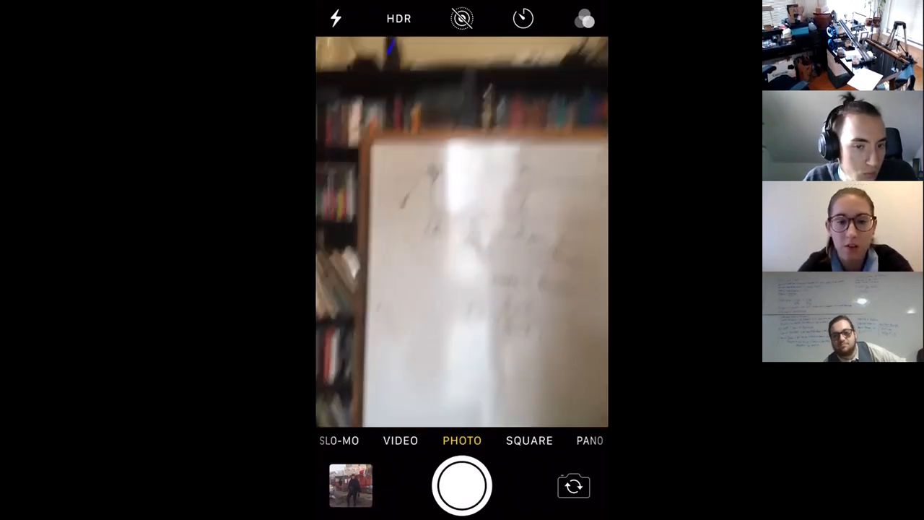
Aim the shared iPhone camera at the paper screen and tap to focus the projected window
{"action": "left_click", "coordinate": [462, 231]}
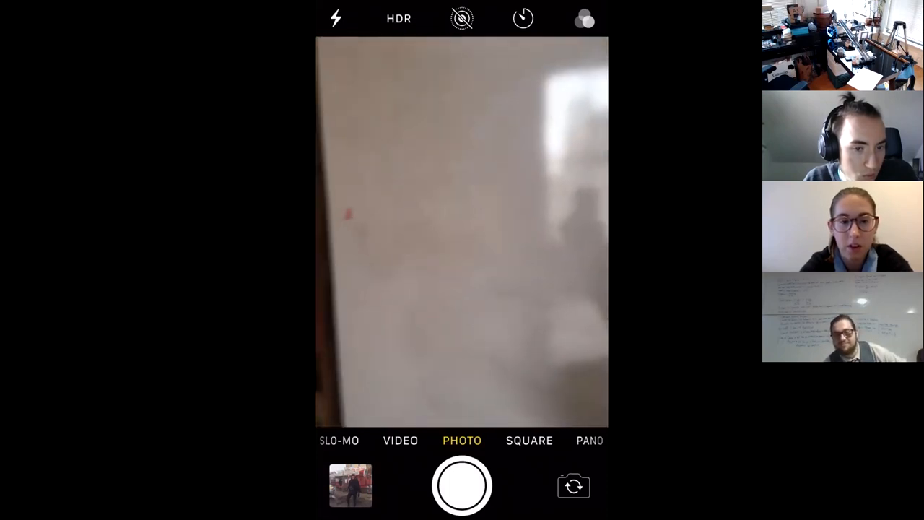
{"action": "left_click", "coordinate": [462, 232]}
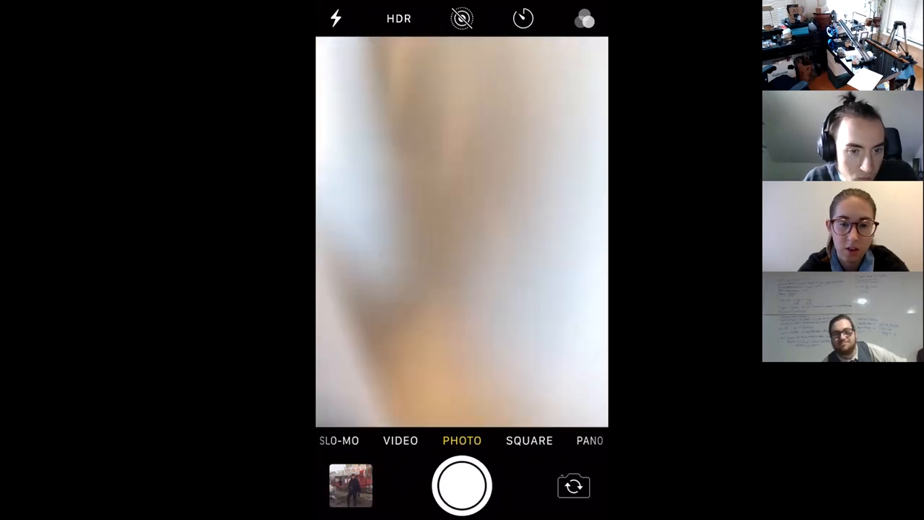
{"action": "left_click", "coordinate": [462, 231]}
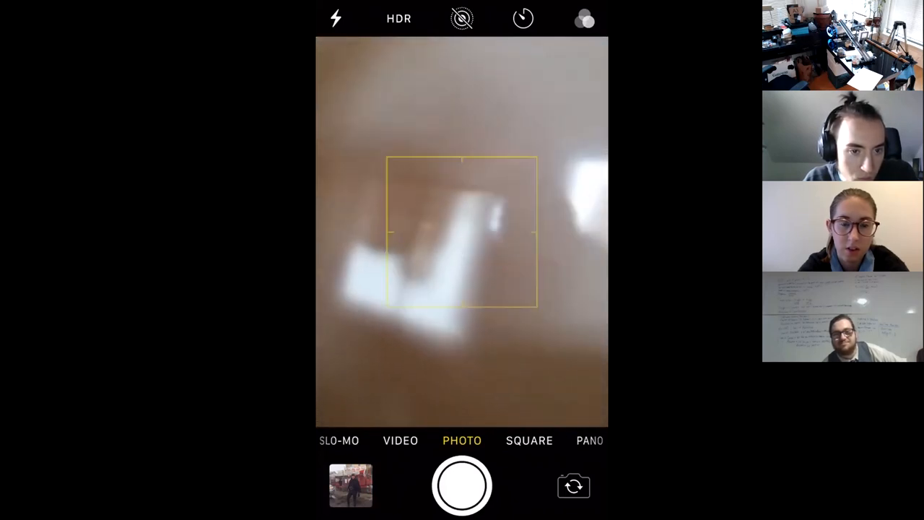
{"action": "left_click", "coordinate": [426, 285]}
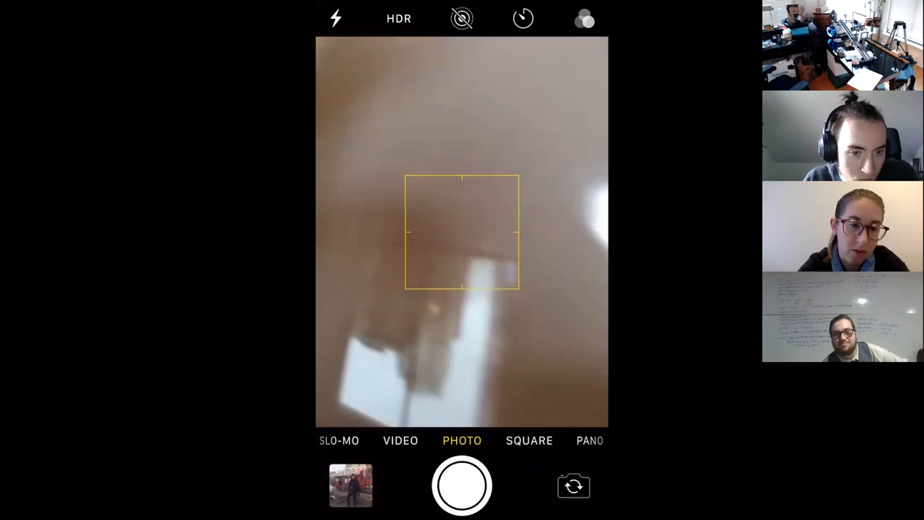
{"action": "left_click", "coordinate": [445, 354]}
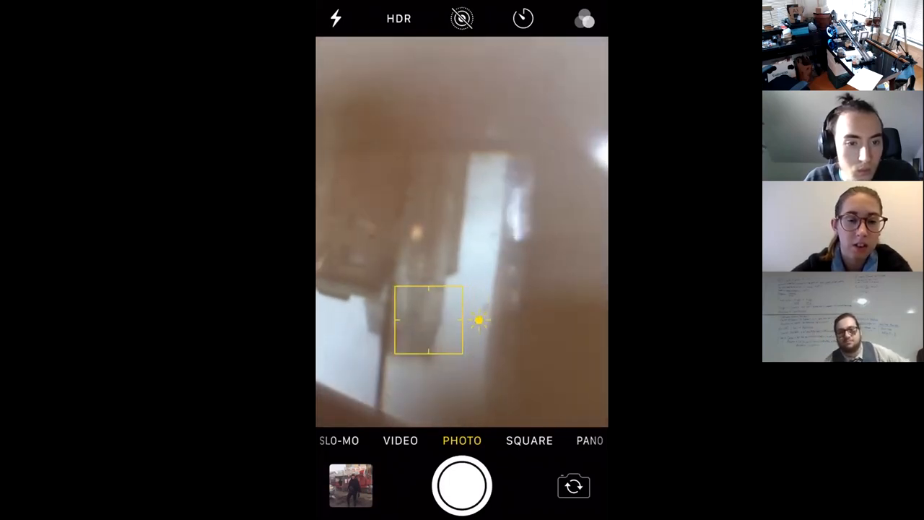
{"action": "left_click", "coordinate": [462, 231]}
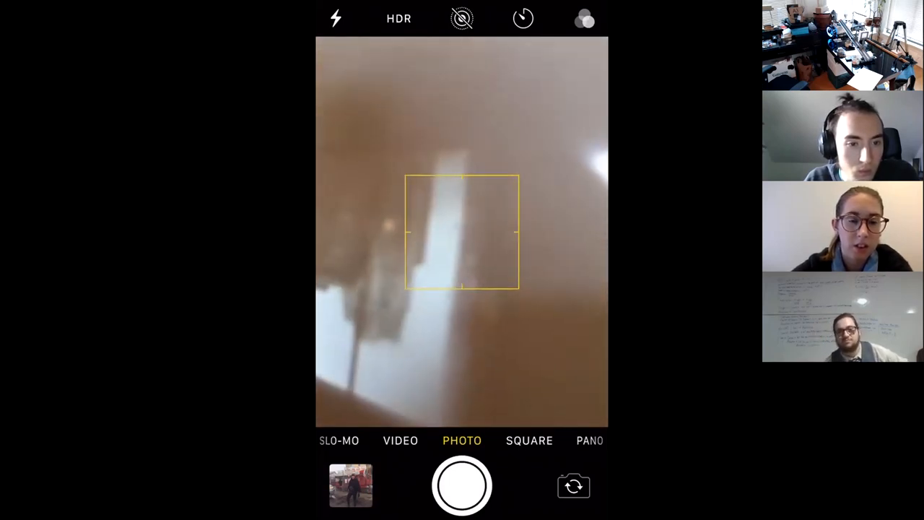
{"action": "left_click", "coordinate": [431, 307]}
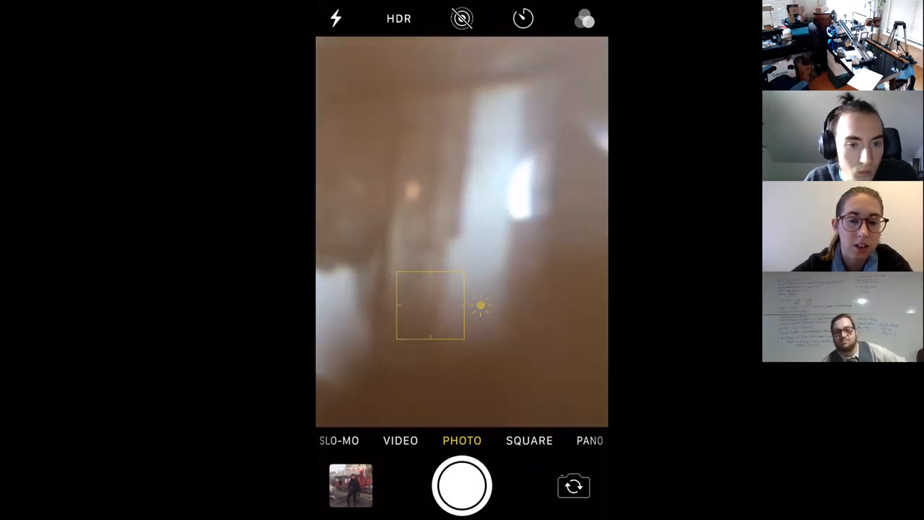
{"action": "left_click", "coordinate": [440, 277]}
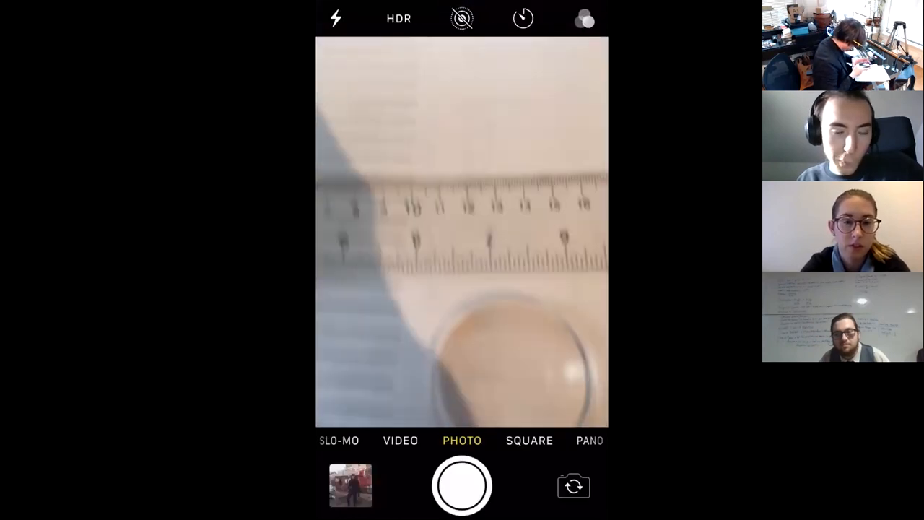
Tap the shared camera view while aiming at the ruler and the lens on the paper
{"action": "left_click", "coordinate": [515, 271]}
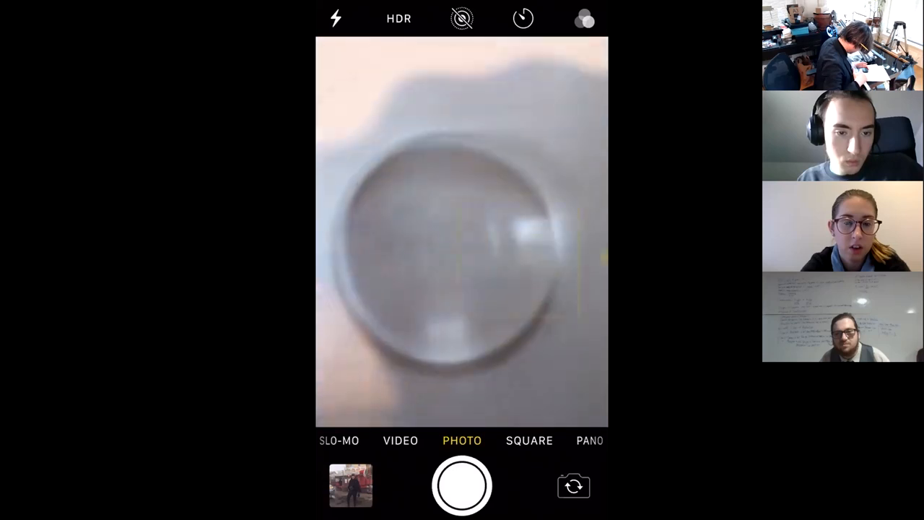
{"action": "left_click", "coordinate": [518, 257]}
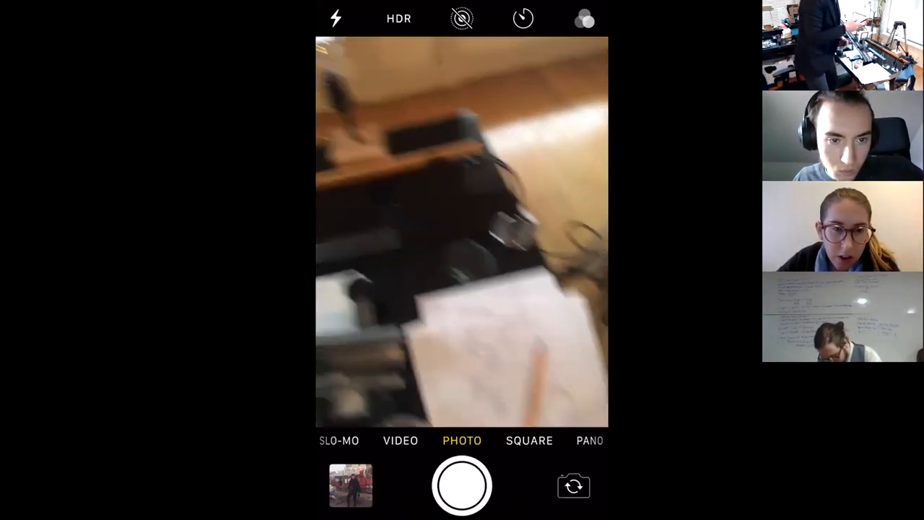
{"action": "left_click", "coordinate": [383, 239]}
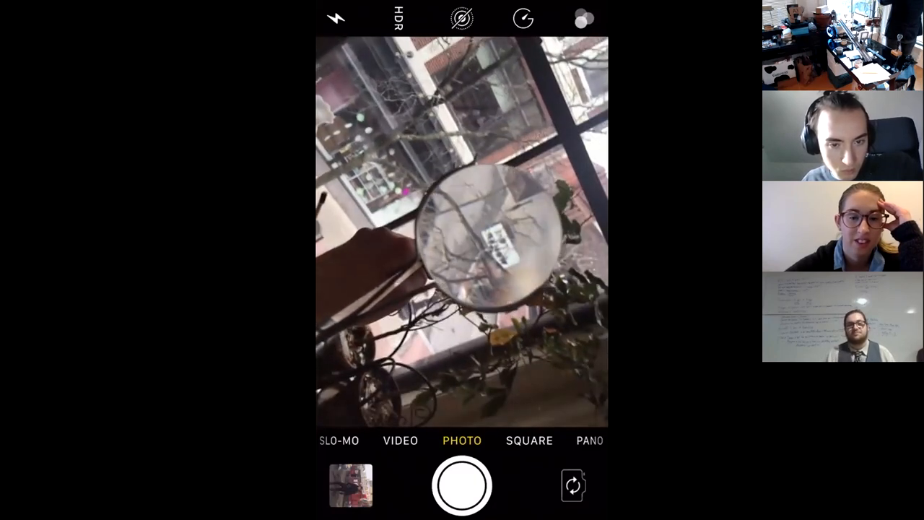
Leave the iPhone Camera app for the home screen while sharing
{"action": "key", "text": "home"}
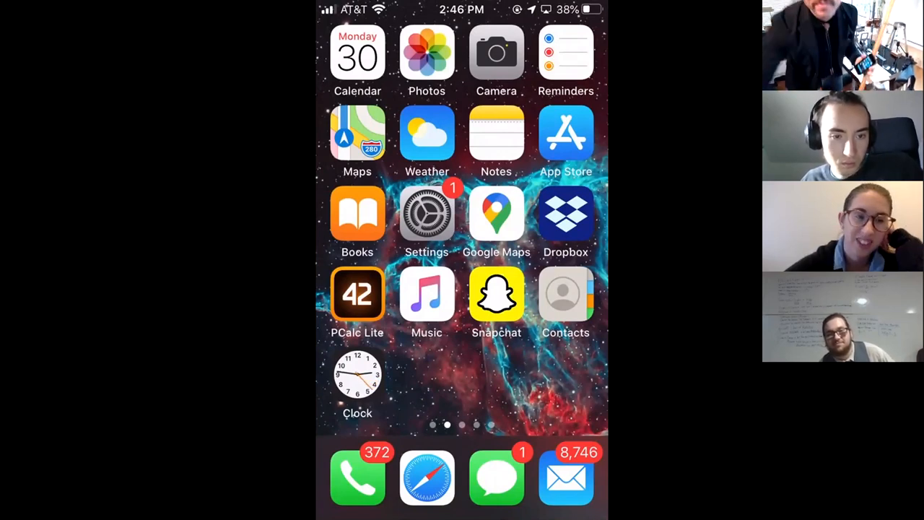
Switch from the Andromeda photo to the Blackboard LAB tab and open LAB9: Lenses & Telescopes
{"action": "left_click", "coordinate": [496, 52]}
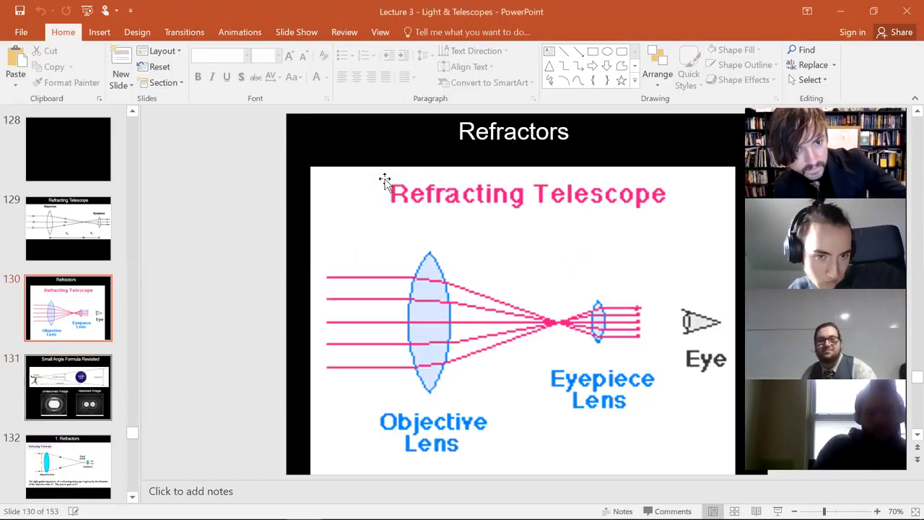
{"action": "left_click", "coordinate": [728, 11]}
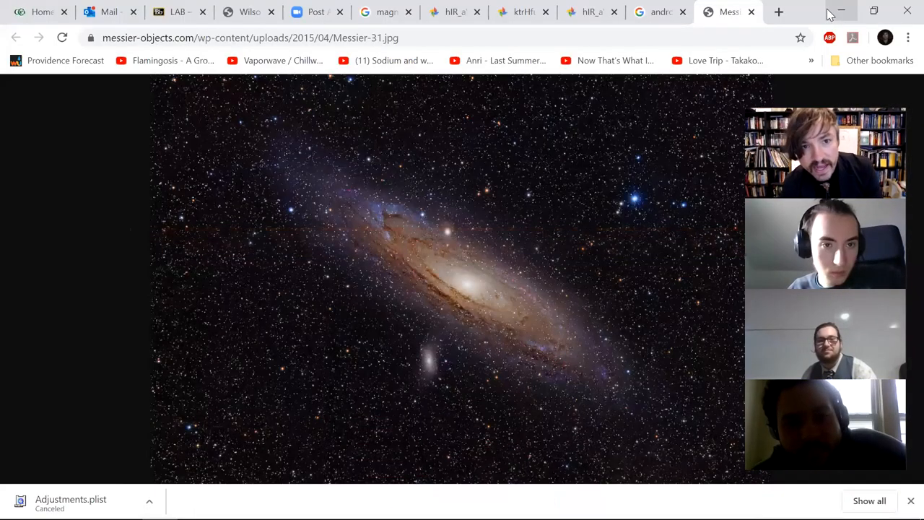
{"action": "mouse_move", "coordinate": [178, 12]}
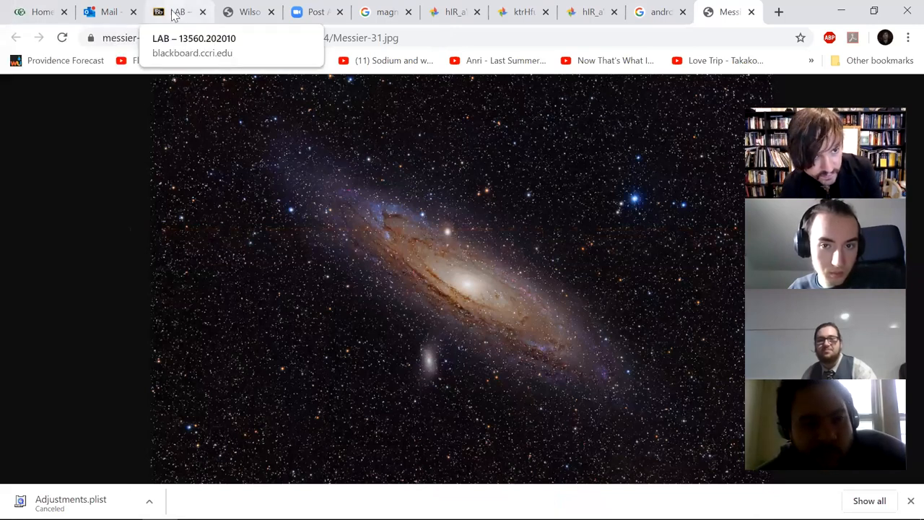
{"action": "left_click", "coordinate": [179, 13]}
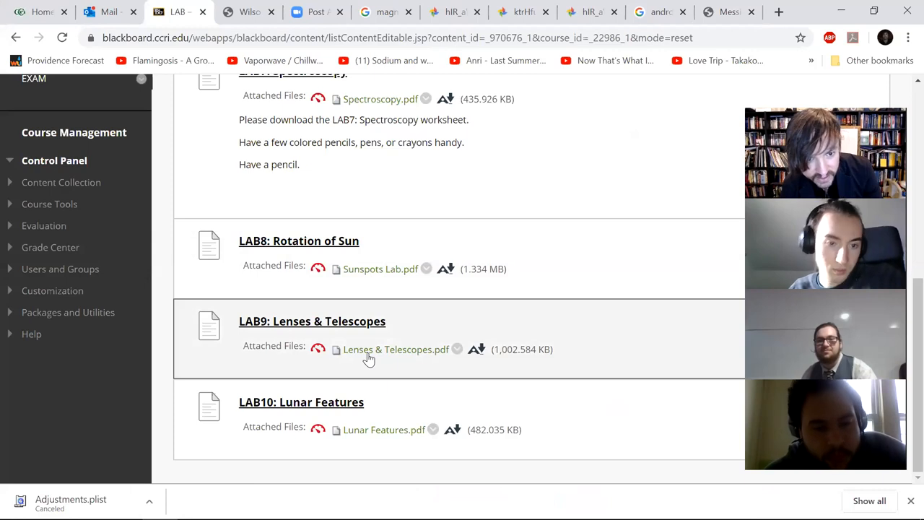
{"action": "left_click", "coordinate": [312, 321]}
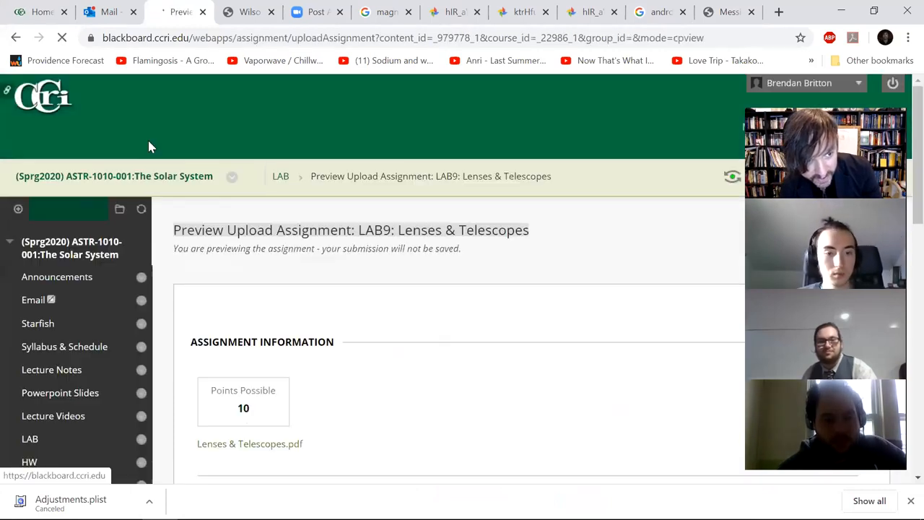
{"action": "scroll", "scroll_direction": "down", "scroll_amount": 3}
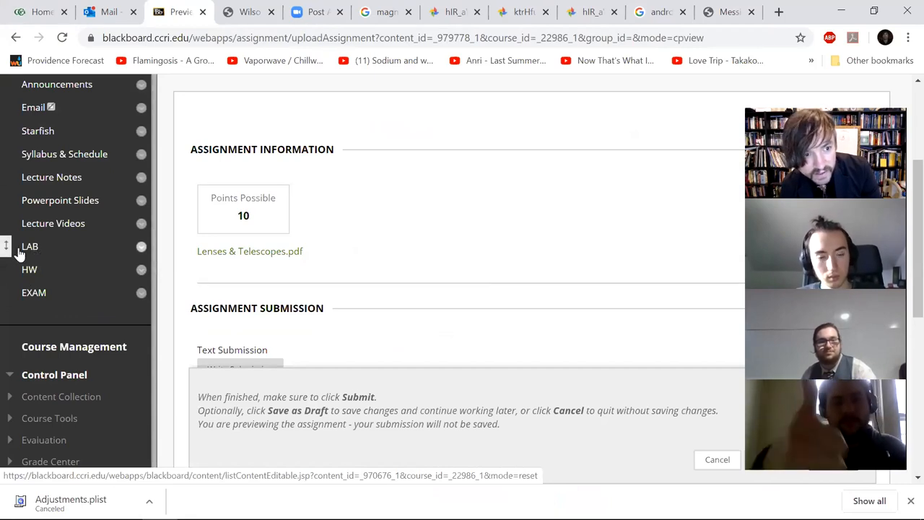
{"action": "scroll", "scroll_direction": "down", "scroll_amount": 3}
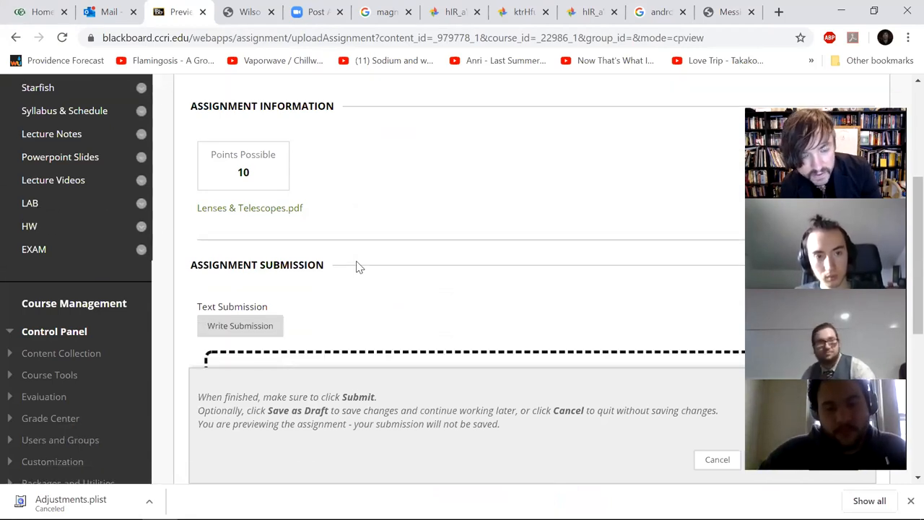
{"action": "scroll", "scroll_direction": "down", "scroll_amount": 3}
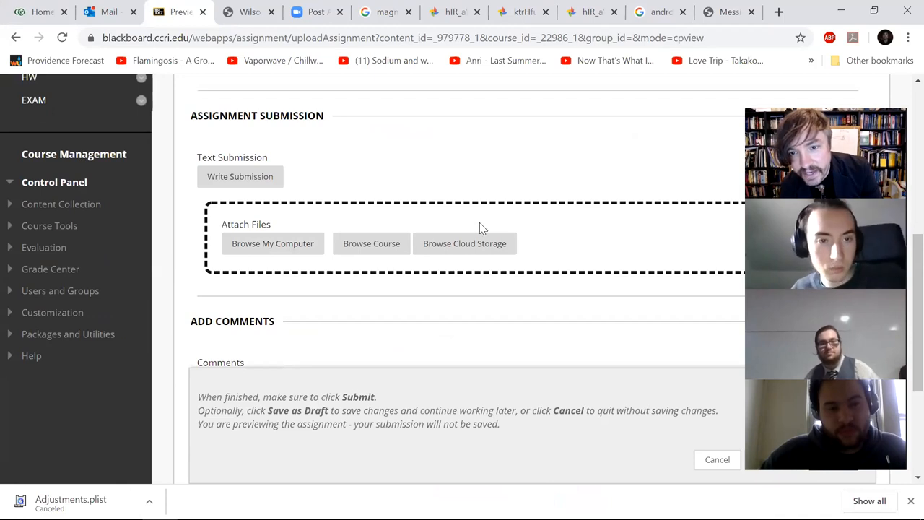
{"action": "mouse_move", "coordinate": [272, 243]}
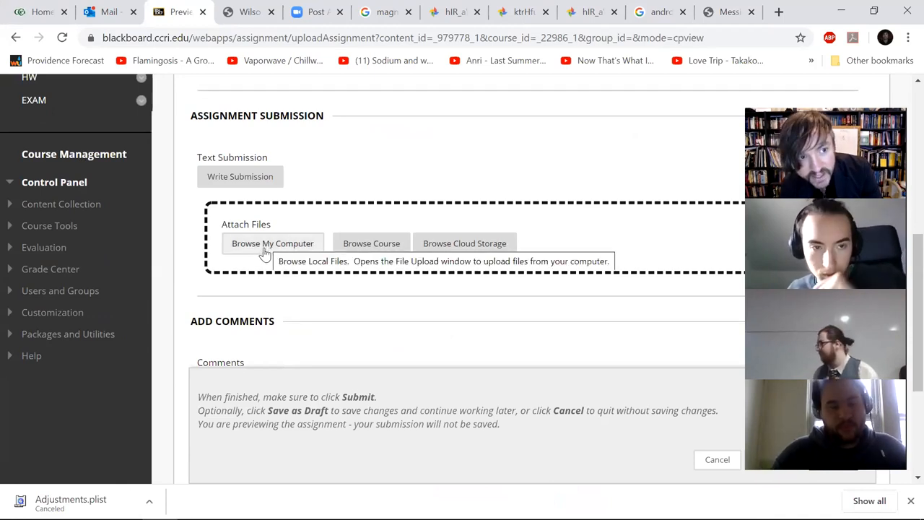
{"action": "scroll", "scroll_direction": "up", "scroll_amount": 3}
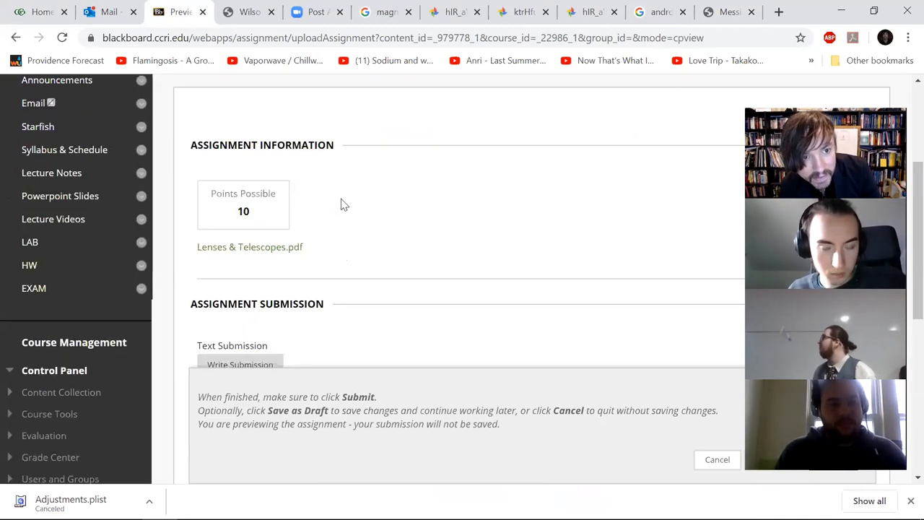
{"action": "scroll", "scroll_direction": "down", "scroll_amount": 3}
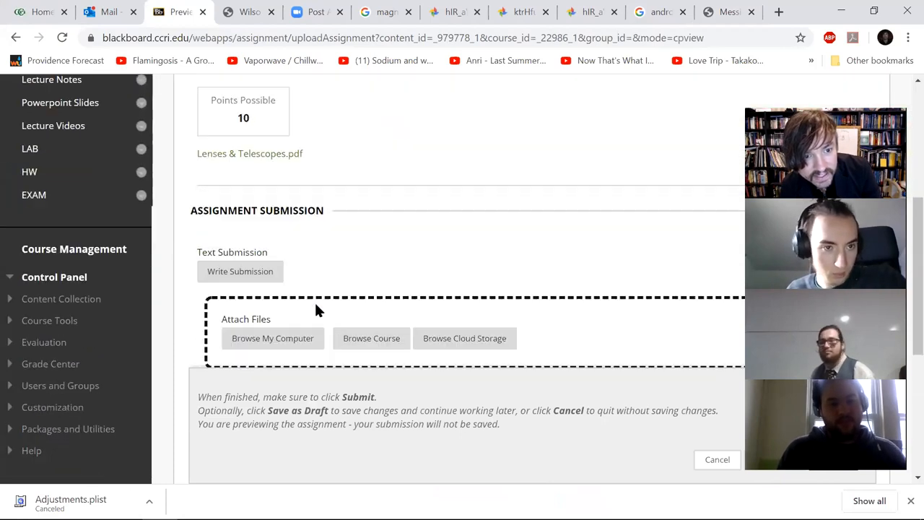
{"action": "scroll", "scroll_direction": "down", "scroll_amount": 3}
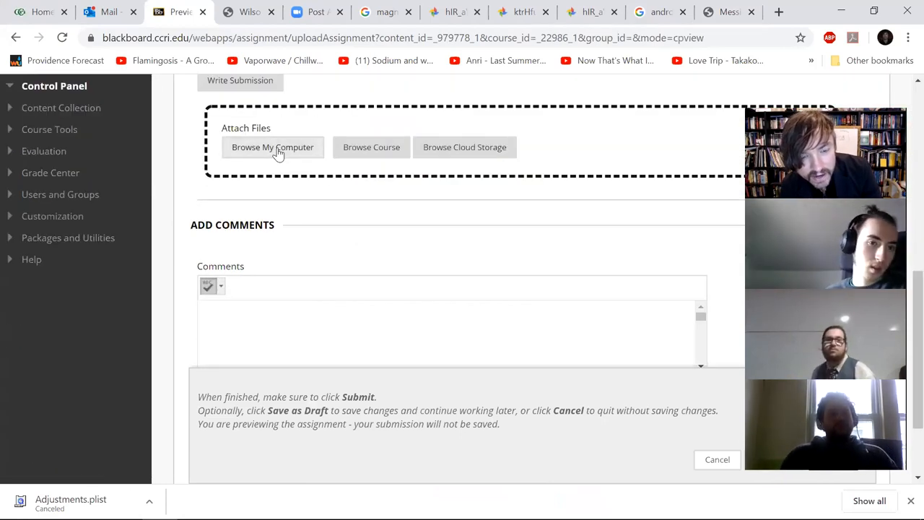
{"action": "scroll", "scroll_direction": "up", "scroll_amount": 3}
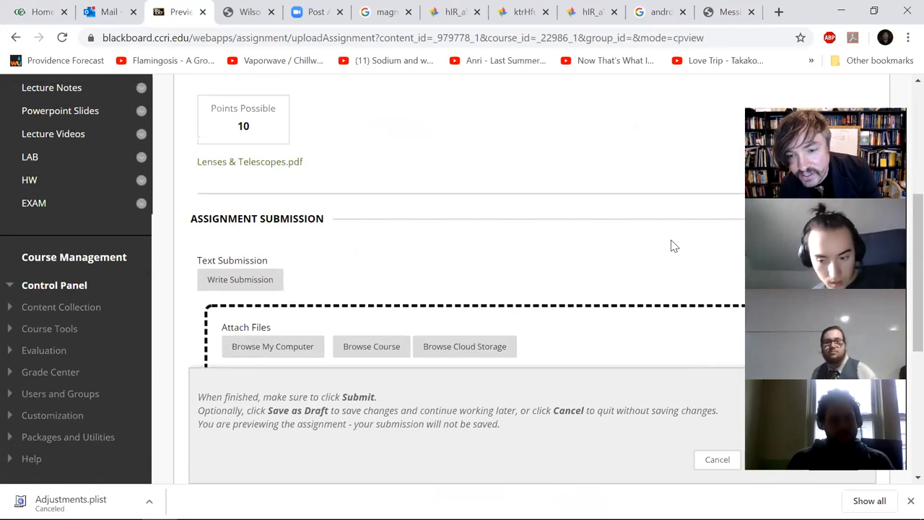
{"action": "scroll", "scroll_direction": "up", "scroll_amount": 3}
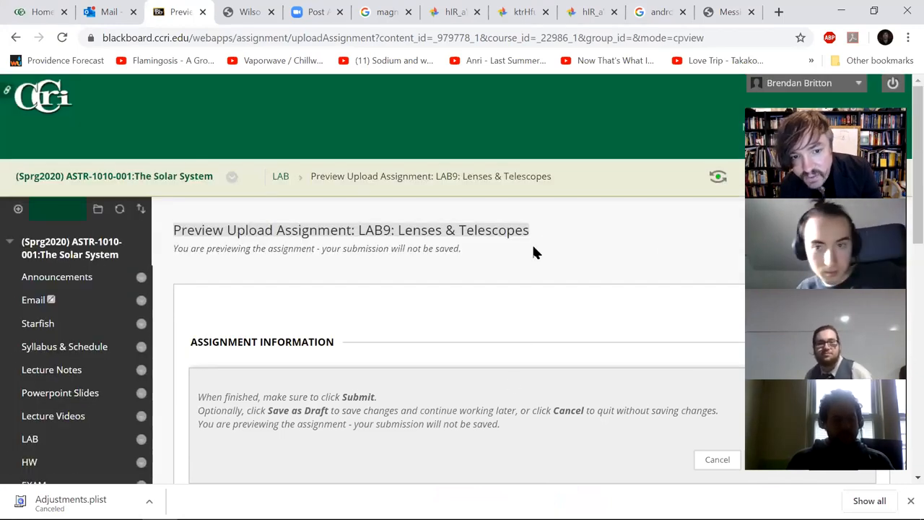
{"action": "mouse_move", "coordinate": [494, 472]}
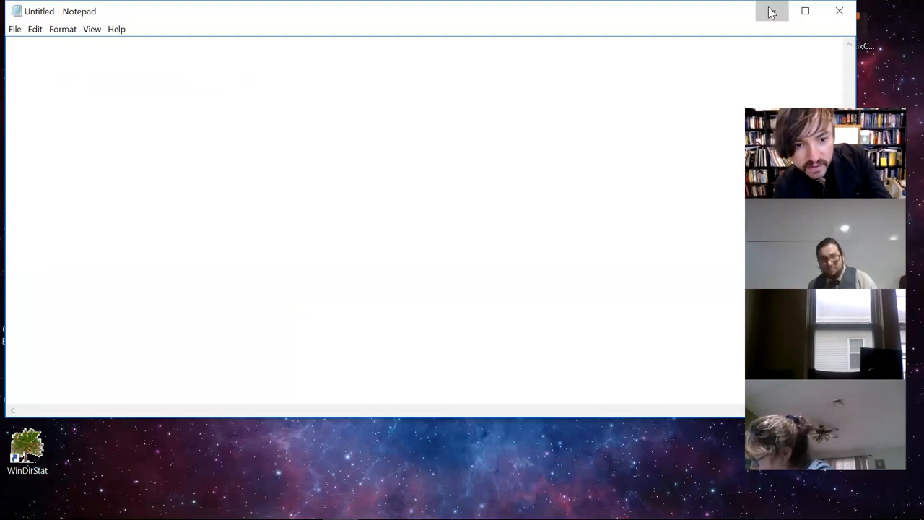
Minimize the empty Notepad window
{"action": "left_click", "coordinate": [772, 11]}
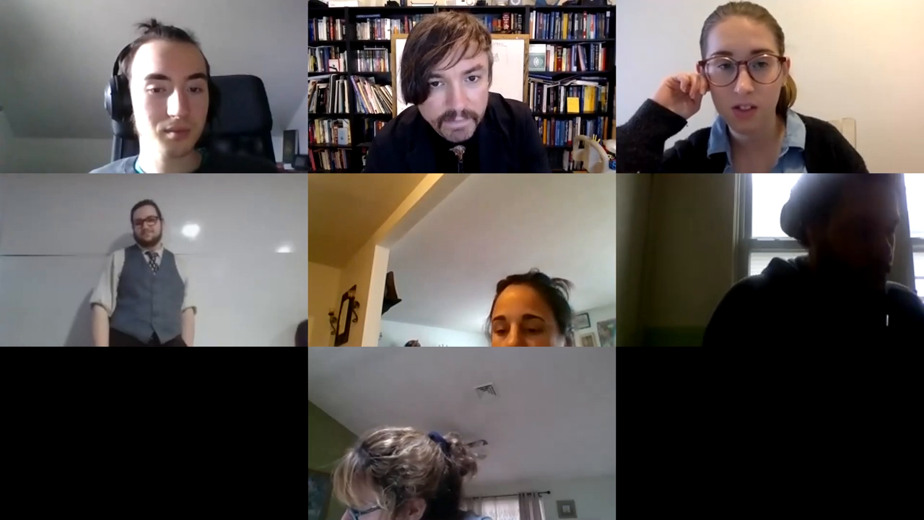